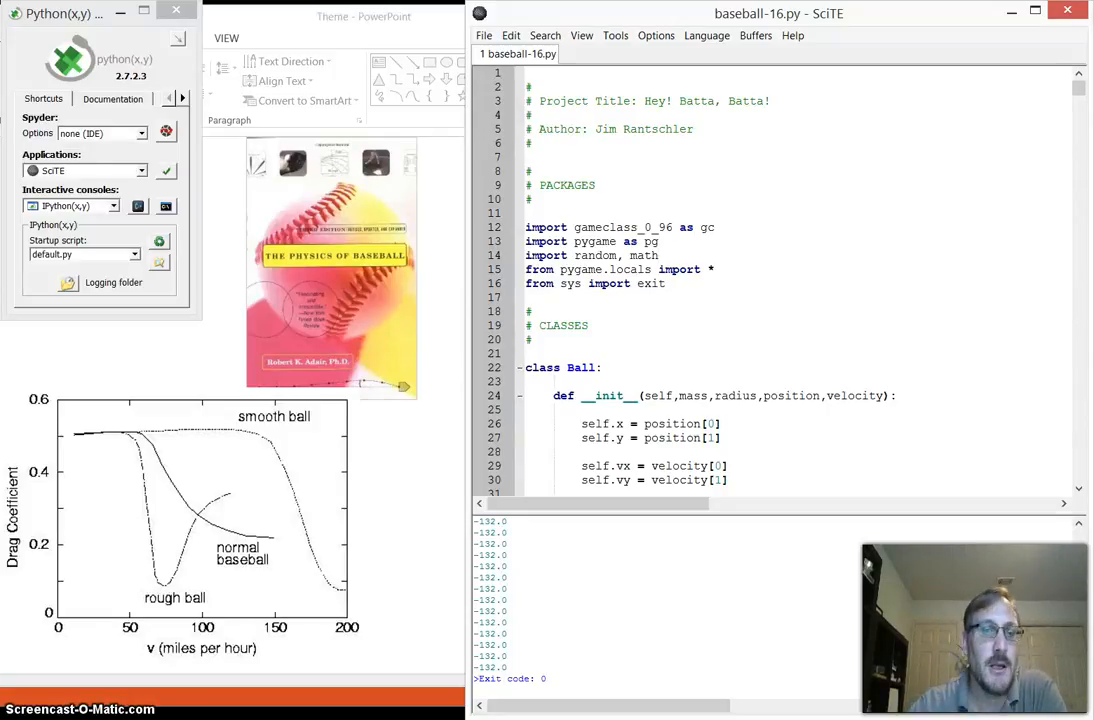
{"action": "mouse_move", "coordinate": [1048, 114]}
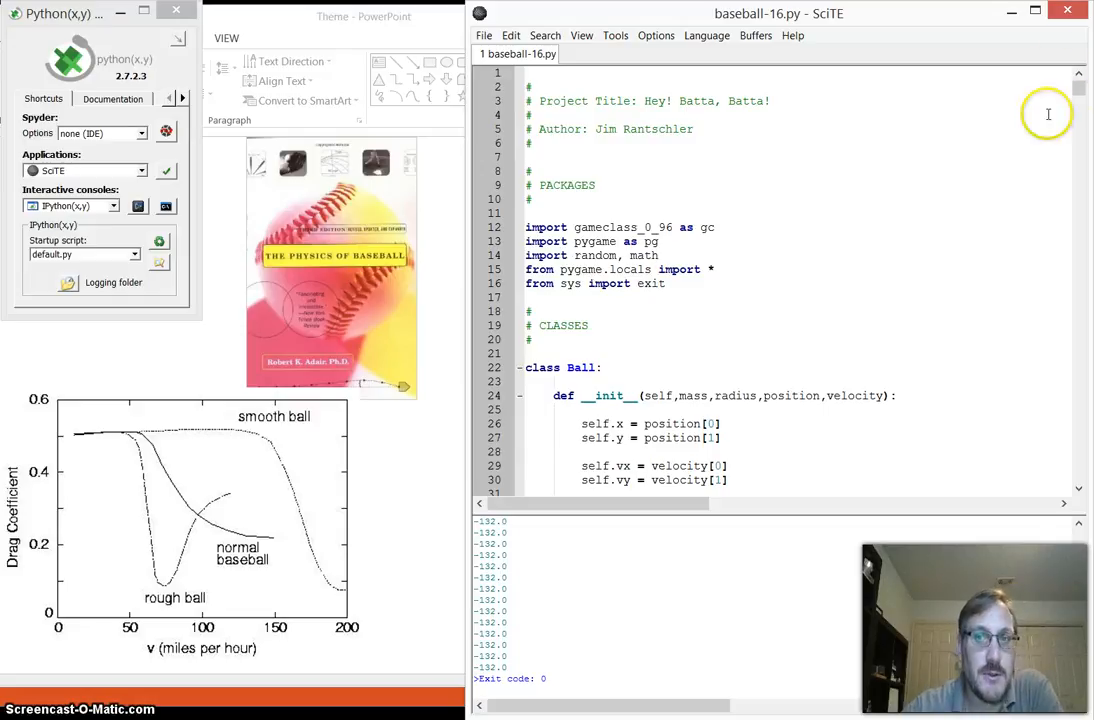
Run the baseball game, move its window left, and swing at pitches for 3 hits in 5 throws
{"action": "scroll", "scroll_direction": "down", "scroll_amount": 3}
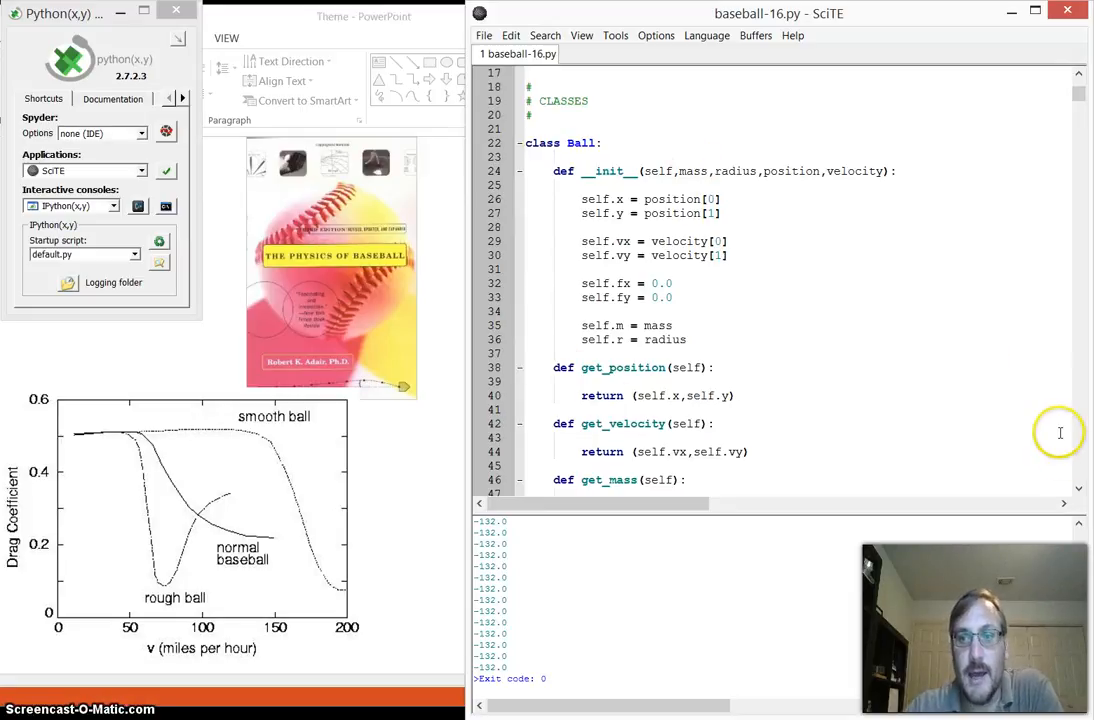
{"action": "scroll", "scroll_direction": "down", "scroll_amount": 3}
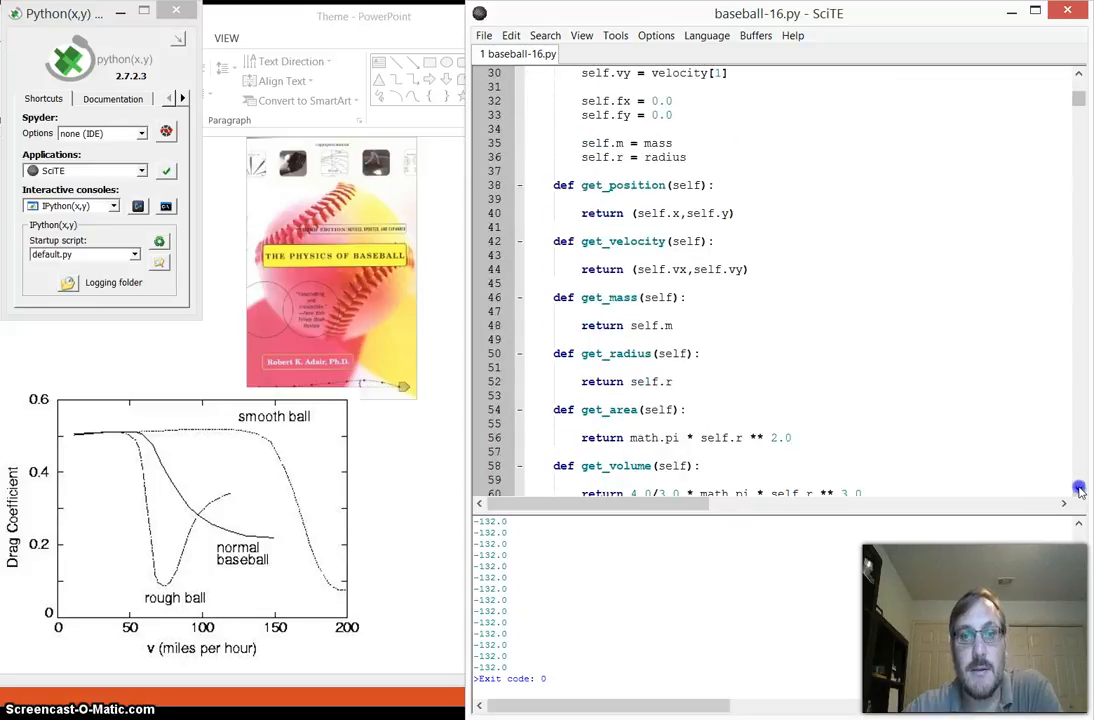
{"action": "scroll", "scroll_direction": "down", "scroll_amount": 3}
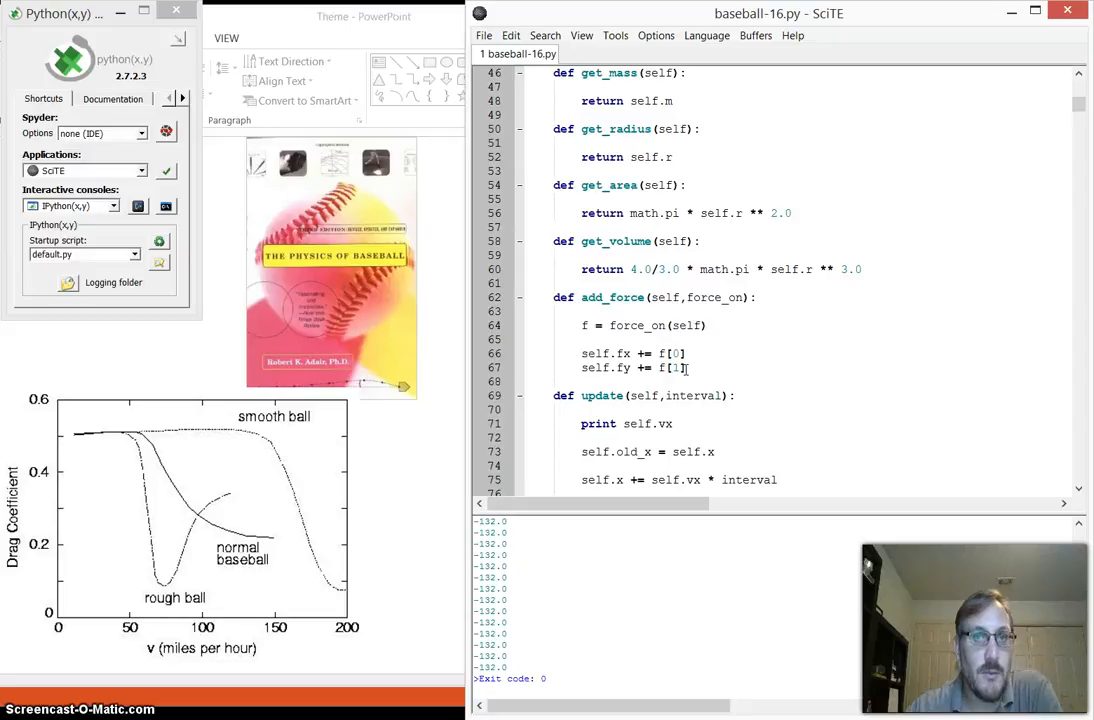
{"action": "mouse_move", "coordinate": [702, 343]}
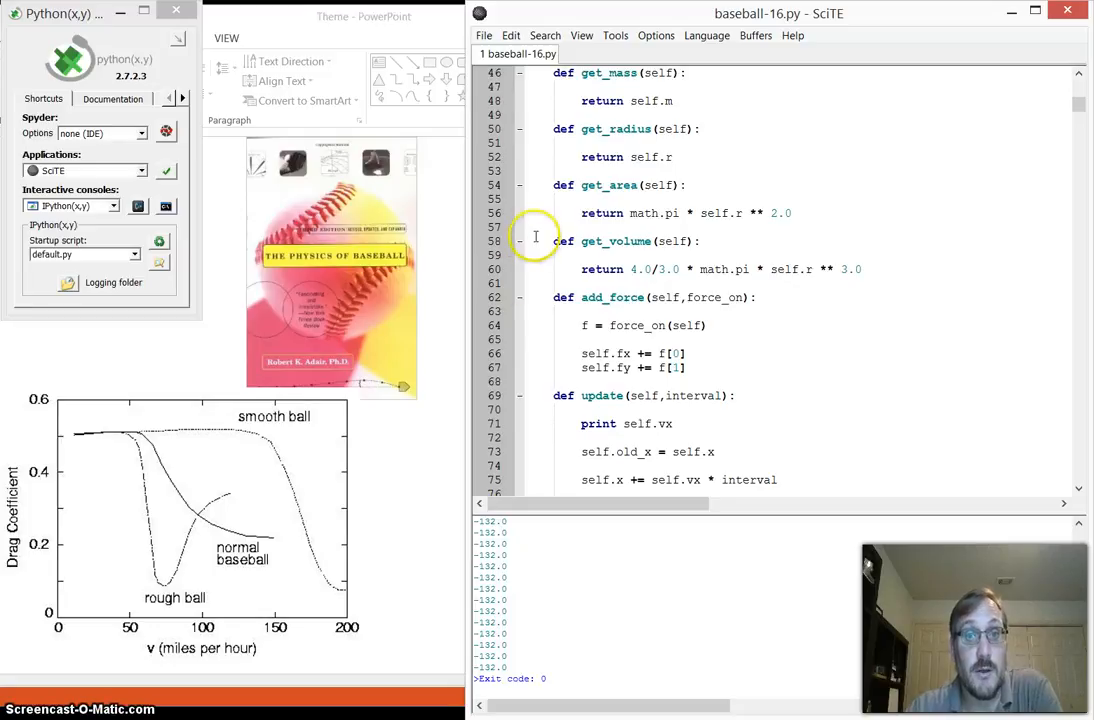
{"action": "mouse_move", "coordinate": [524, 128]}
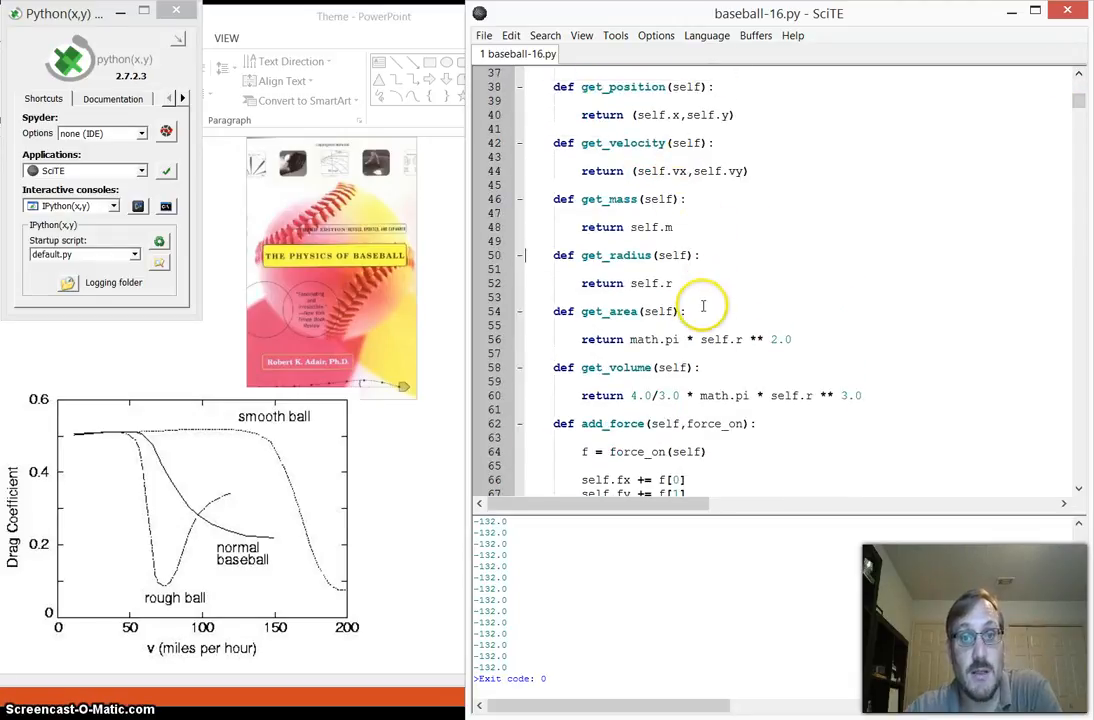
{"action": "mouse_move", "coordinate": [928, 335]}
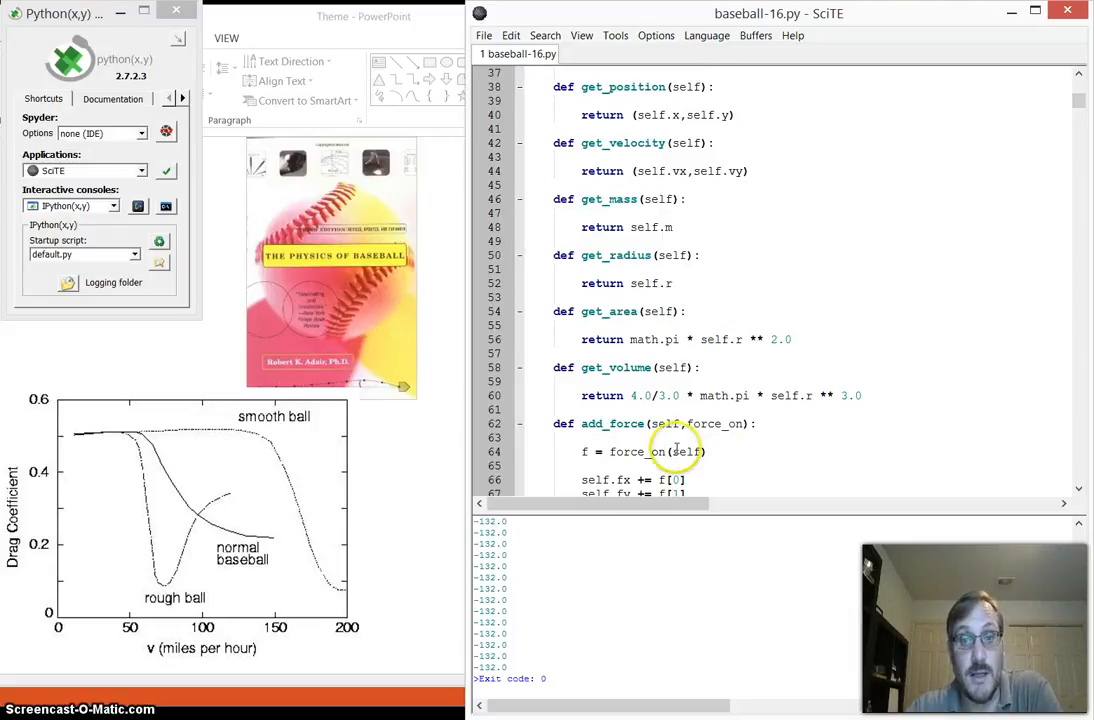
{"action": "mouse_move", "coordinate": [715, 454]}
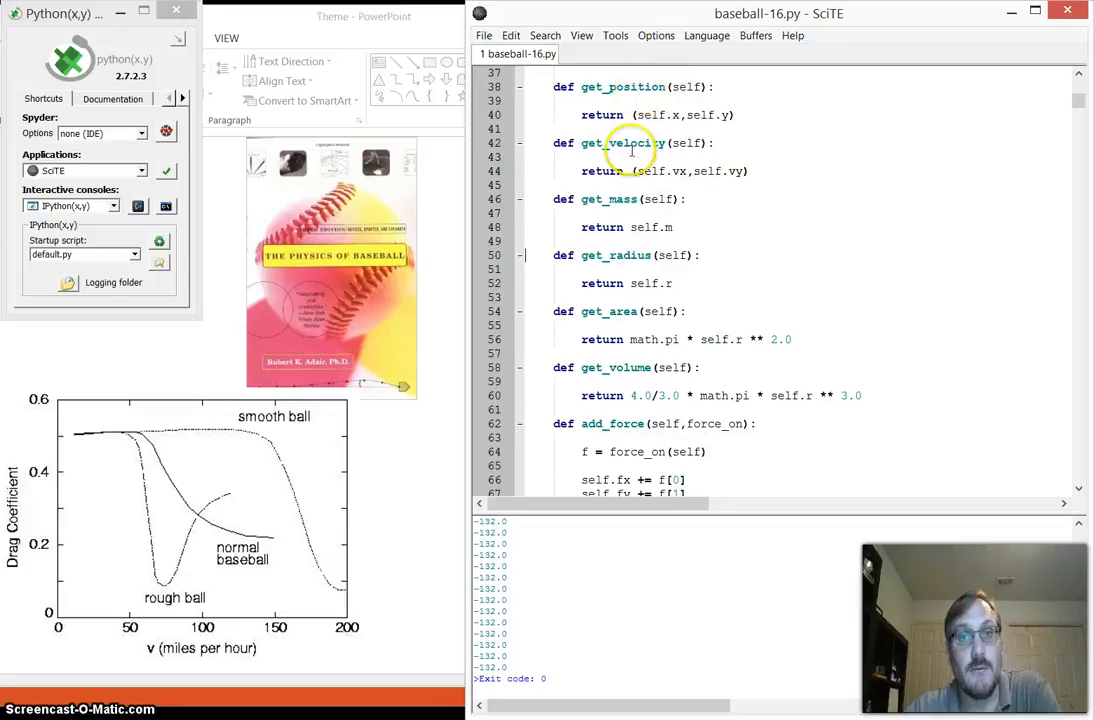
{"action": "mouse_move", "coordinate": [793, 236]}
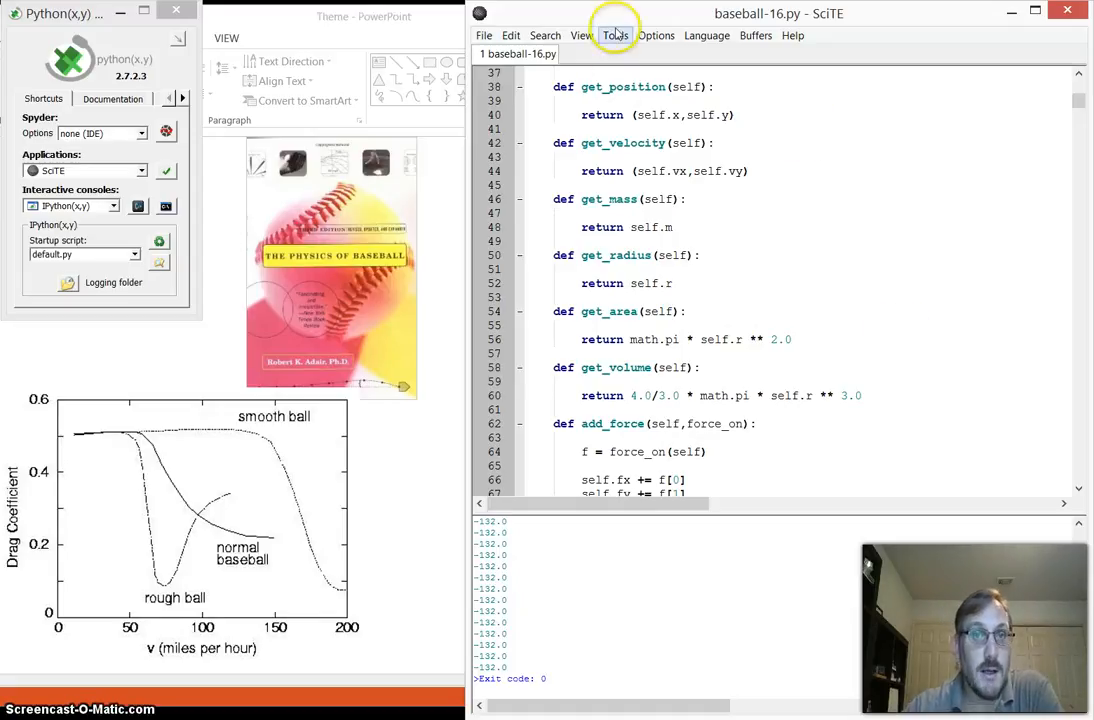
{"action": "left_click", "coordinate": [615, 35]}
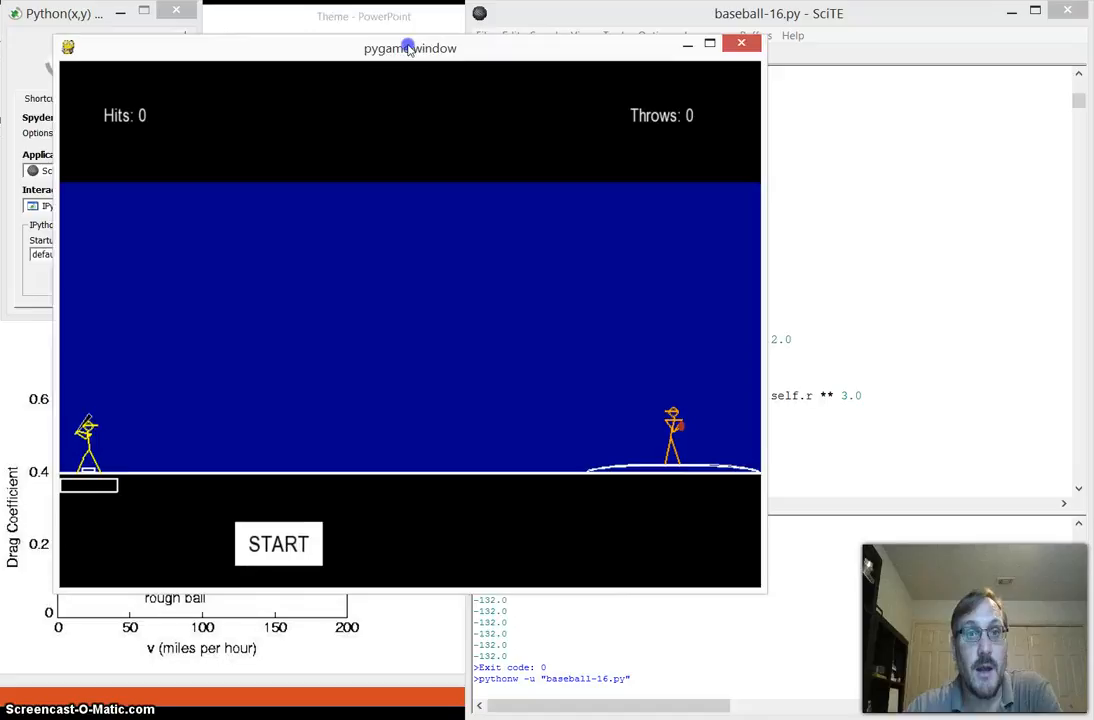
{"action": "left_click_drag", "start_coordinate": [410, 48], "coordinate": [385, 32]}
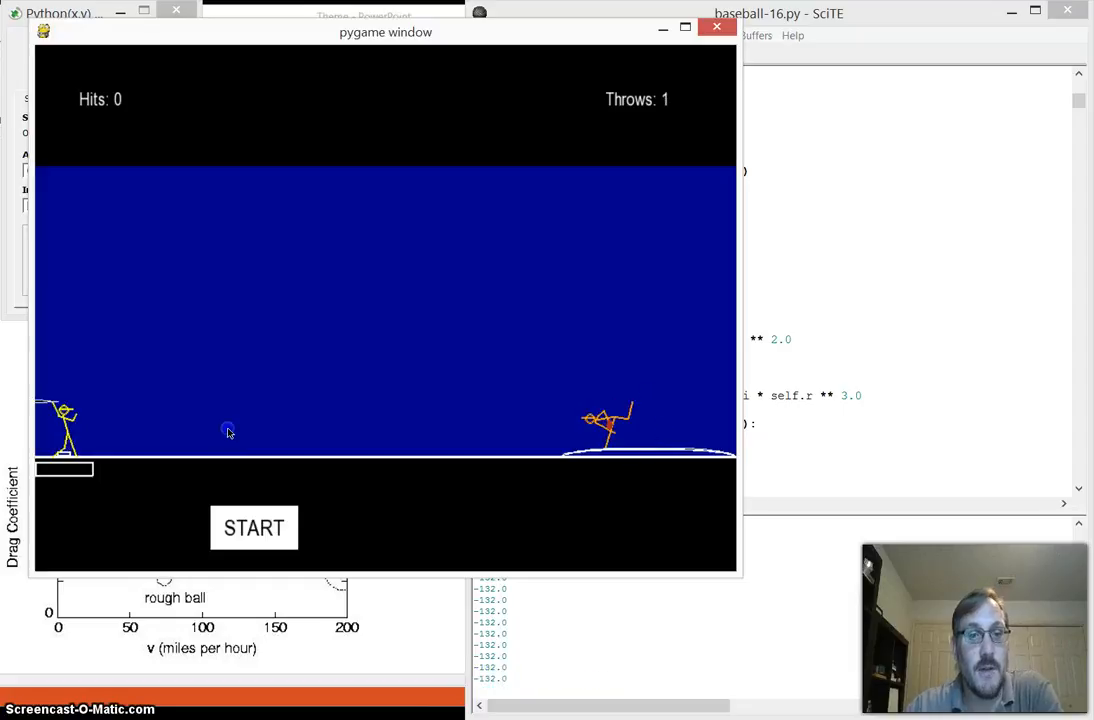
{"action": "left_click", "coordinate": [253, 528]}
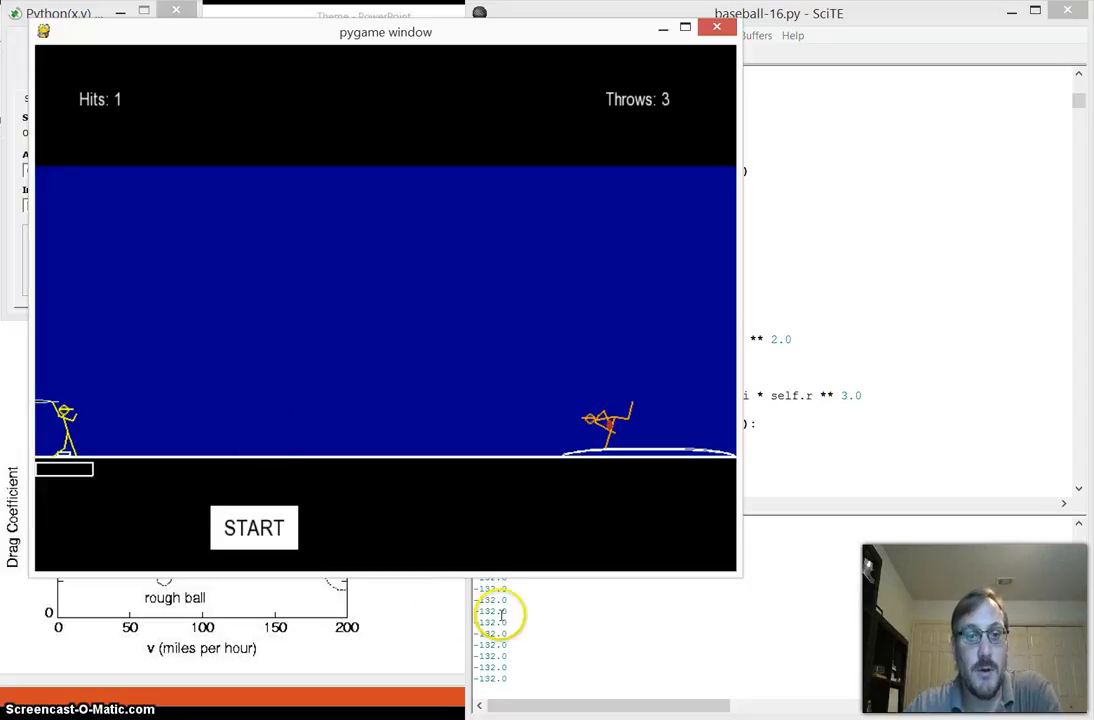
{"action": "left_click", "coordinate": [778, 13]}
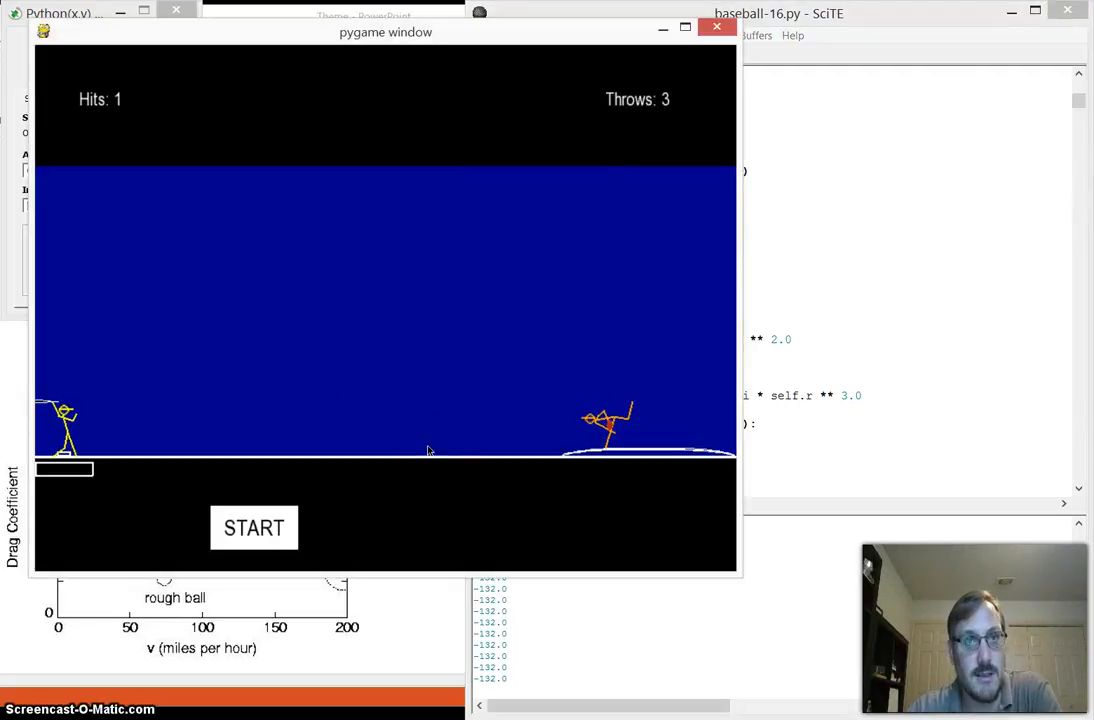
{"action": "mouse_move", "coordinate": [536, 562]}
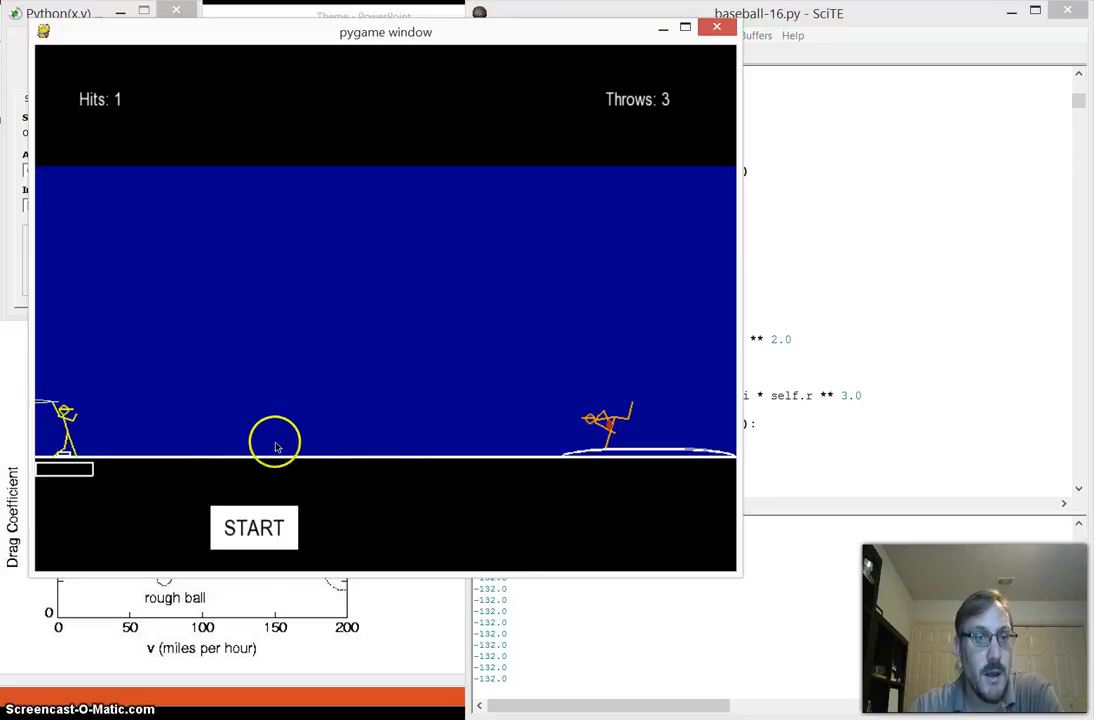
{"action": "mouse_move", "coordinate": [235, 435]}
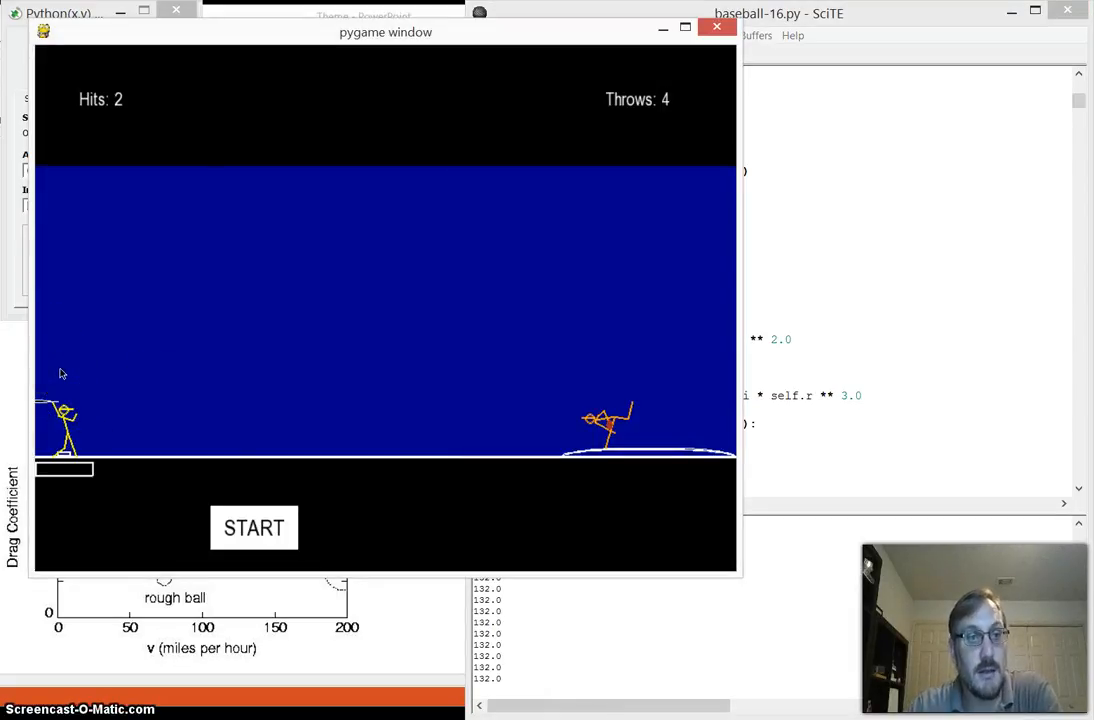
{"action": "left_click", "coordinate": [253, 528]}
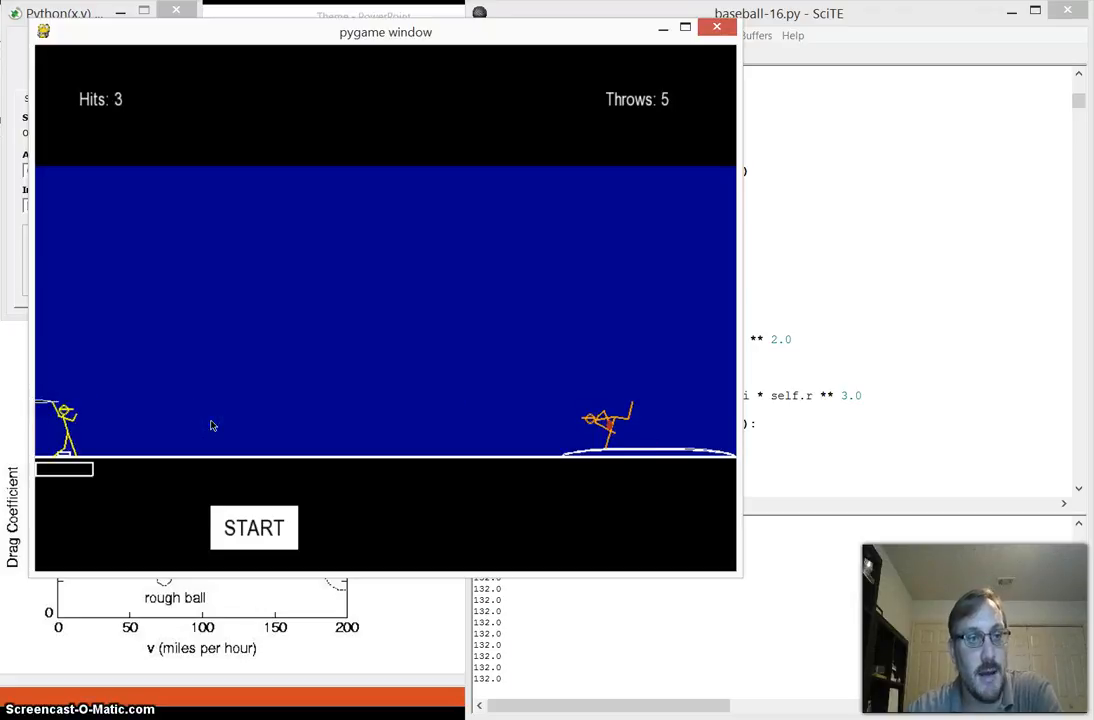
{"action": "left_click", "coordinate": [253, 528]}
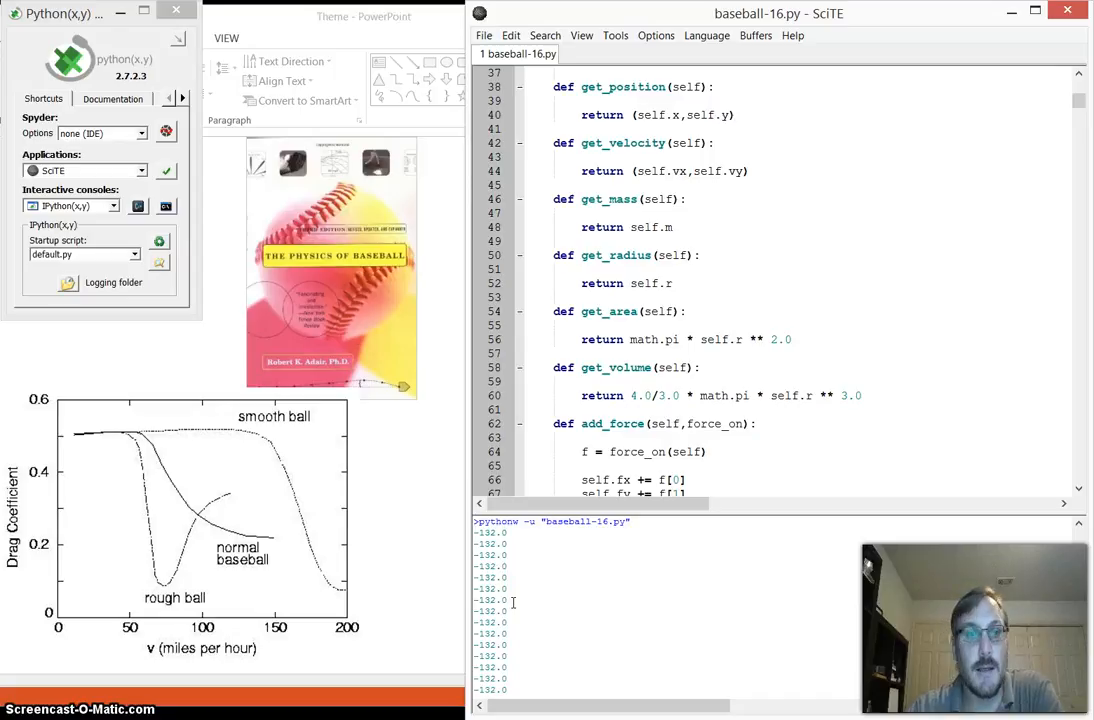
{"action": "mouse_move", "coordinate": [1018, 244]}
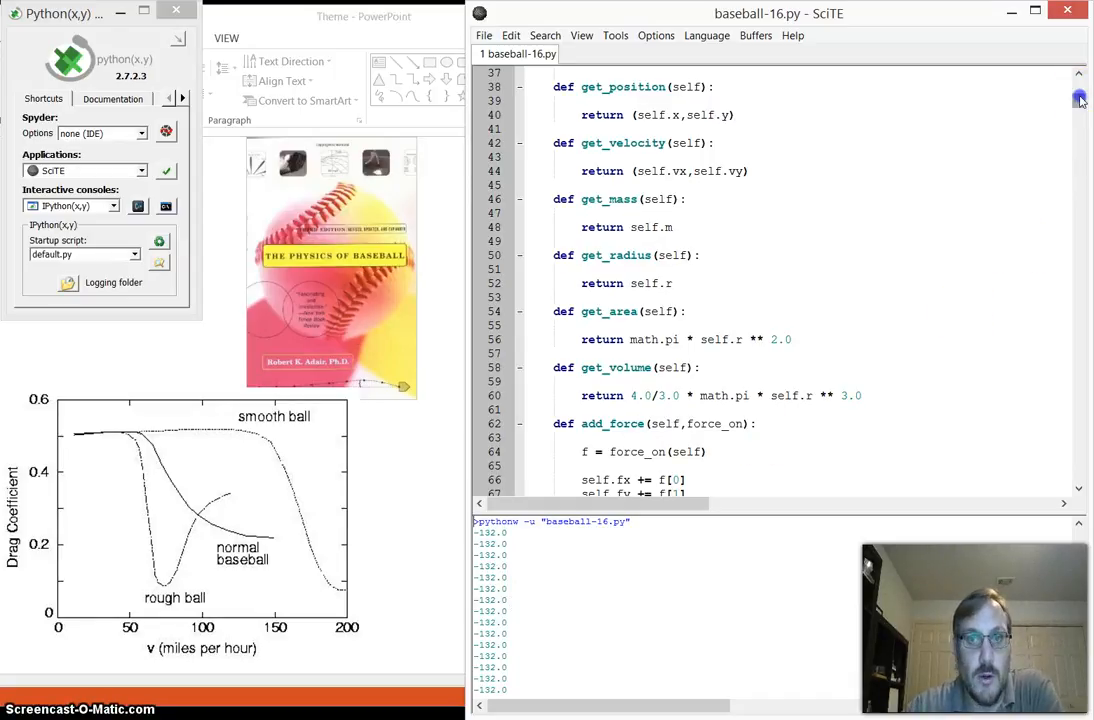
Scroll down to the FUNCTIONS comment block just above def draw_field
{"action": "scroll", "scroll_direction": "down", "scroll_amount": 3}
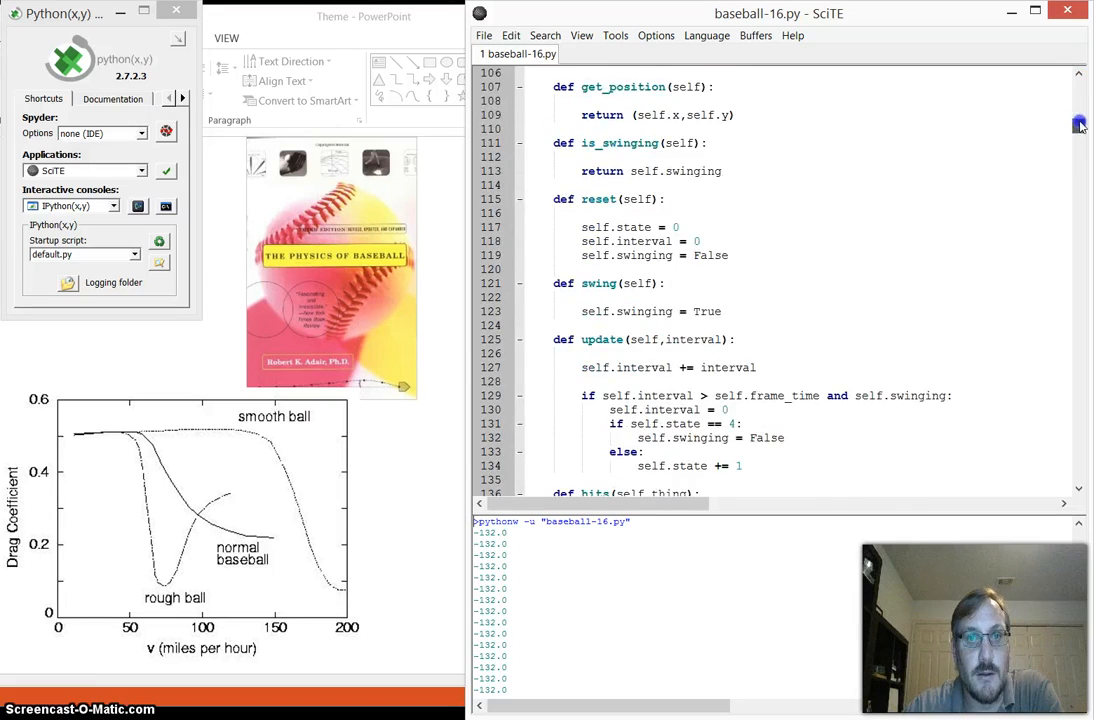
{"action": "scroll", "scroll_direction": "down", "scroll_amount": 3}
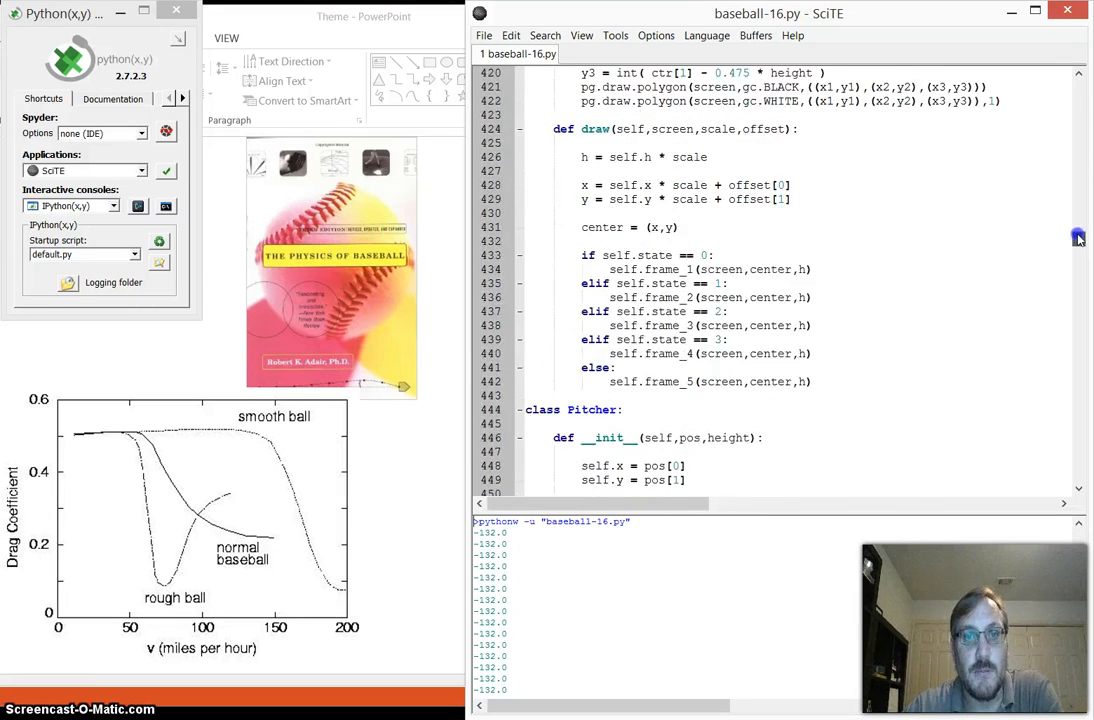
{"action": "scroll", "scroll_direction": "down", "scroll_amount": 3}
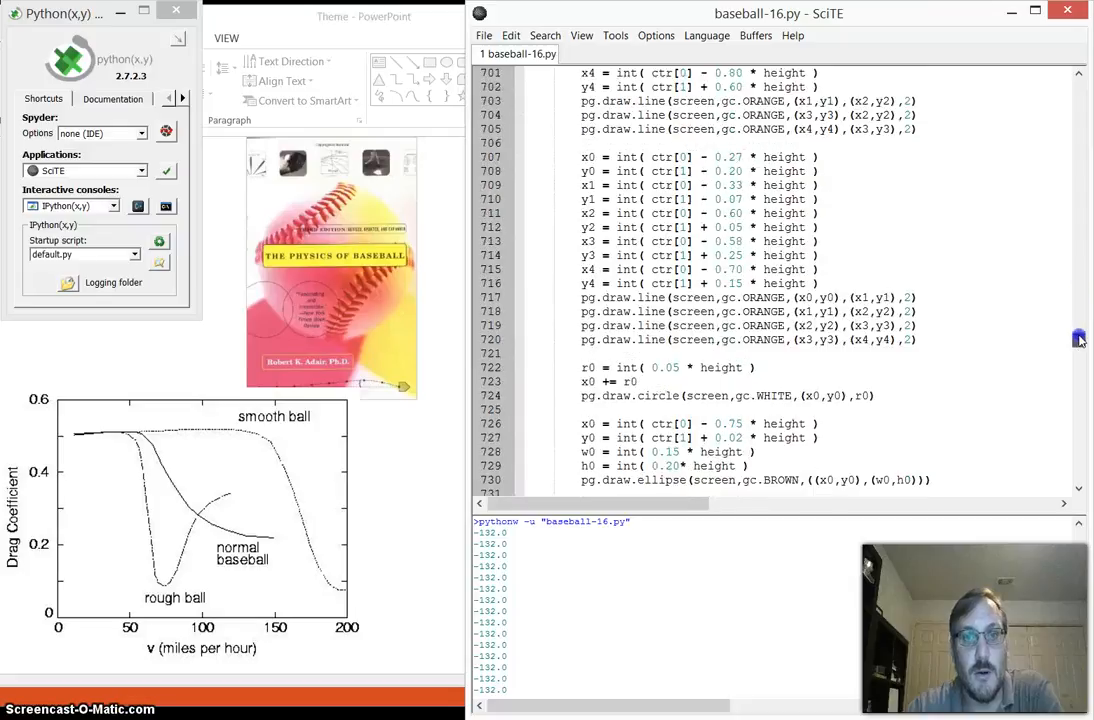
{"action": "scroll", "scroll_direction": "down", "scroll_amount": 3}
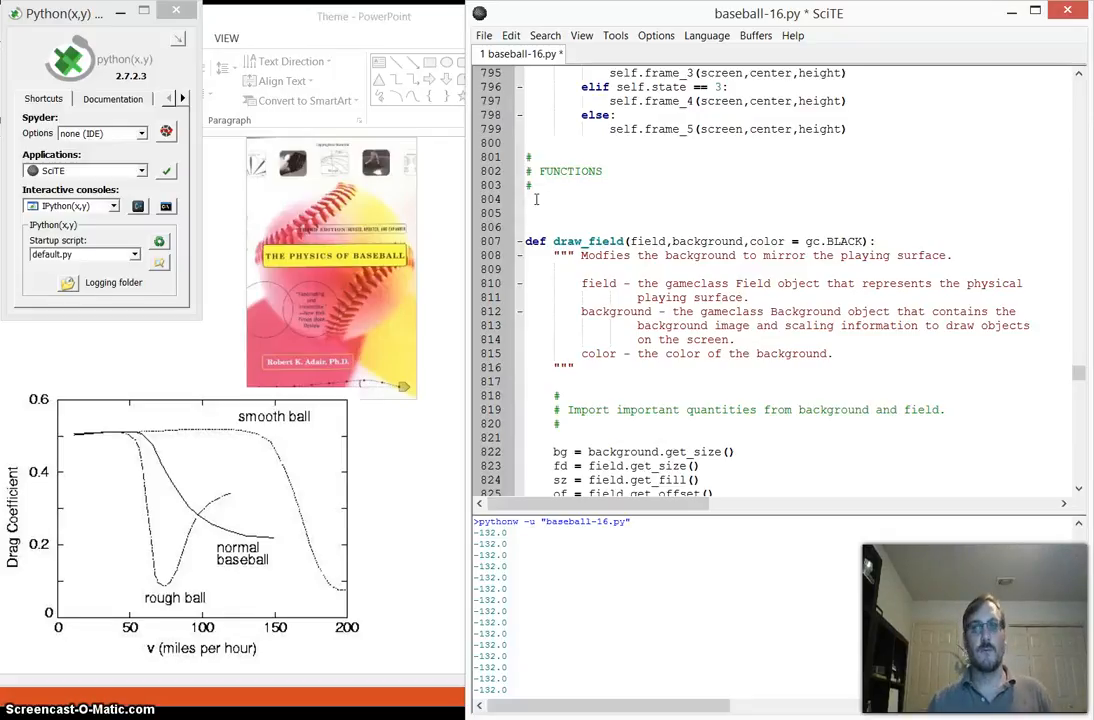
Define the new function header def air_resistance(thing):
{"action": "type", "text": "def"}
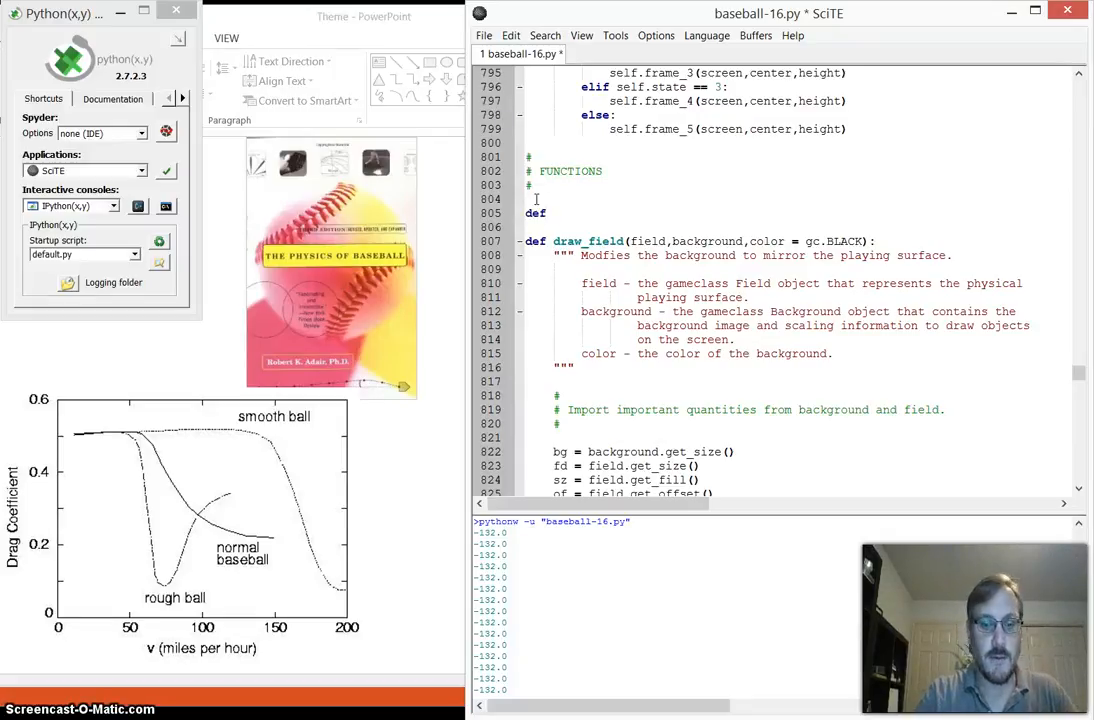
{"action": "type", "text": "air)resistance("}
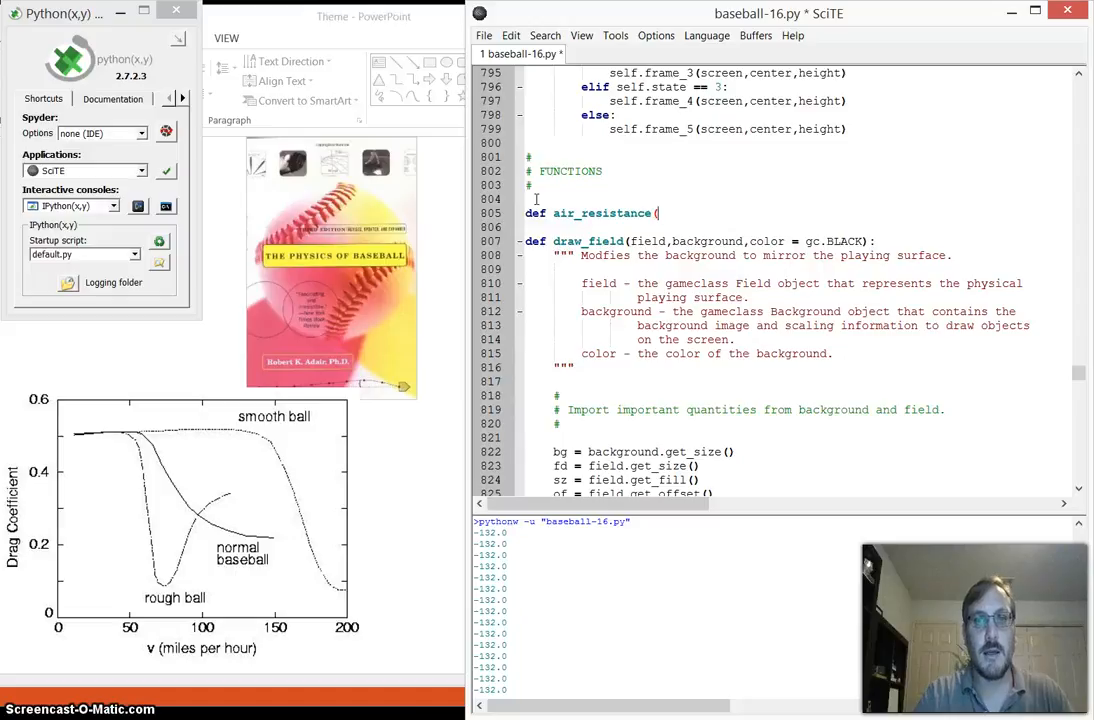
{"action": "type", "text": "ball):"}
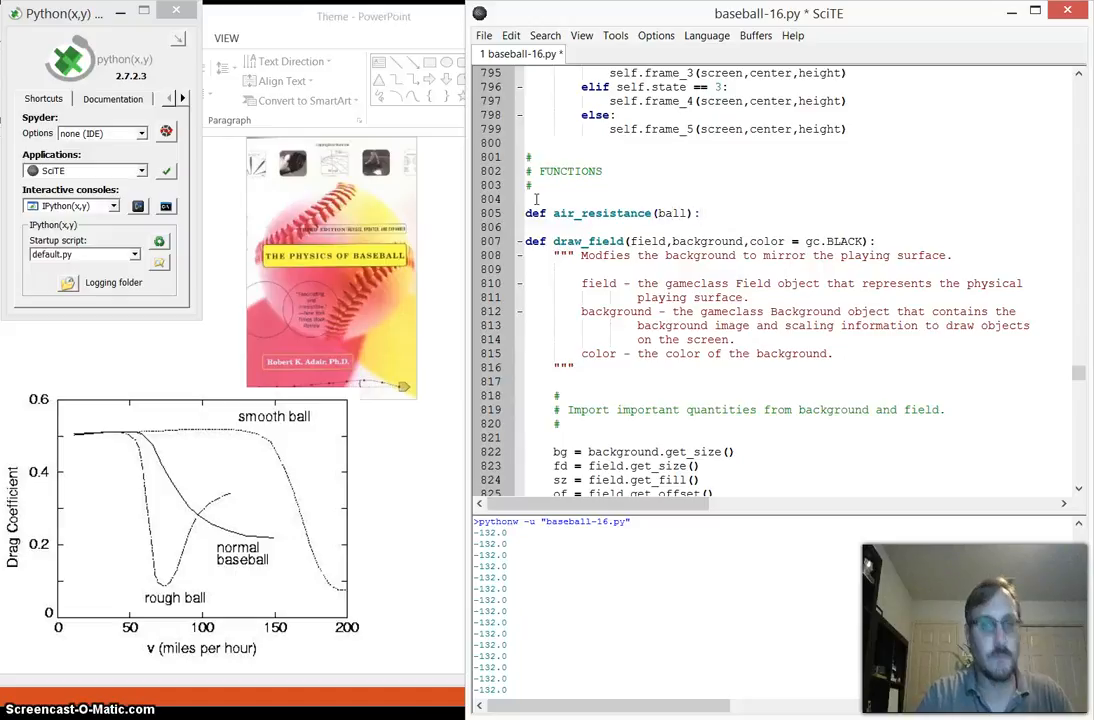
{"action": "type", "text": "thing"}
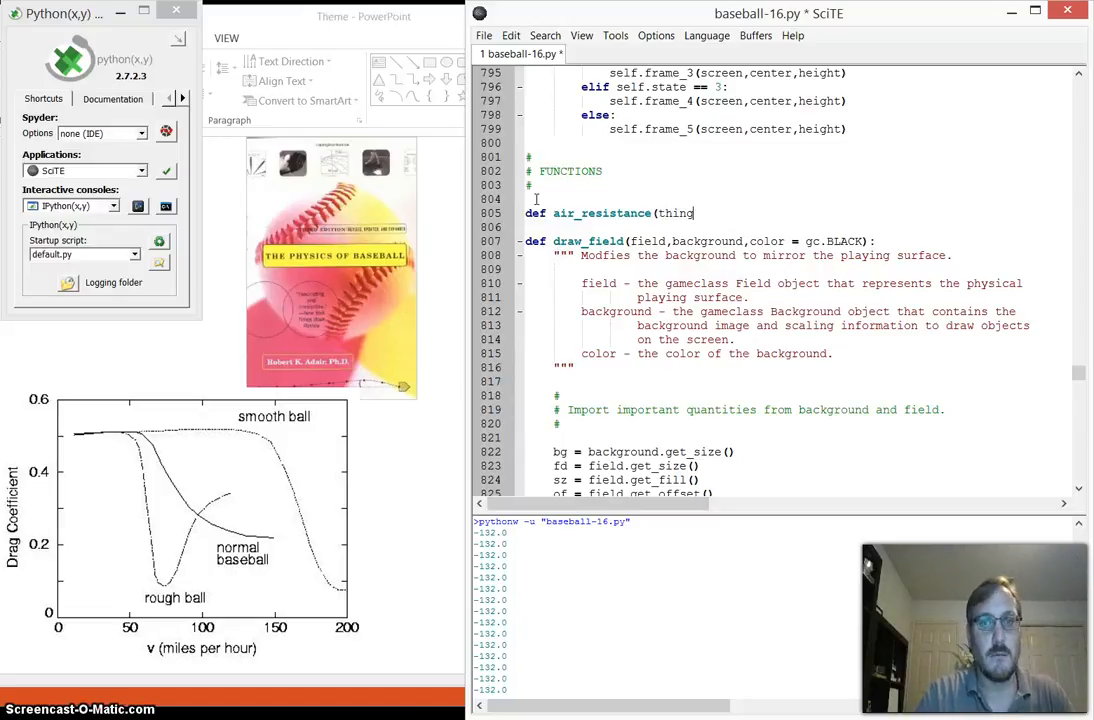
{"action": "type", "text": "):"}
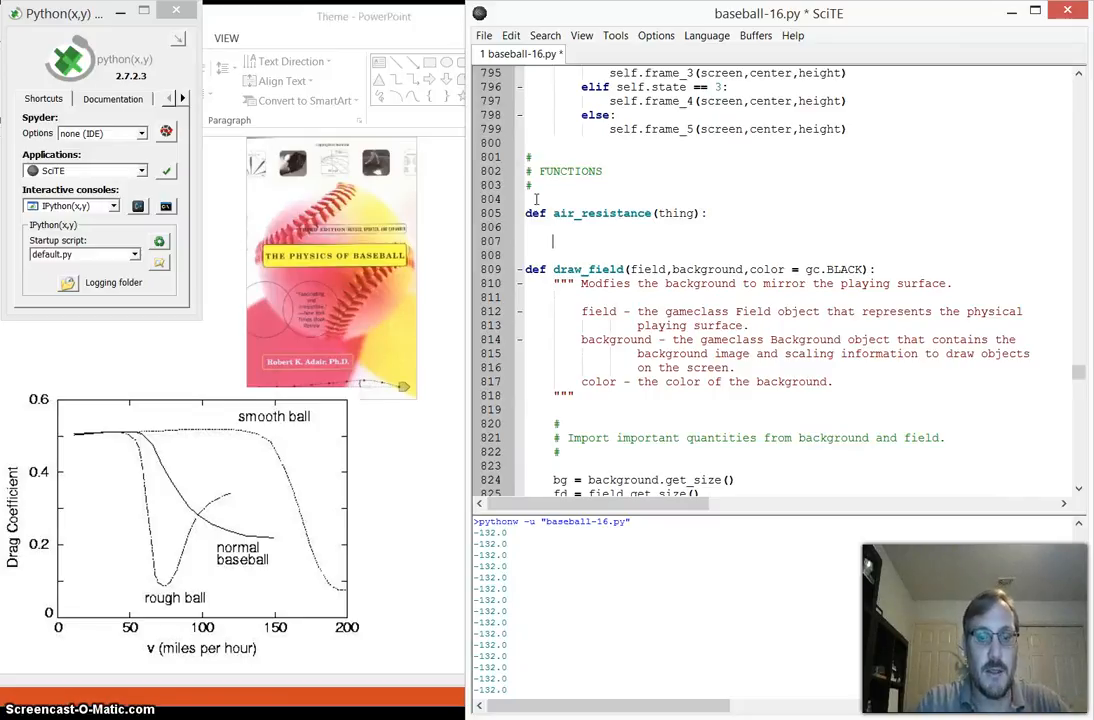
Write the resistance line multiplying 0.5, c, density and velocity ** 2.0
{"action": "type", "text": "resistance ="}
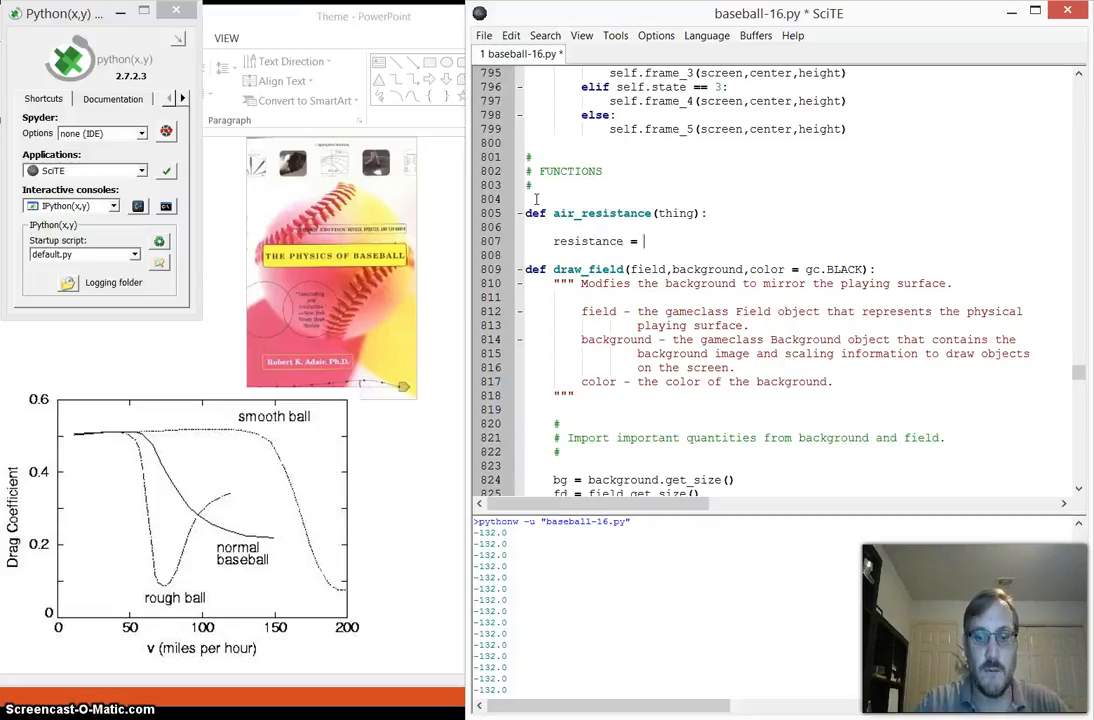
{"action": "type", "text": "0.5 *"}
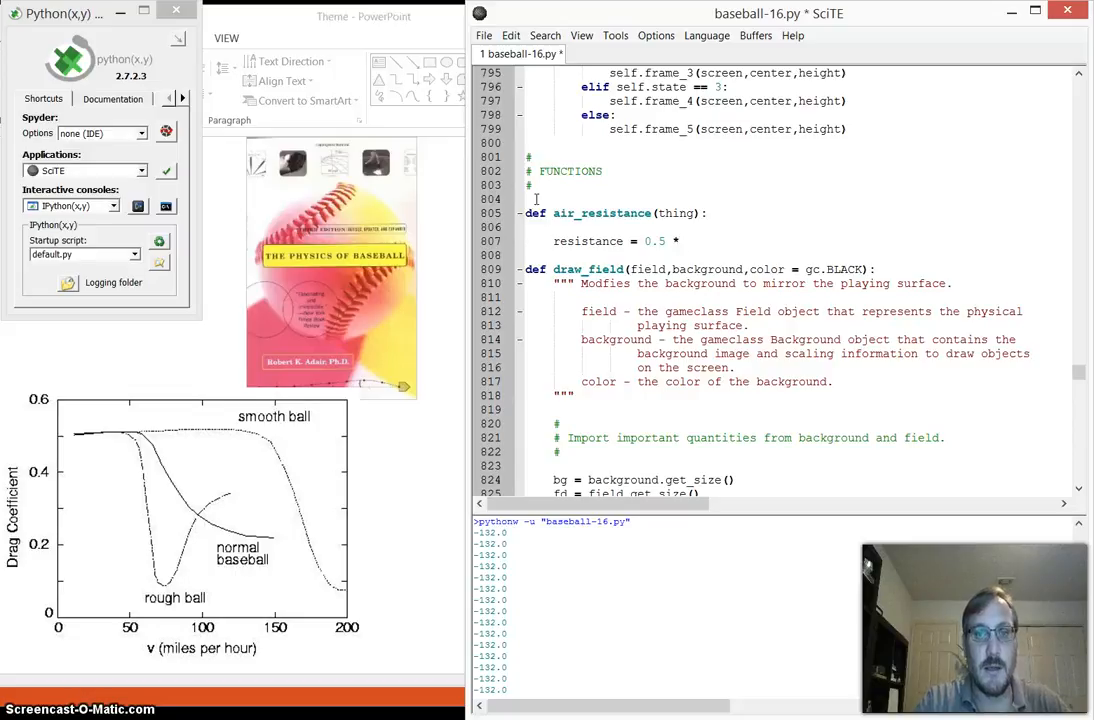
{"action": "type", "text": "con"}
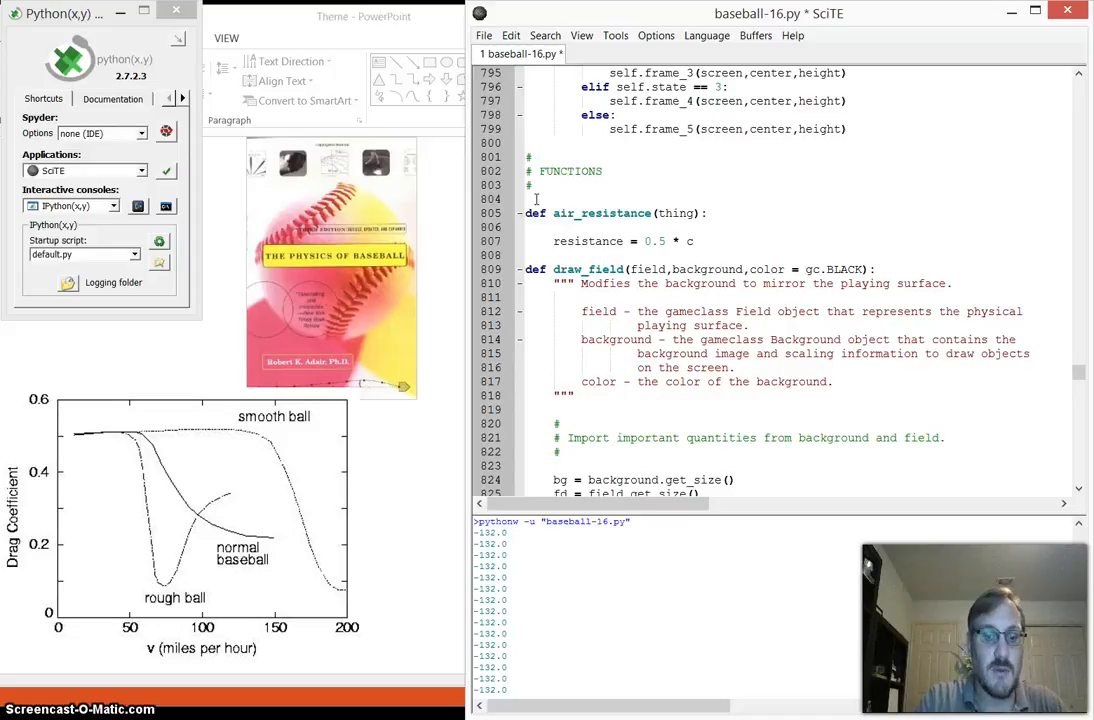
{"action": "type", "text": "densisty"}
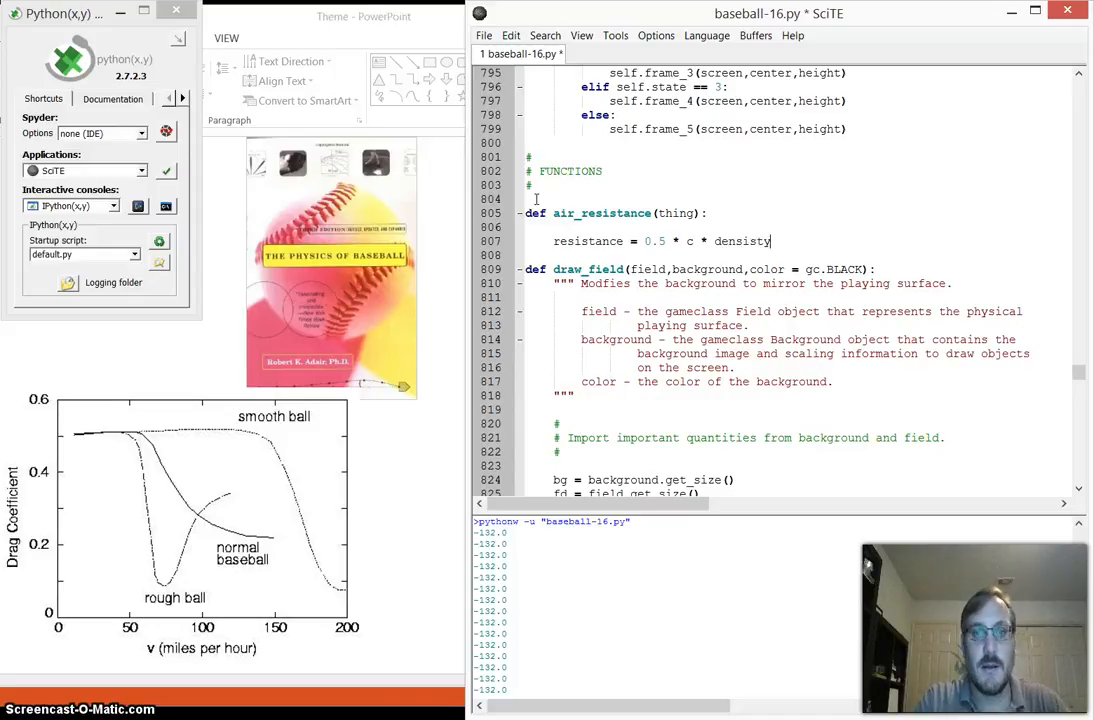
{"action": "key", "text": "BackSpace"}
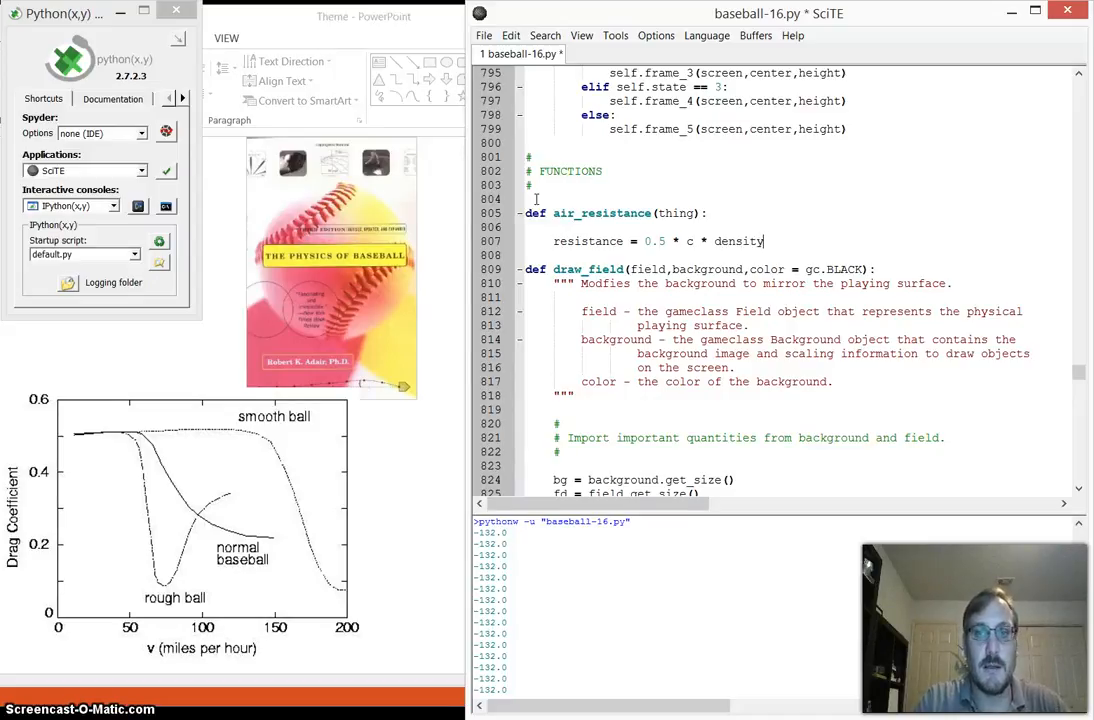
{"action": "type", "text": "*"}
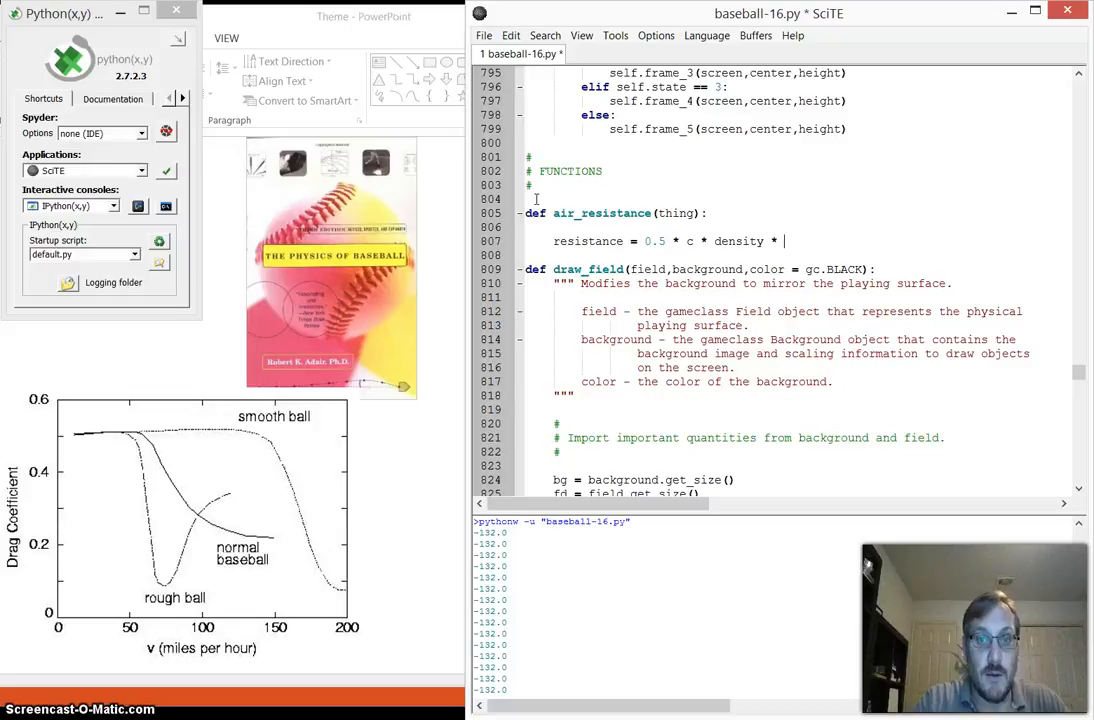
{"action": "type", "text": "ve"}
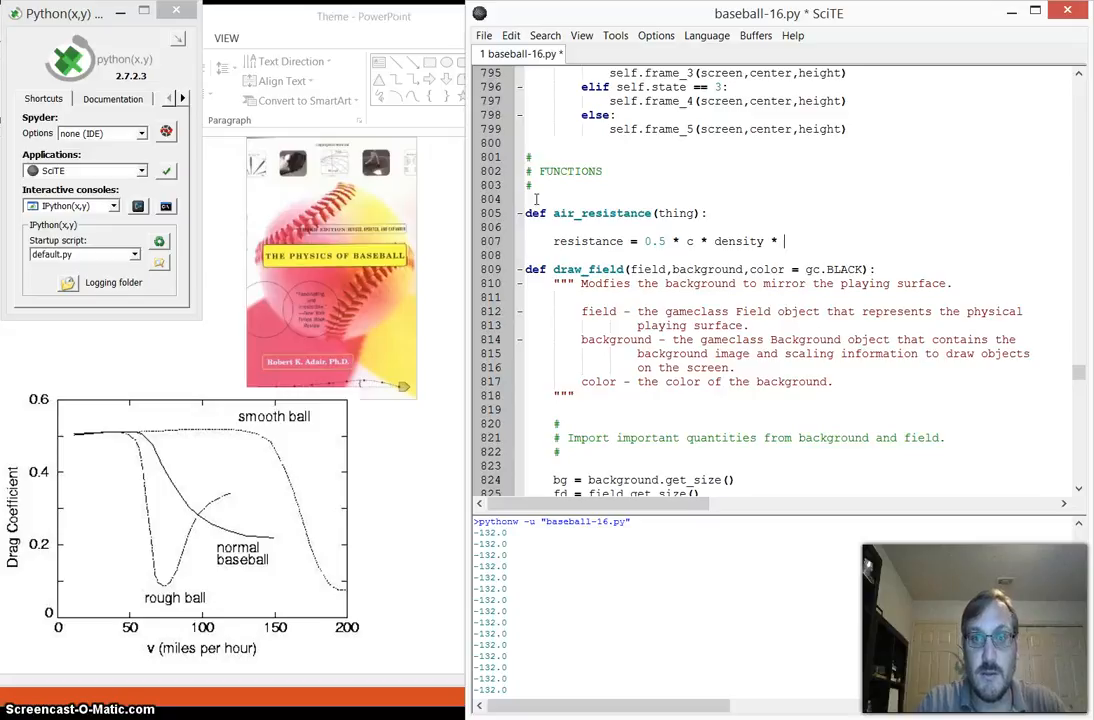
{"action": "type", "text": "velocity"}
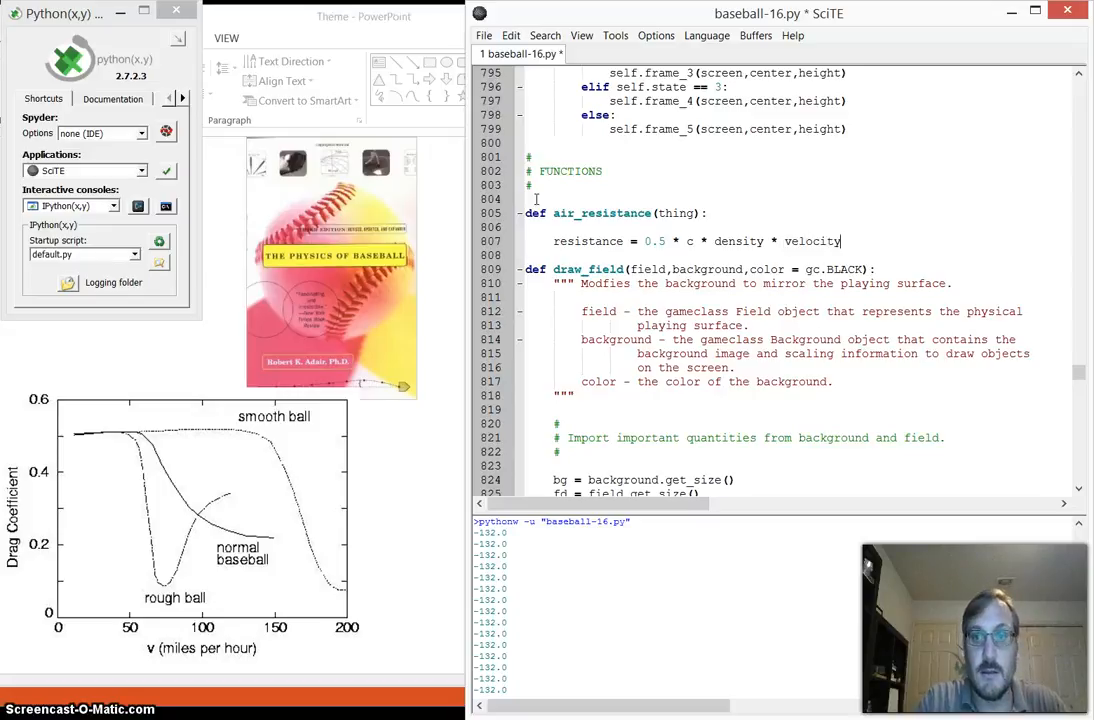
{"action": "type", "text": "** 2.0"}
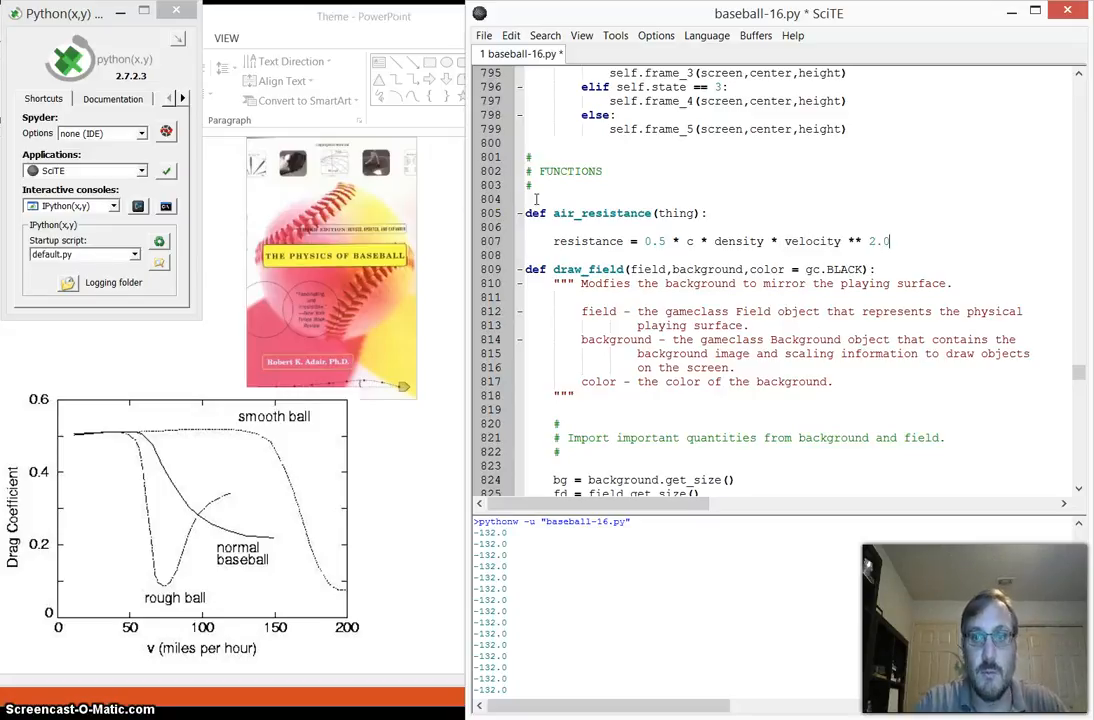
{"action": "mouse_move", "coordinate": [793, 225]}
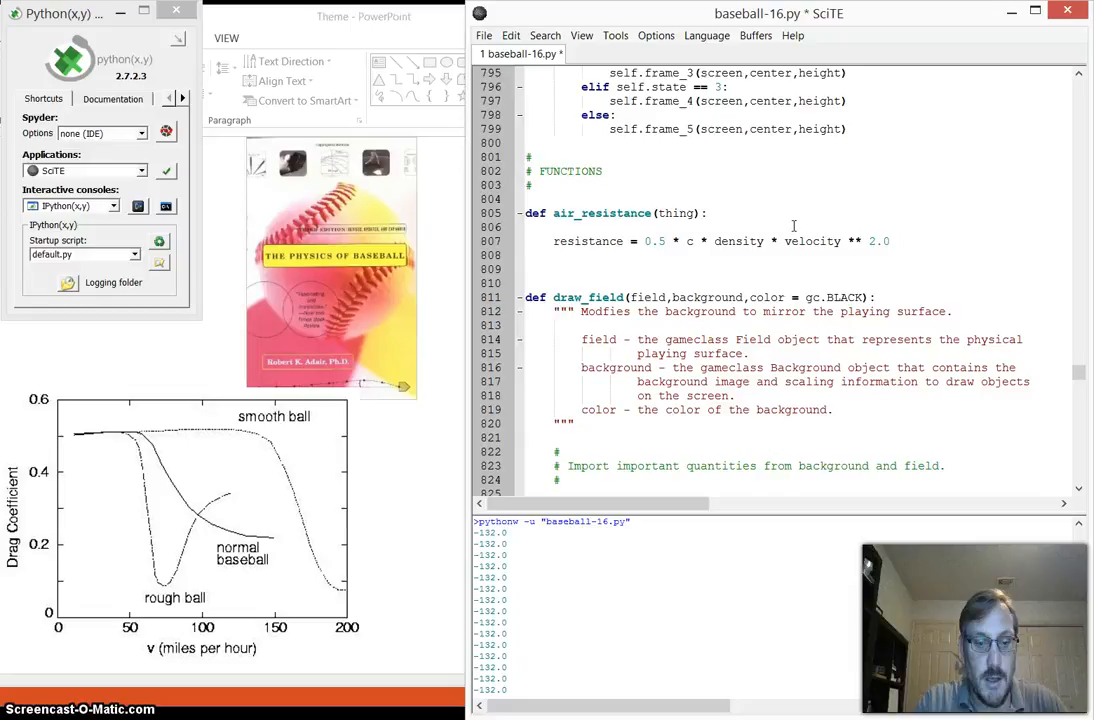
Add vx = -1.0 * vel[0] / velocity below the resistance formula
{"action": "left_click", "coordinate": [553, 269]}
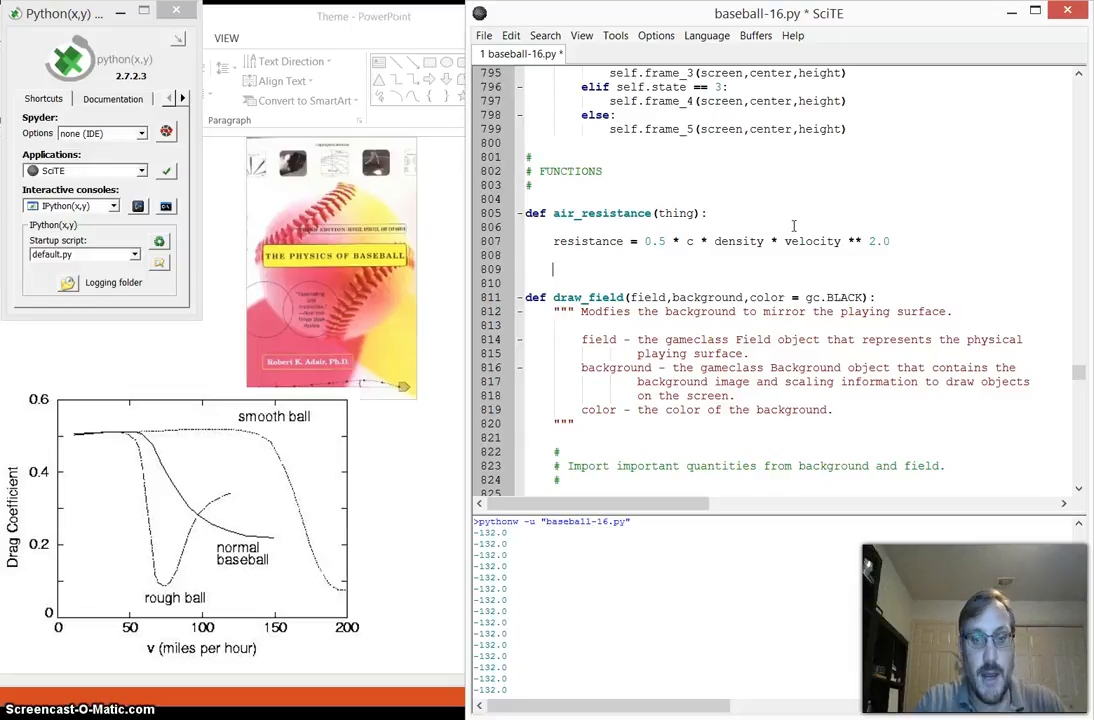
{"action": "type", "text": "vx ="}
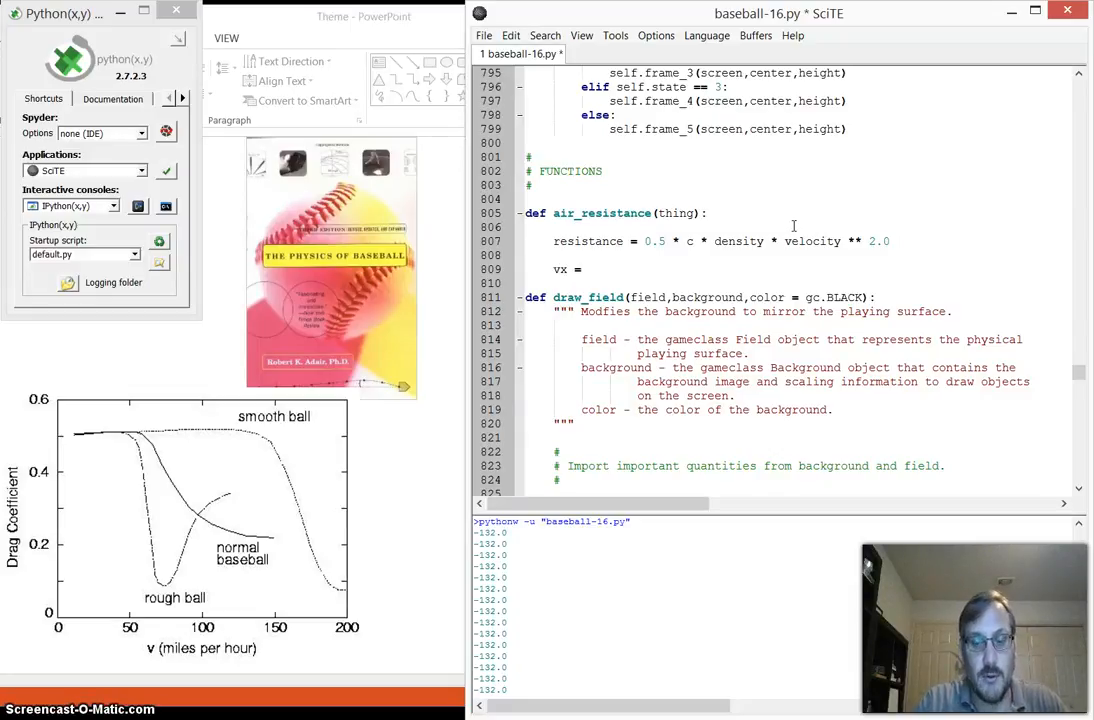
{"action": "type", "text": "vel"}
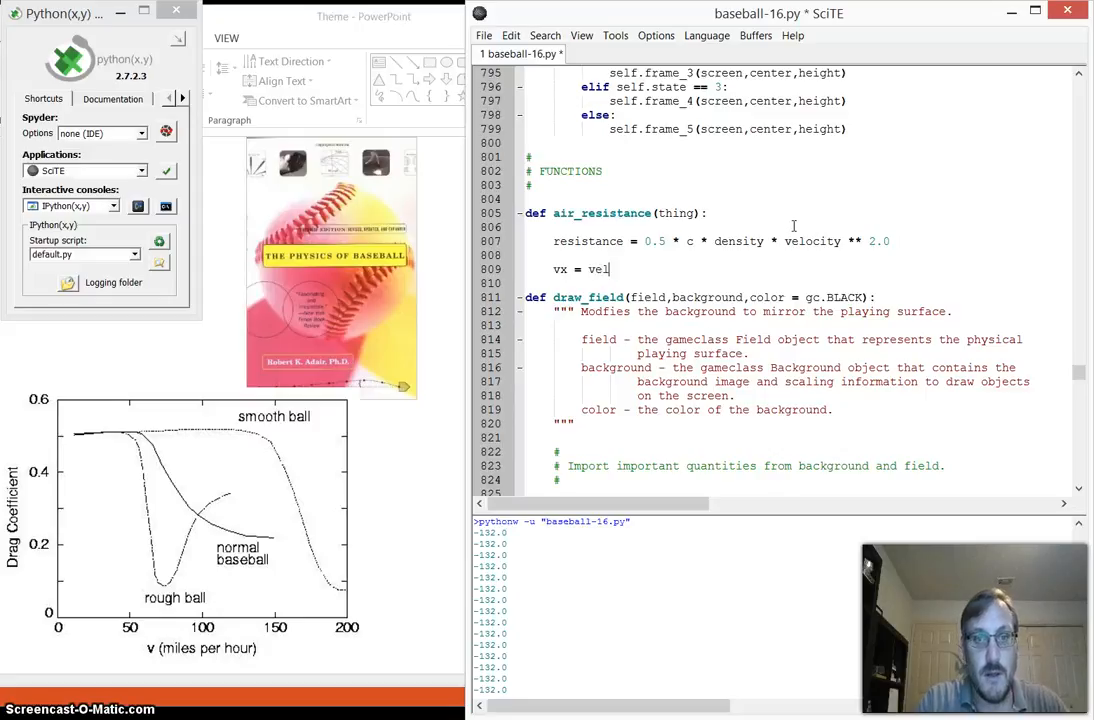
{"action": "type", "text": "[0] / v"}
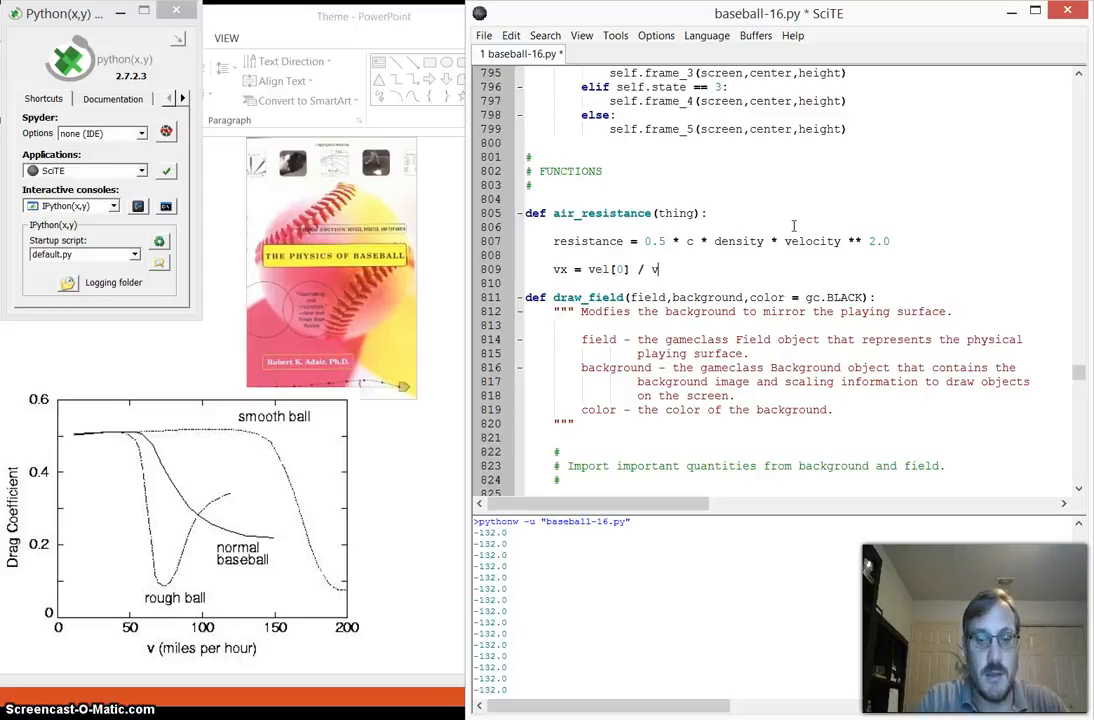
{"action": "type", "text": "el"}
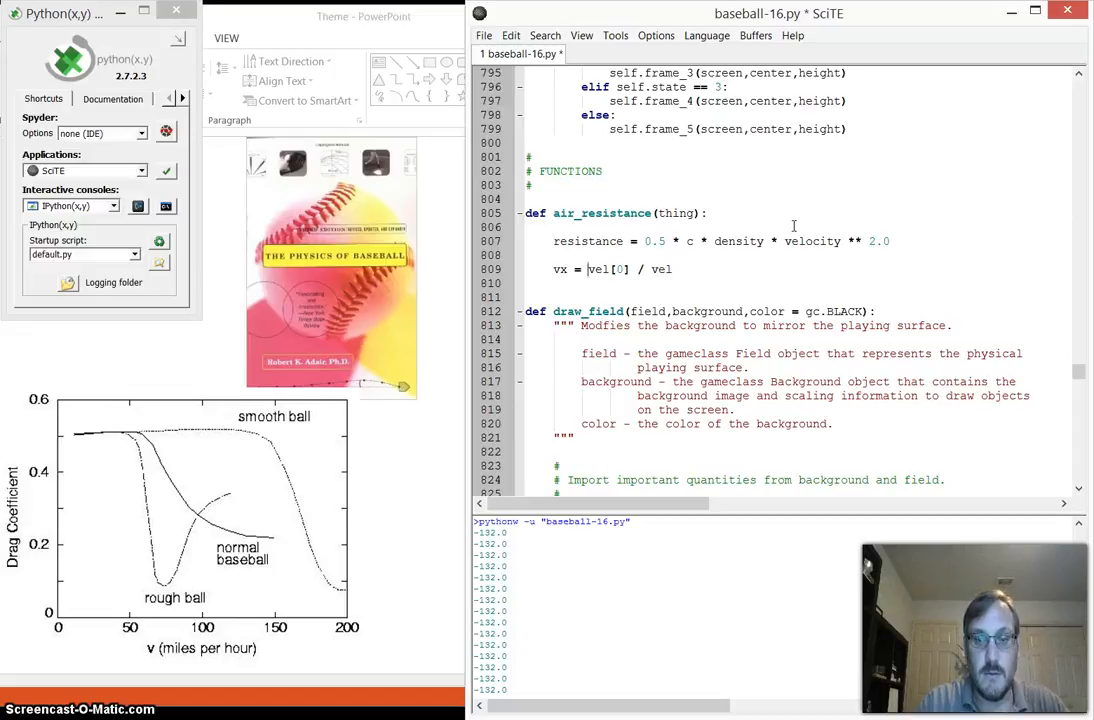
{"action": "type", "text": "-1.0 *"}
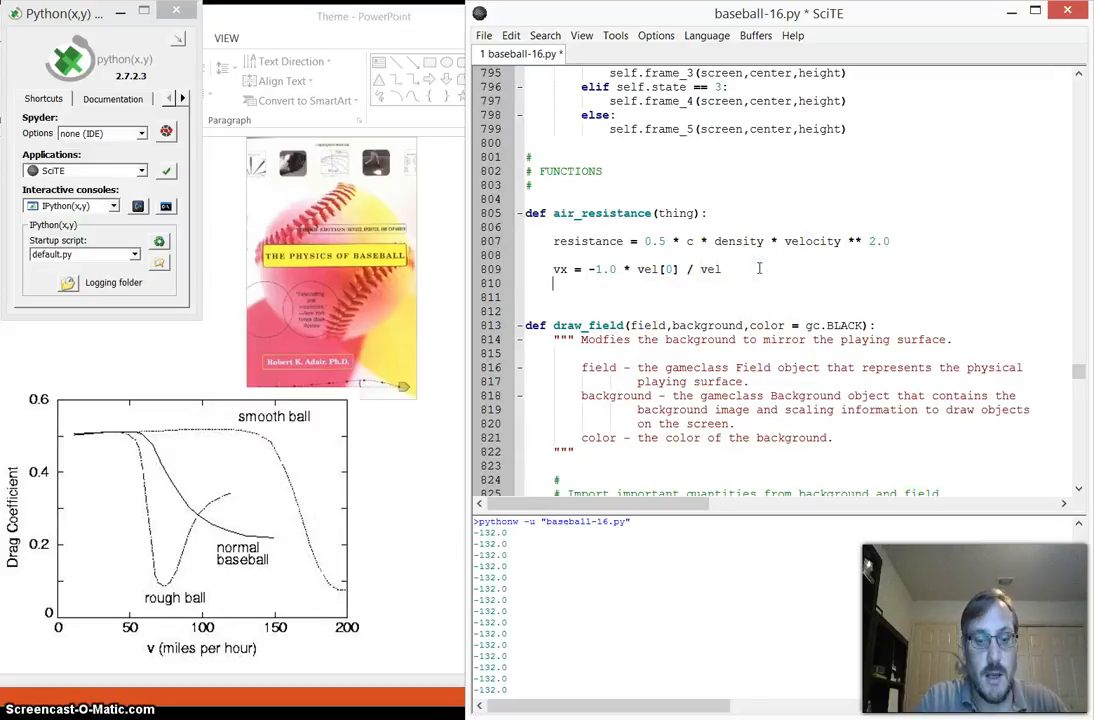
Add vy = -1.0 * vel[1] / velocity
{"action": "type", "text": "vy = -"}
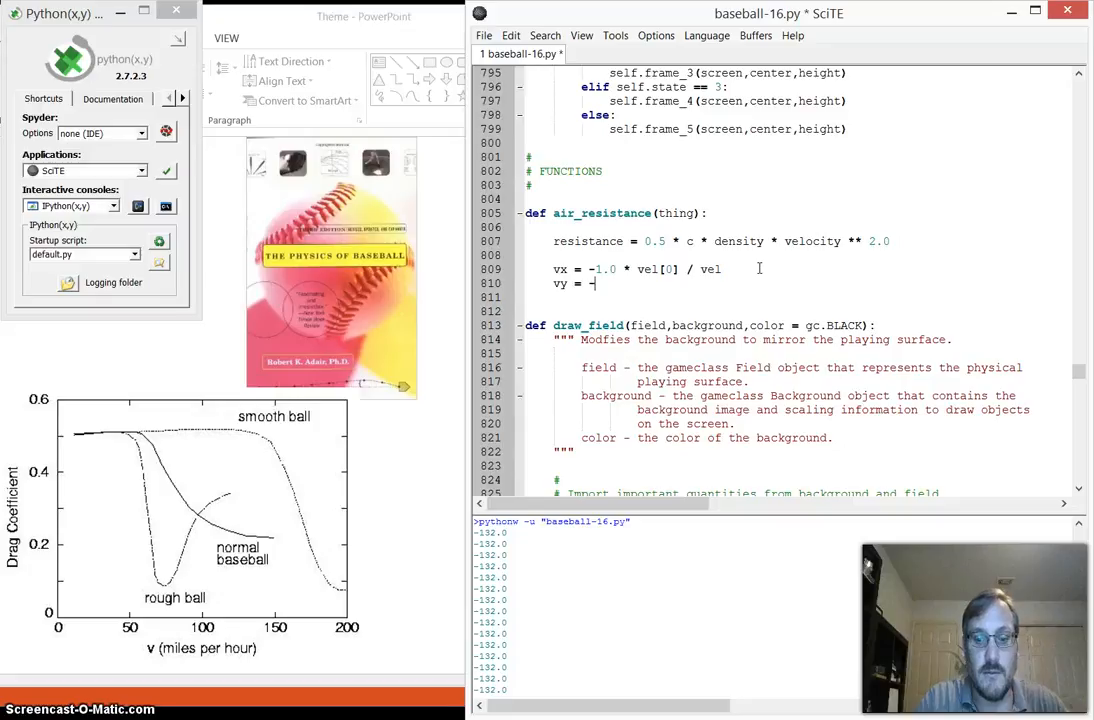
{"action": "type", "text": "-1.0 * vel"}
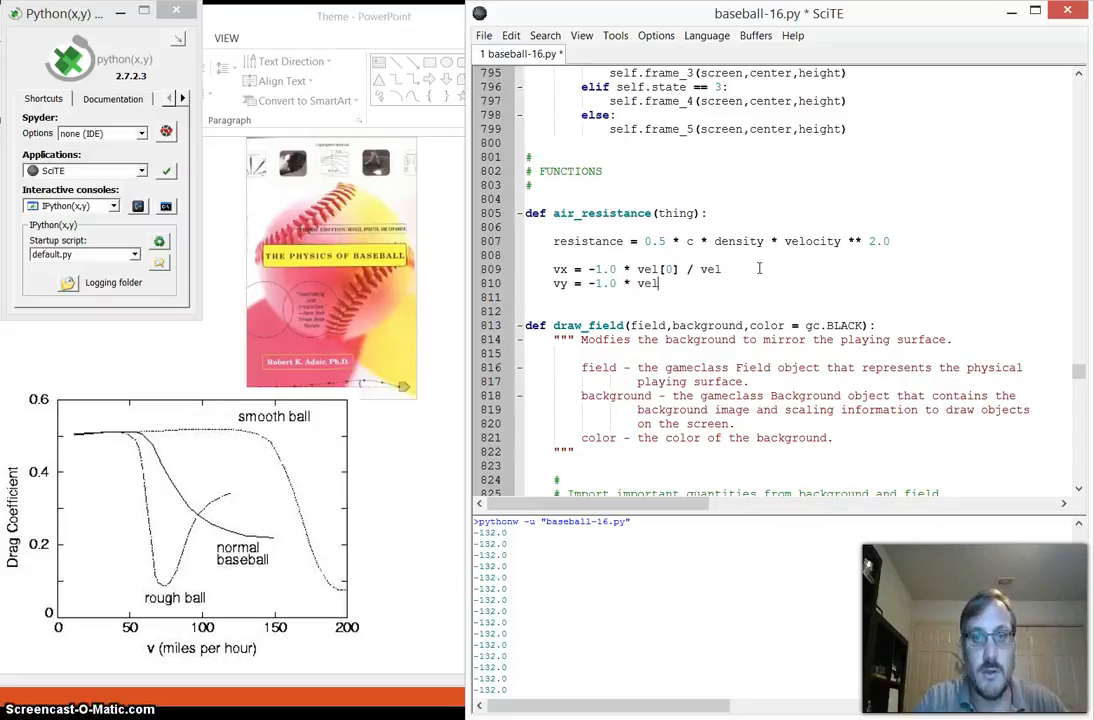
{"action": "type", "text": "[1] /"}
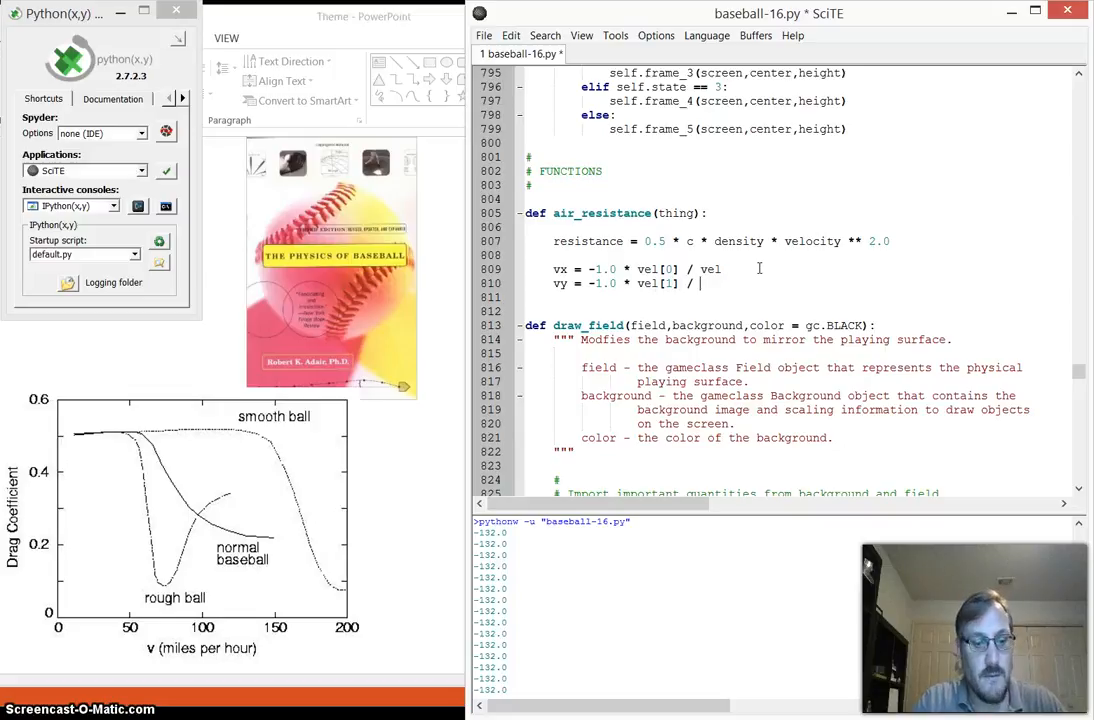
{"action": "type", "text": "vel"}
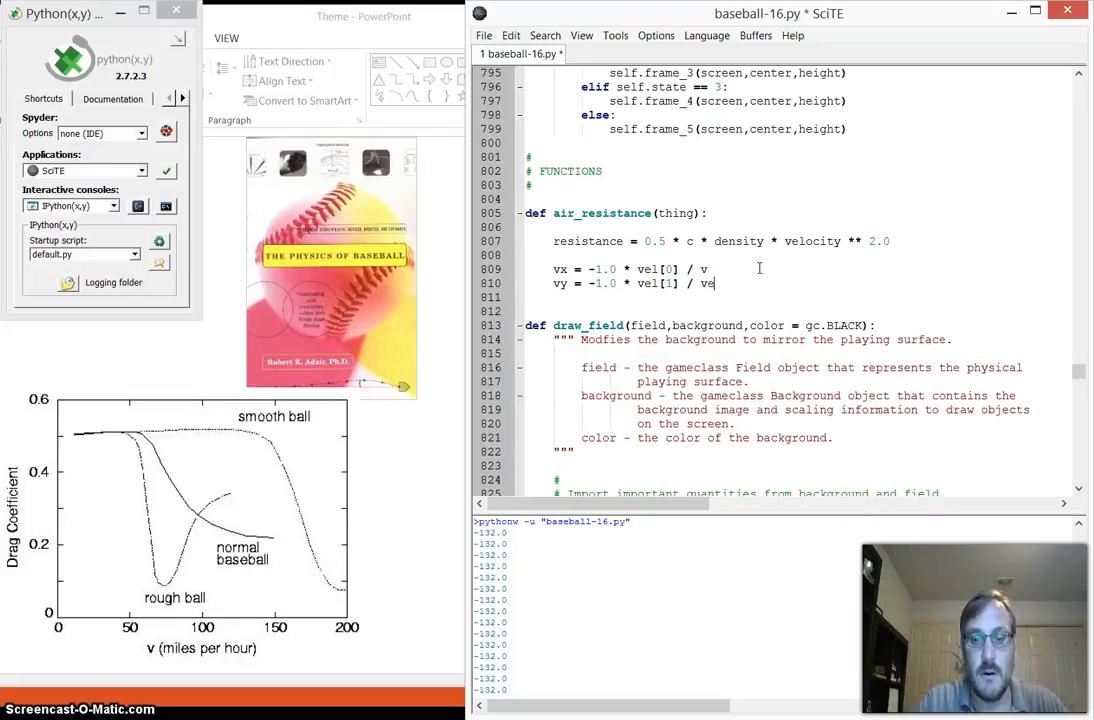
{"action": "type", "text": "locity"}
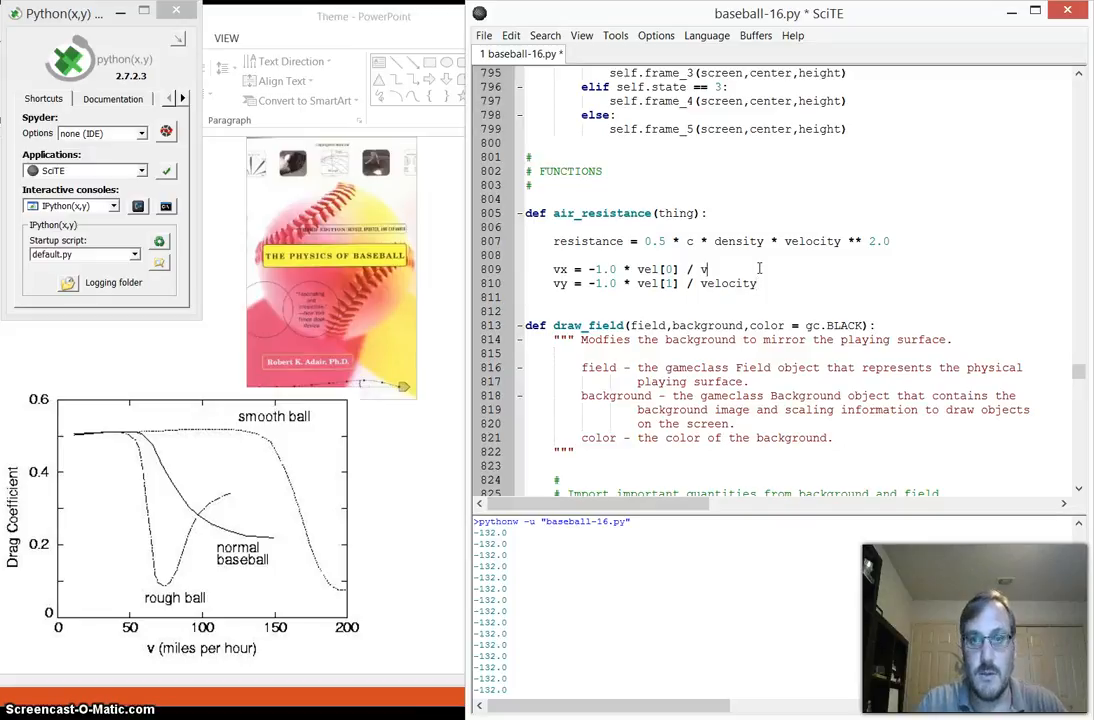
{"action": "type", "text": "elocity"}
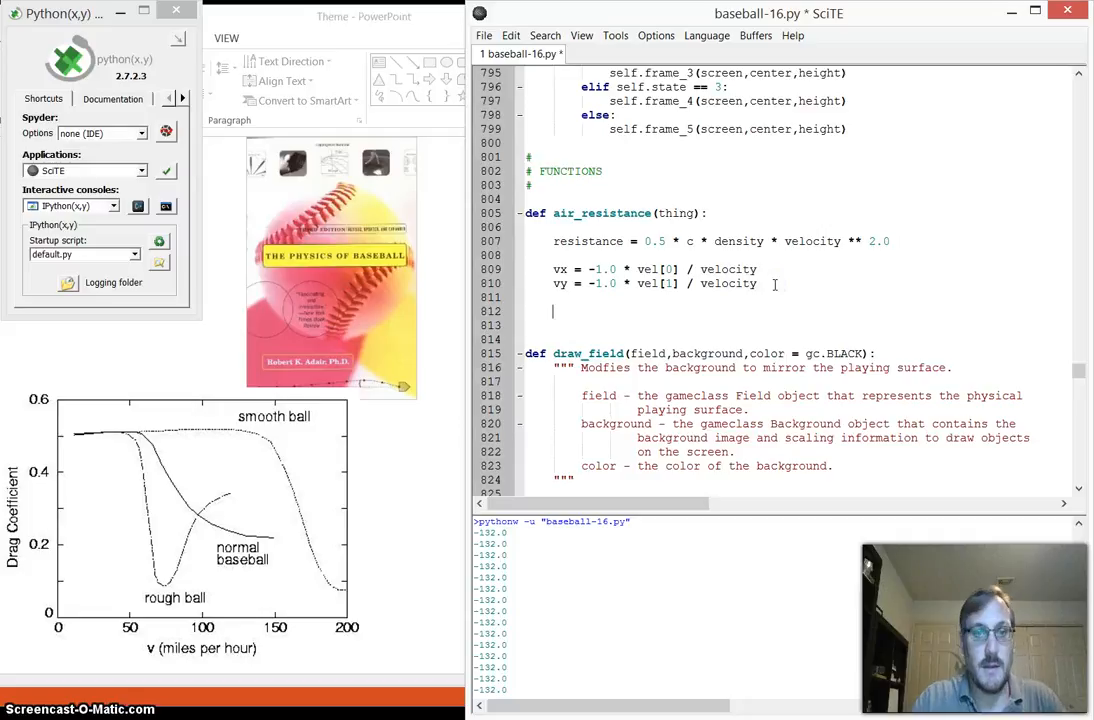
Add return (resistance * vx, resistance * vy) below the vx and vy lines
{"action": "type", "text": "return"}
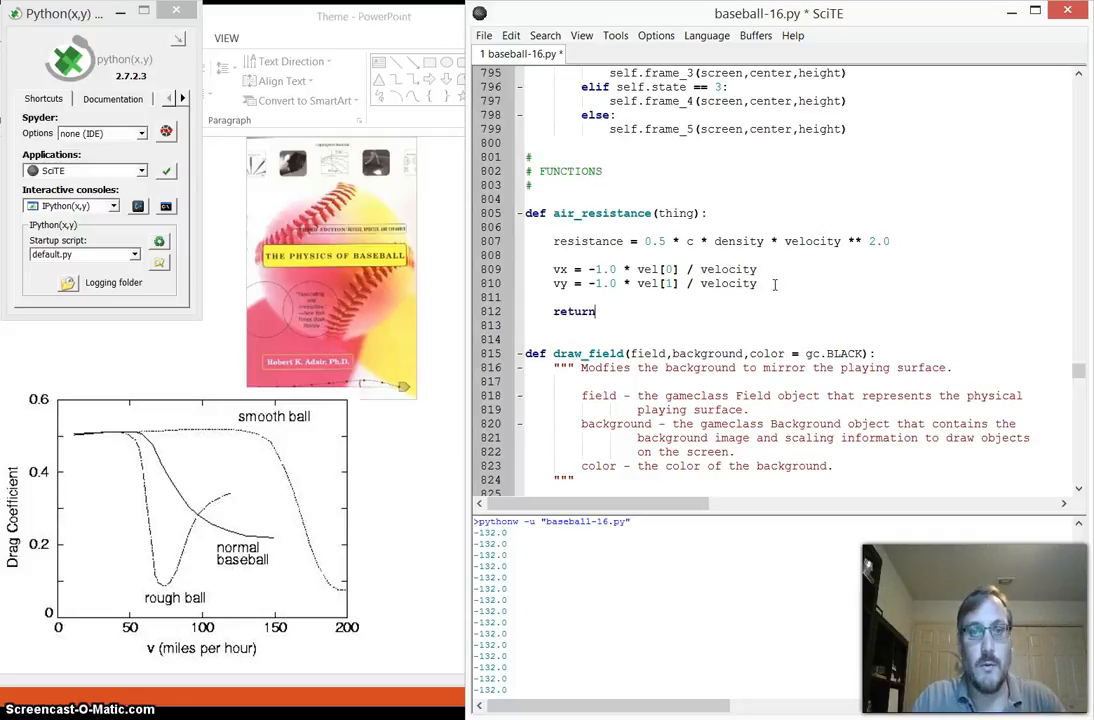
{"action": "type", "text": "(resistance"}
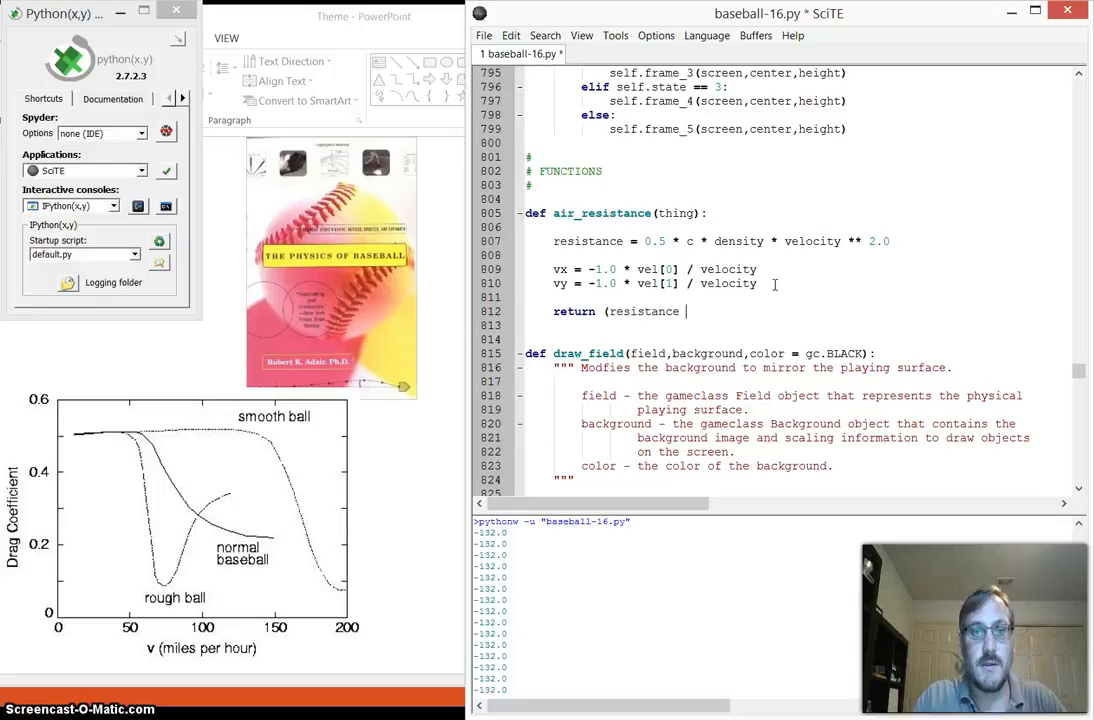
{"action": "type", "text": "* vx, resistance *"}
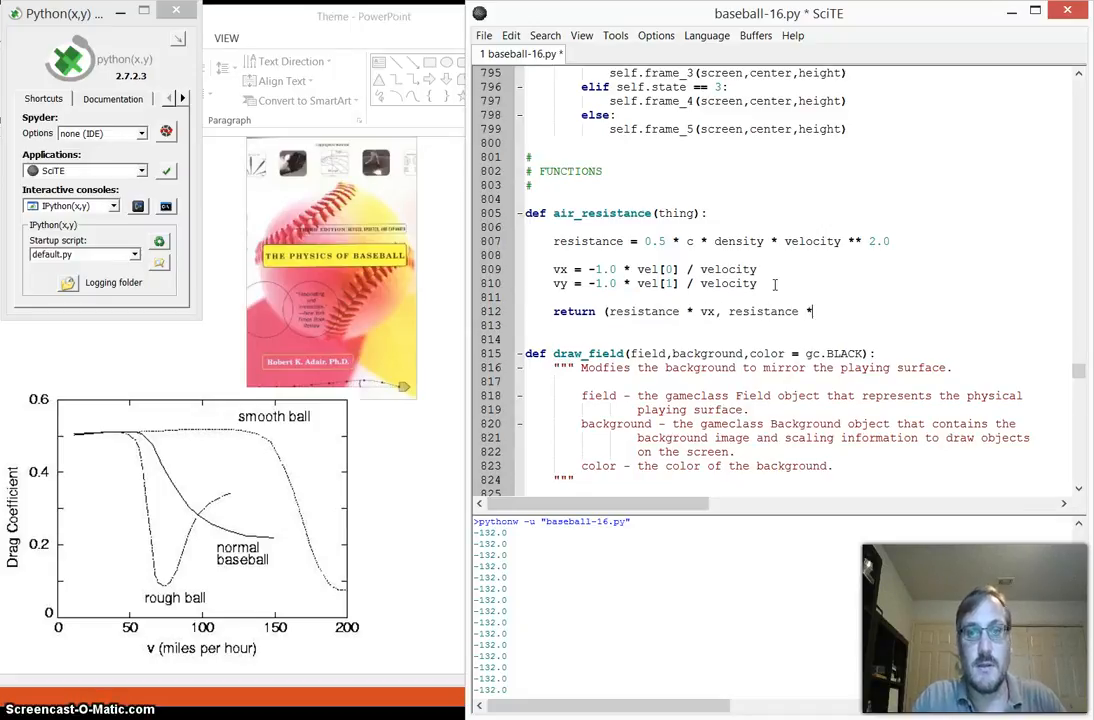
{"action": "type", "text": "vy)"}
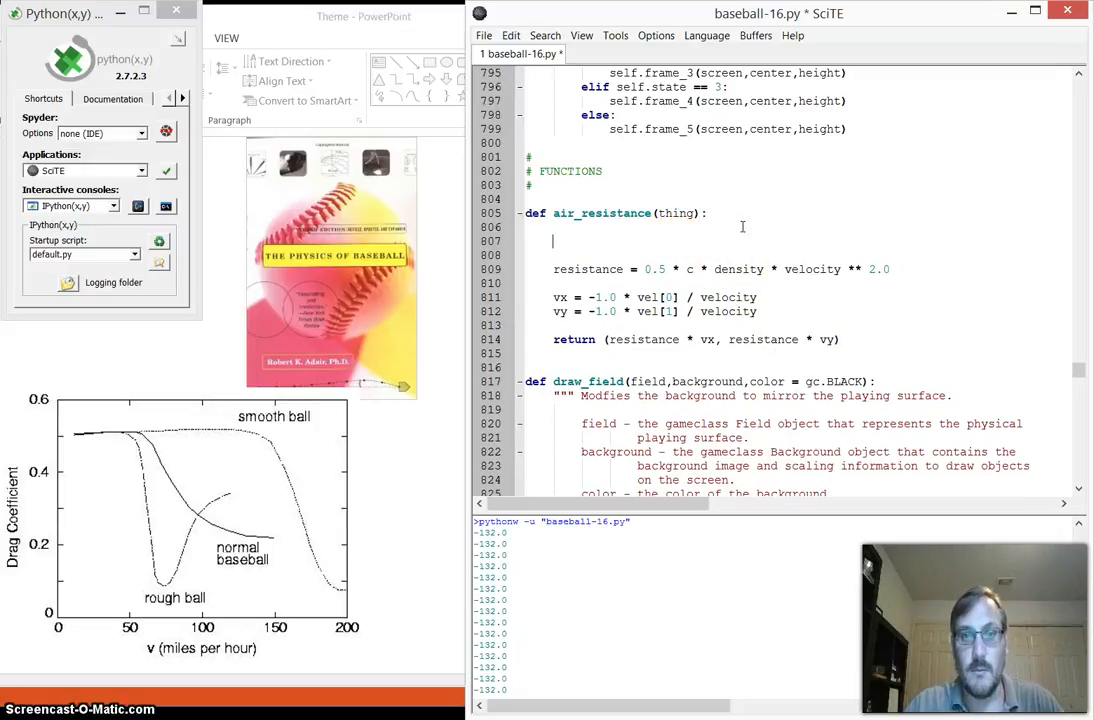
Add density = 0.0023 at the top of air_resistance and start a c = line above it
{"action": "type", "text": "d"}
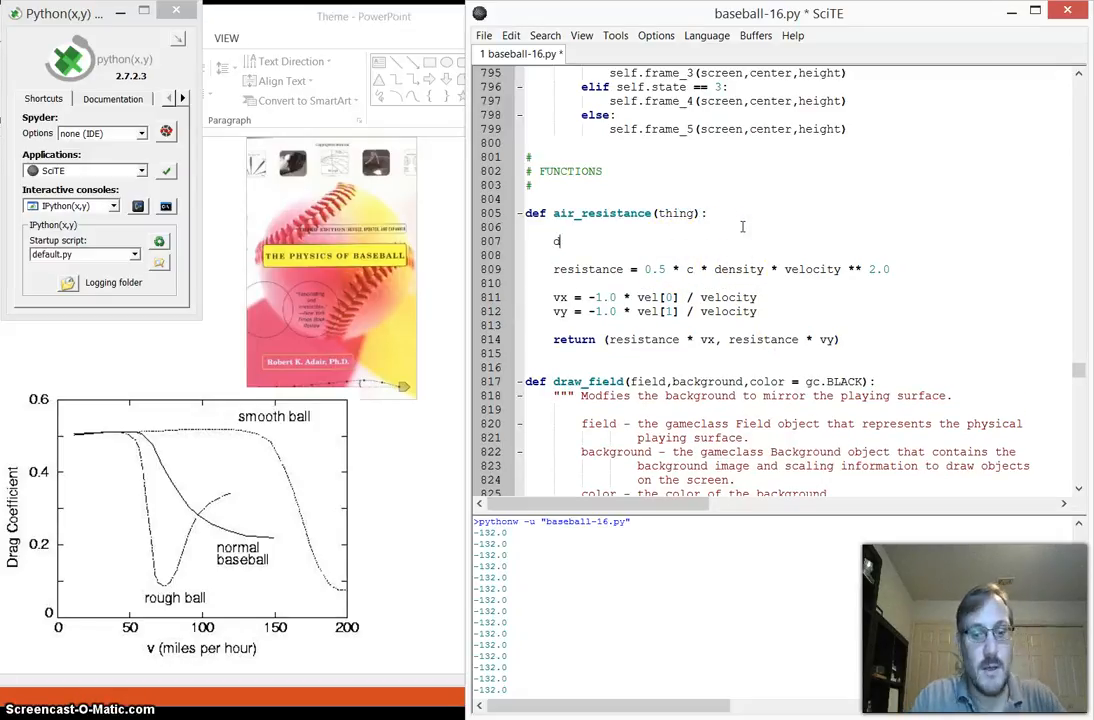
{"action": "type", "text": "ensity ="}
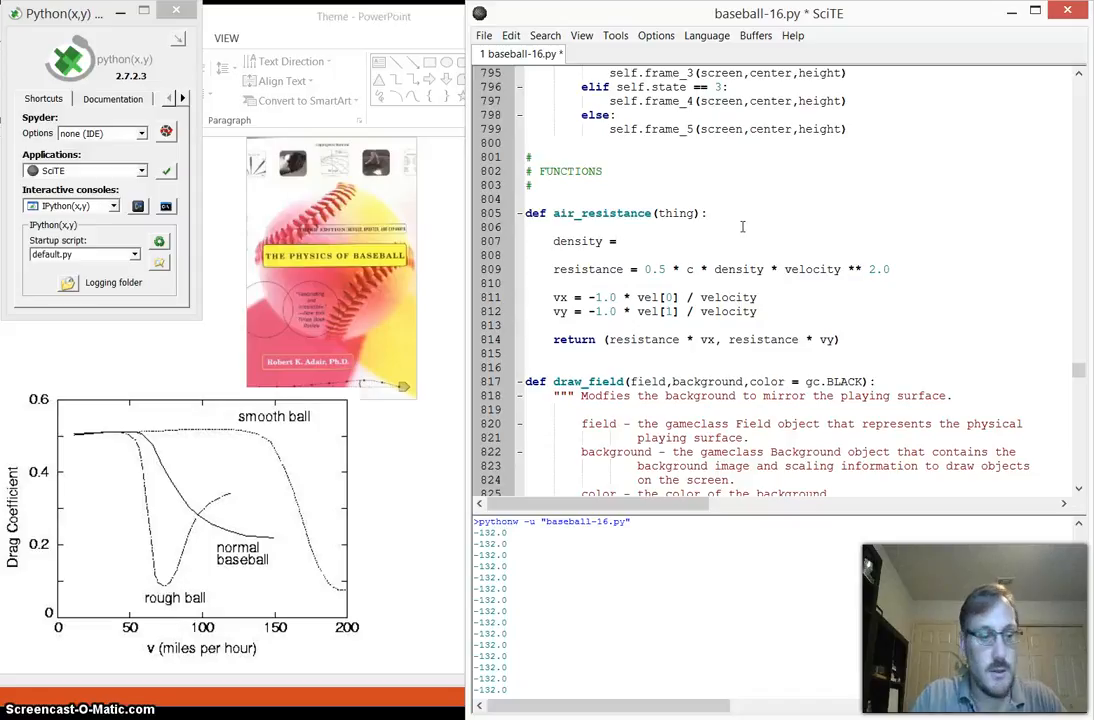
{"action": "type", "text": "0.0023"}
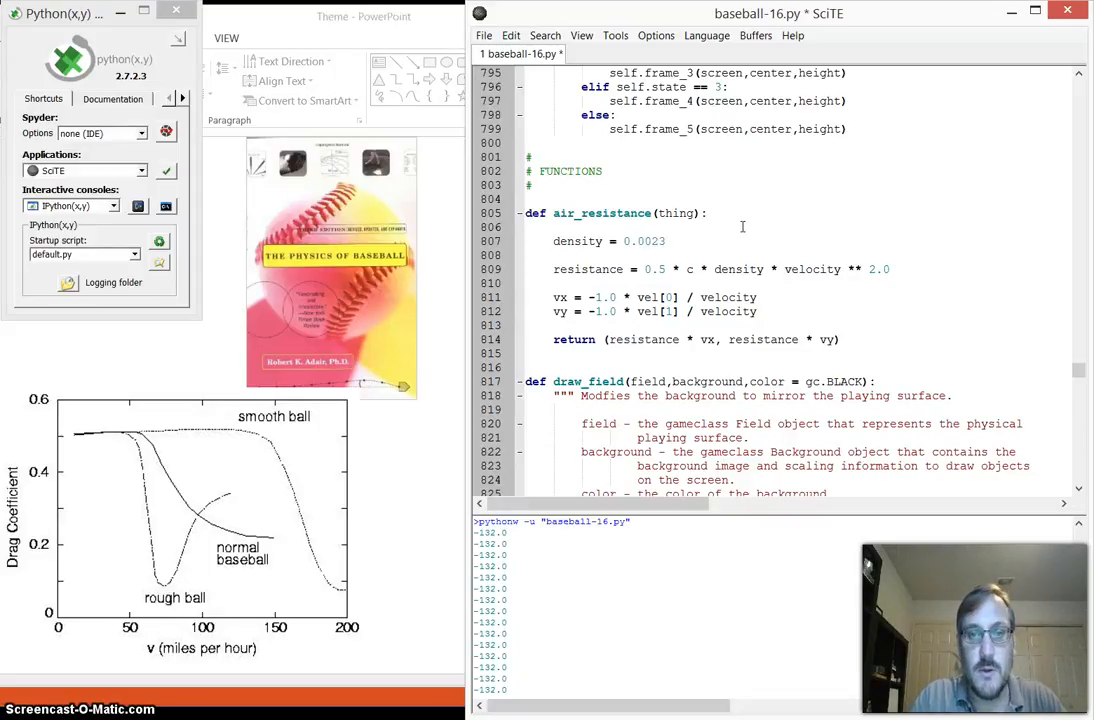
{"action": "left_click", "coordinate": [670, 241]}
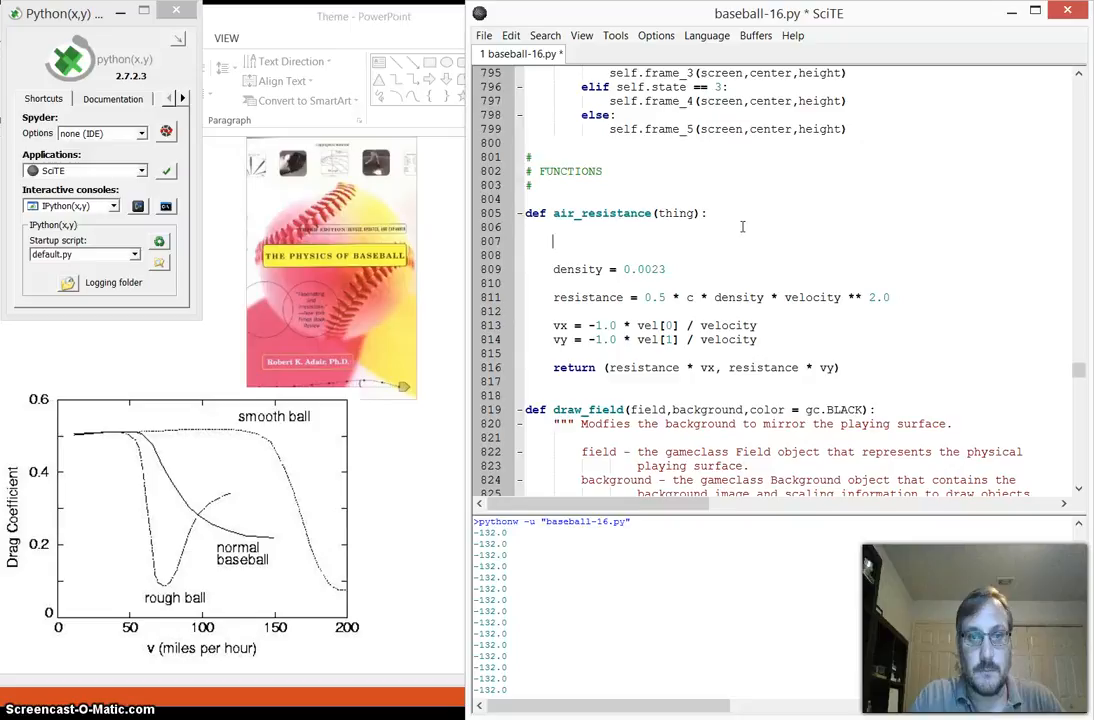
{"action": "type", "text": "c ="}
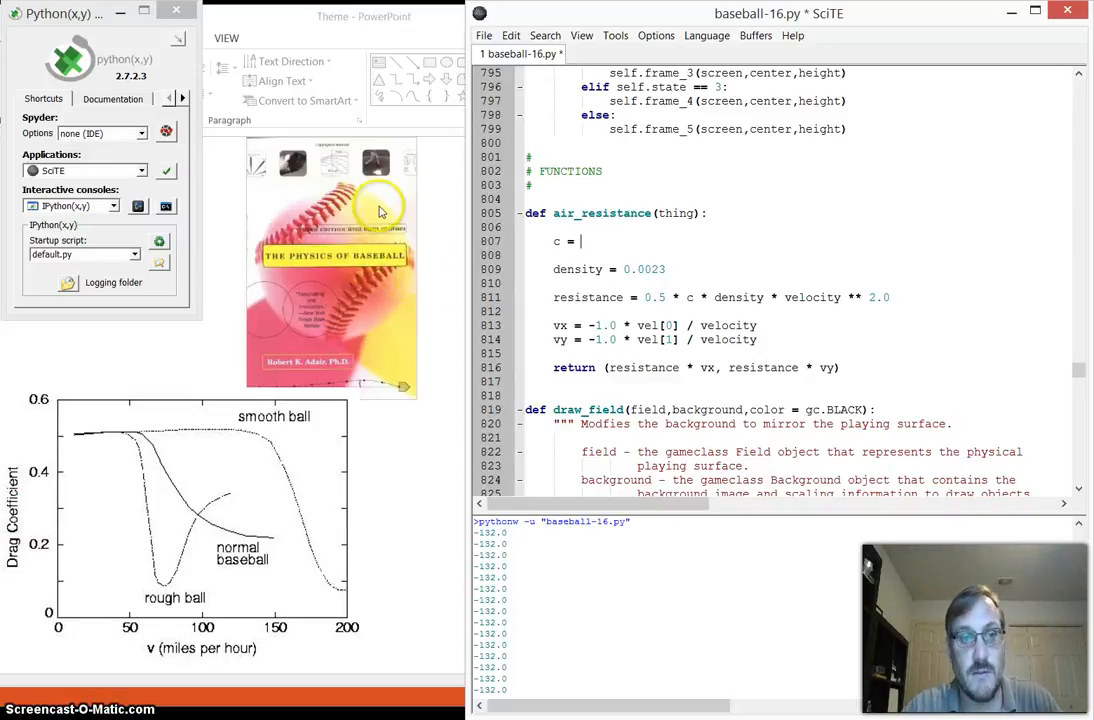
{"action": "mouse_move", "coordinate": [320, 380]}
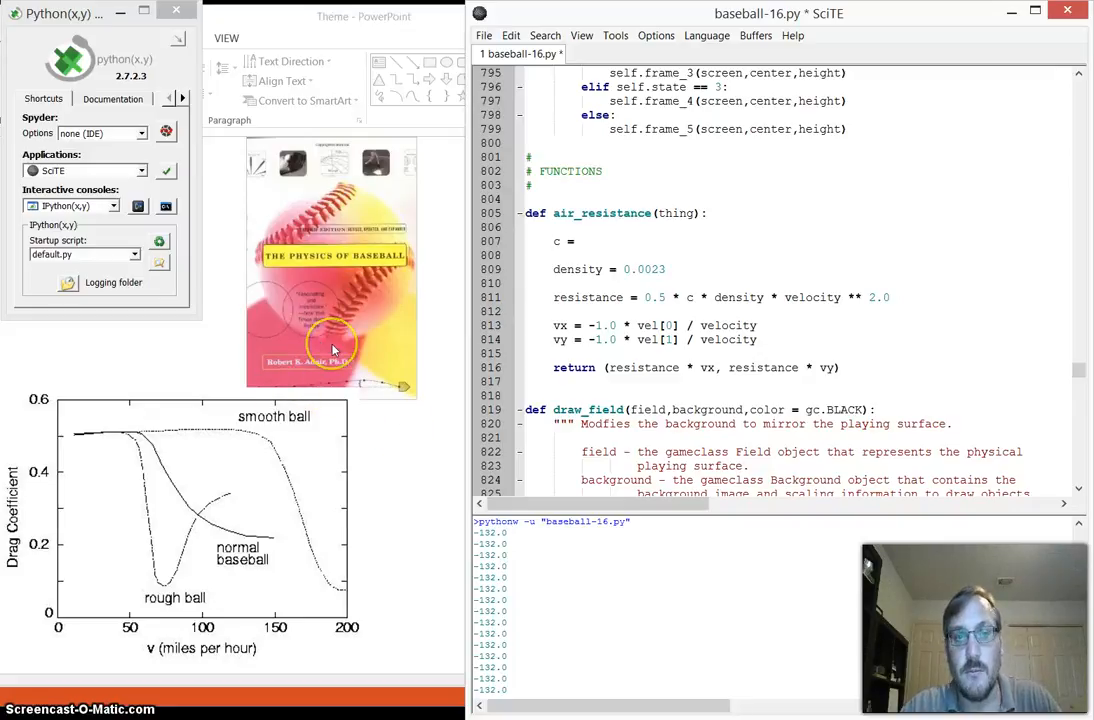
{"action": "mouse_move", "coordinate": [305, 403]}
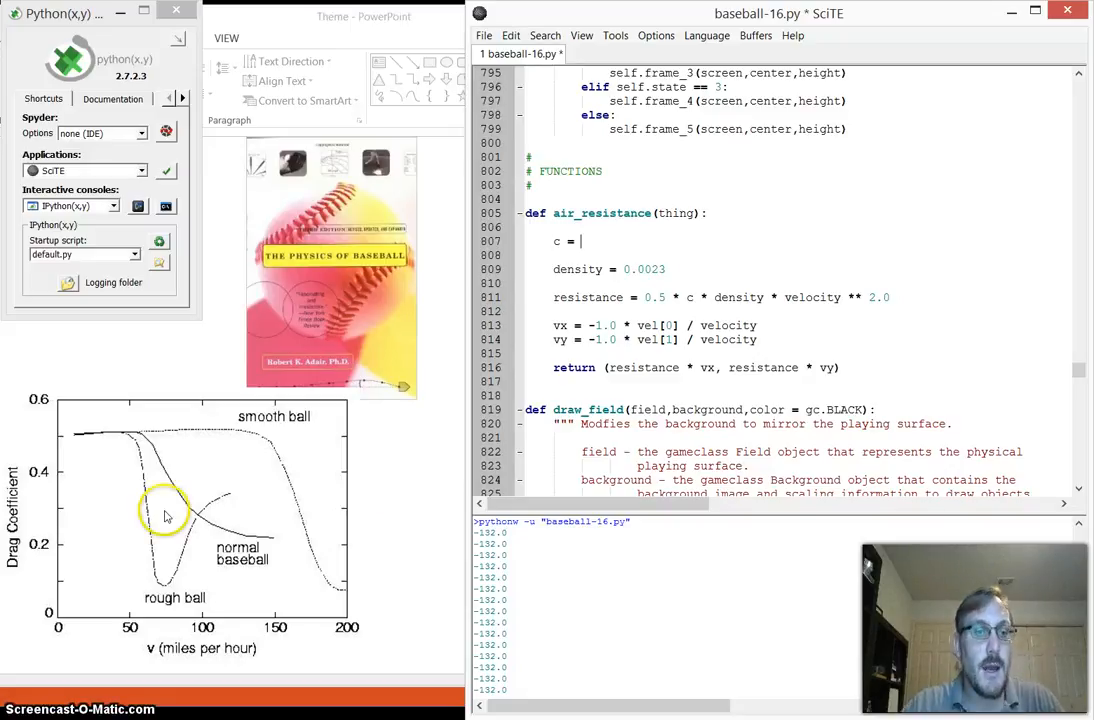
{"action": "mouse_move", "coordinate": [65, 525]}
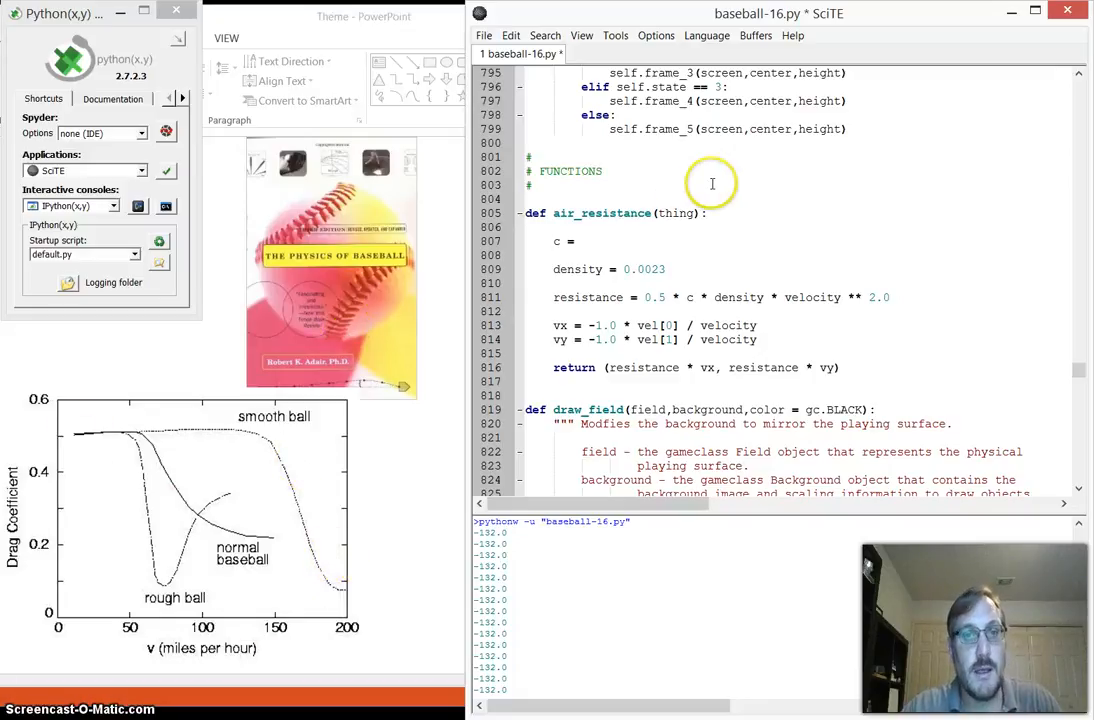
{"action": "mouse_move", "coordinate": [445, 444]}
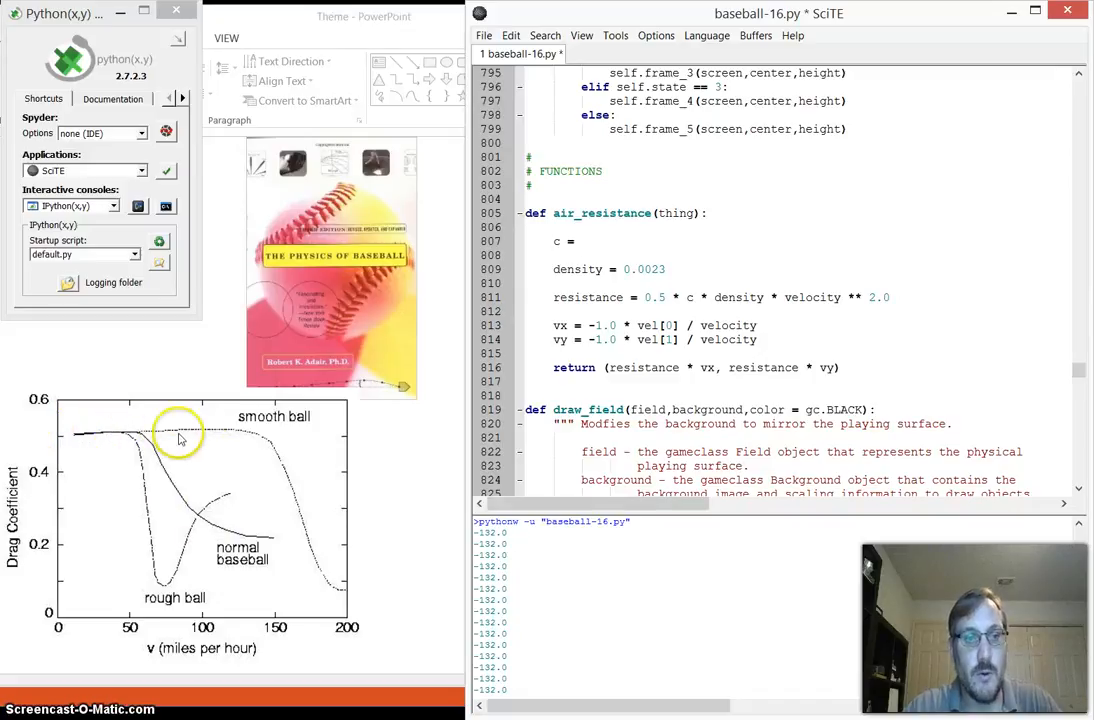
{"action": "mouse_move", "coordinate": [200, 598]}
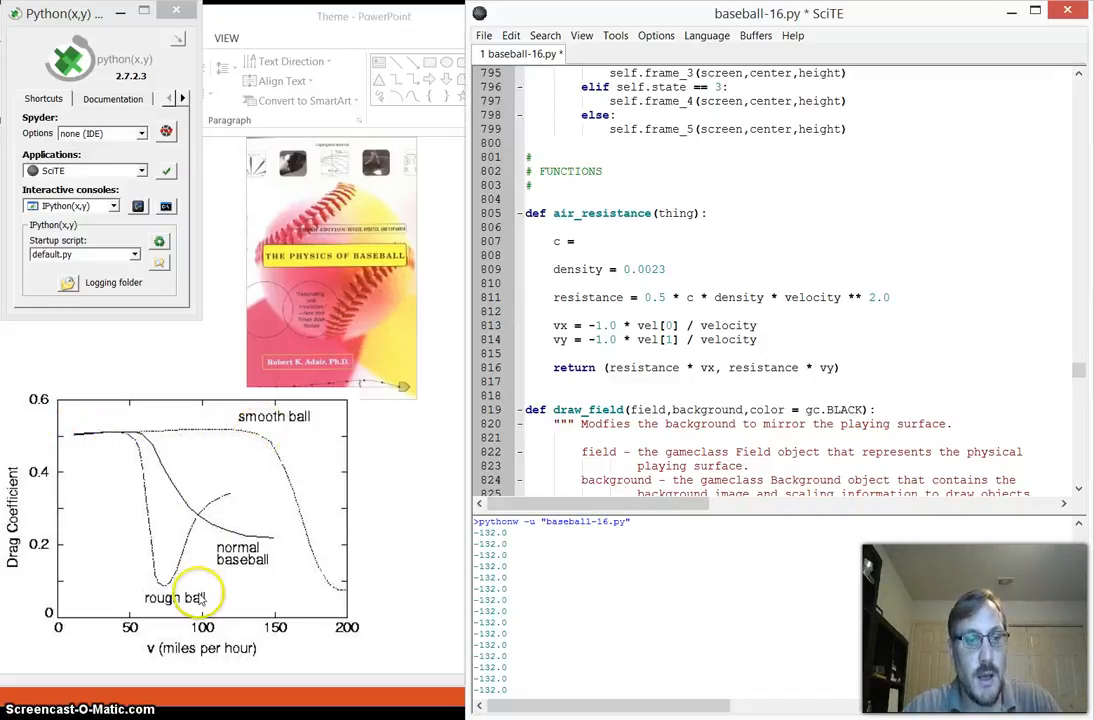
{"action": "mouse_move", "coordinate": [202, 515]}
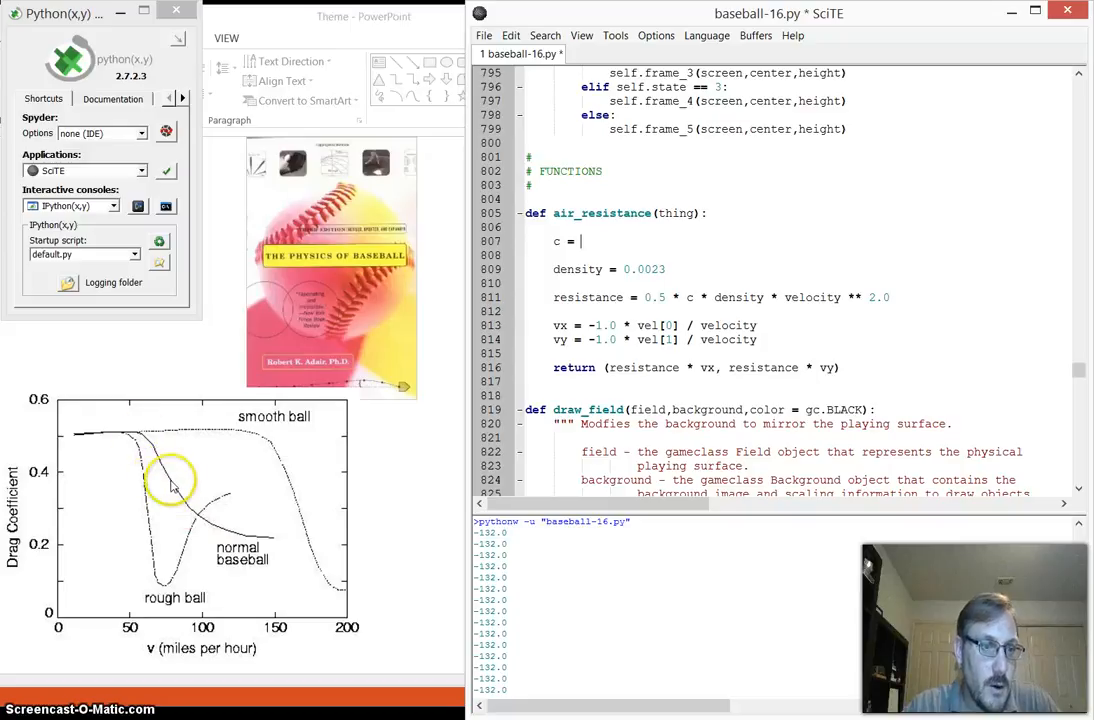
{"action": "mouse_move", "coordinate": [208, 523]}
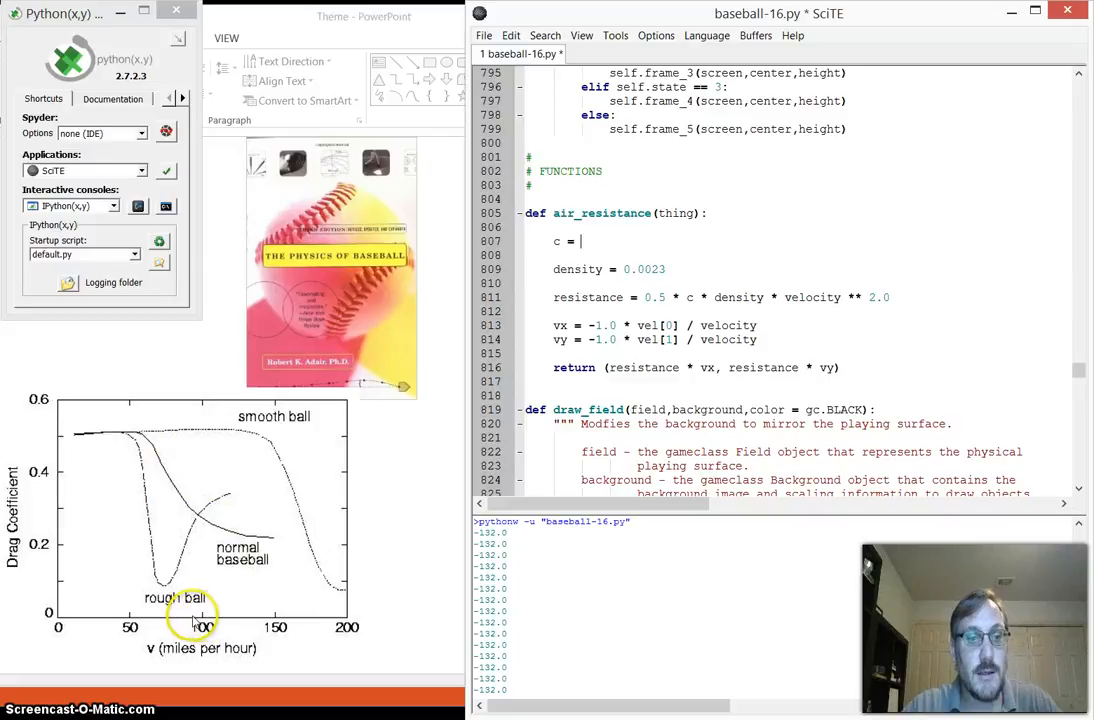
{"action": "mouse_move", "coordinate": [190, 505]}
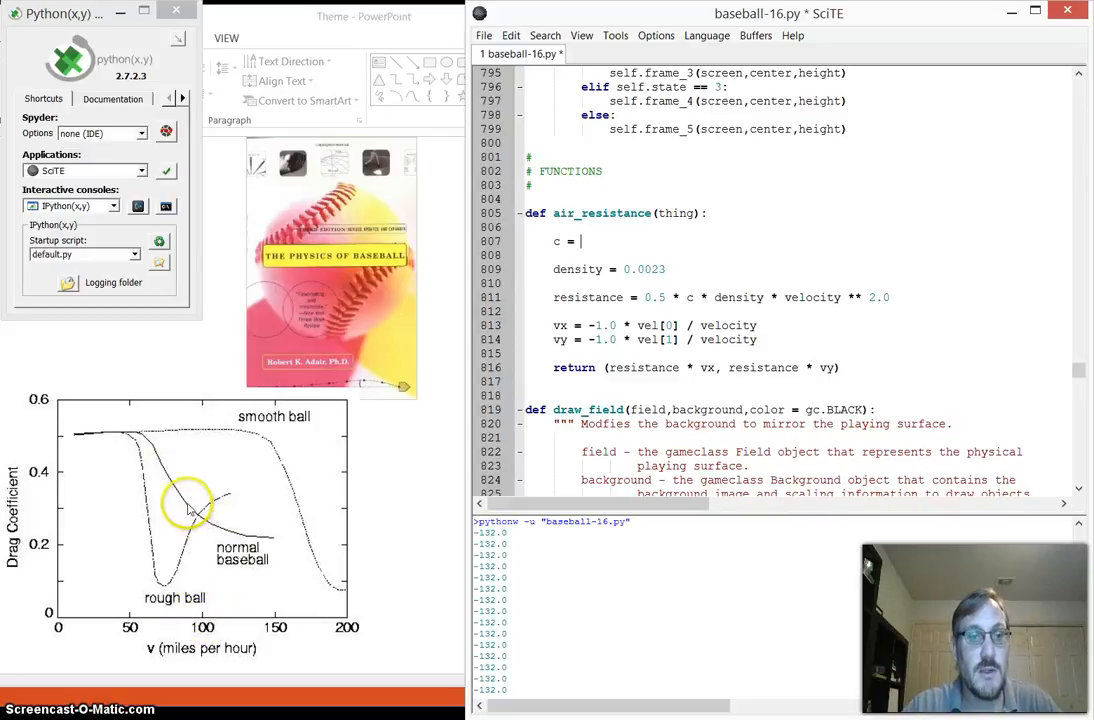
{"action": "mouse_move", "coordinate": [240, 560]}
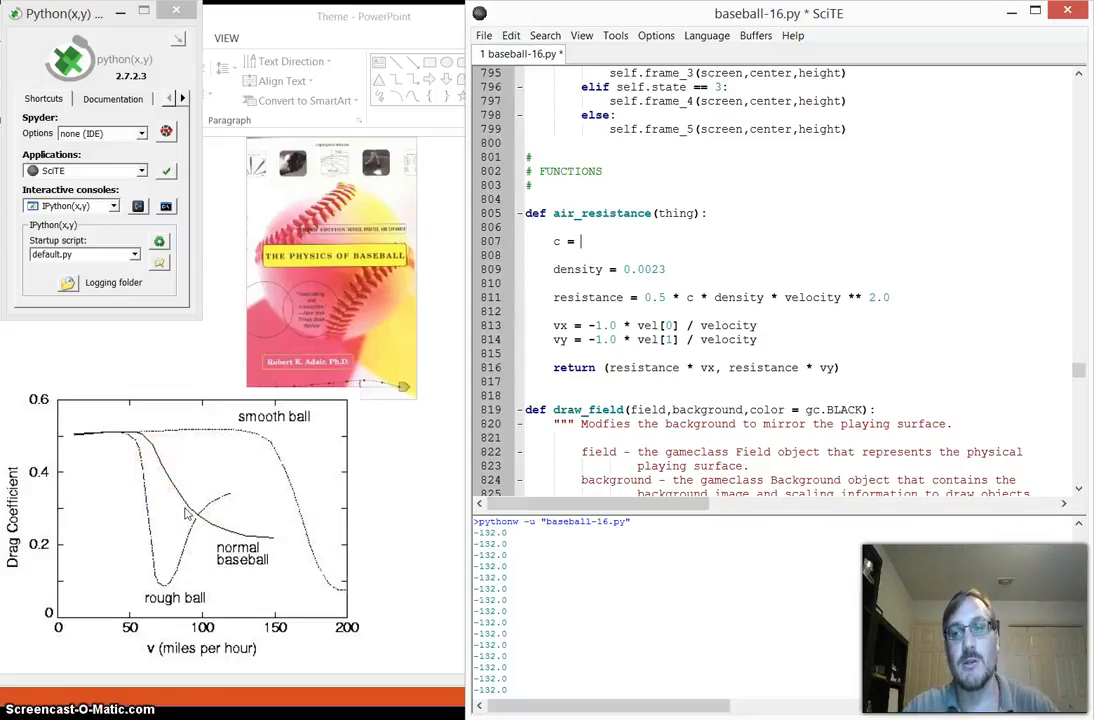
Set c = 0.5 and insert an area * factor into the resistance formula
{"action": "type", "text": "0."}
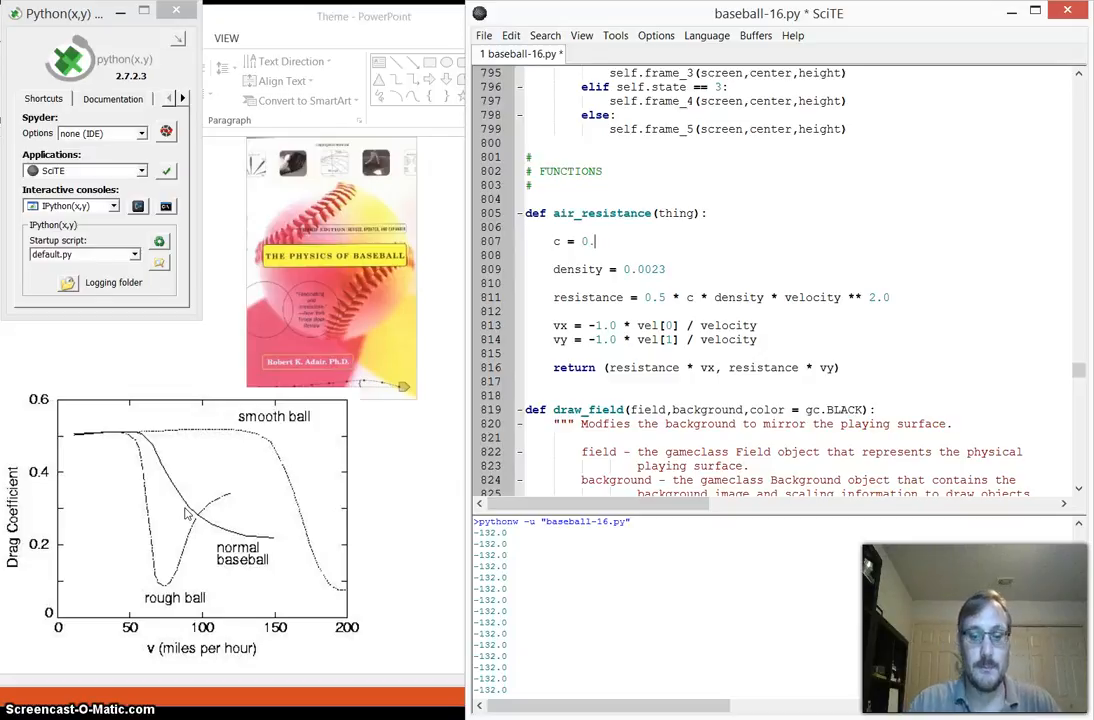
{"action": "type", "text": "5"}
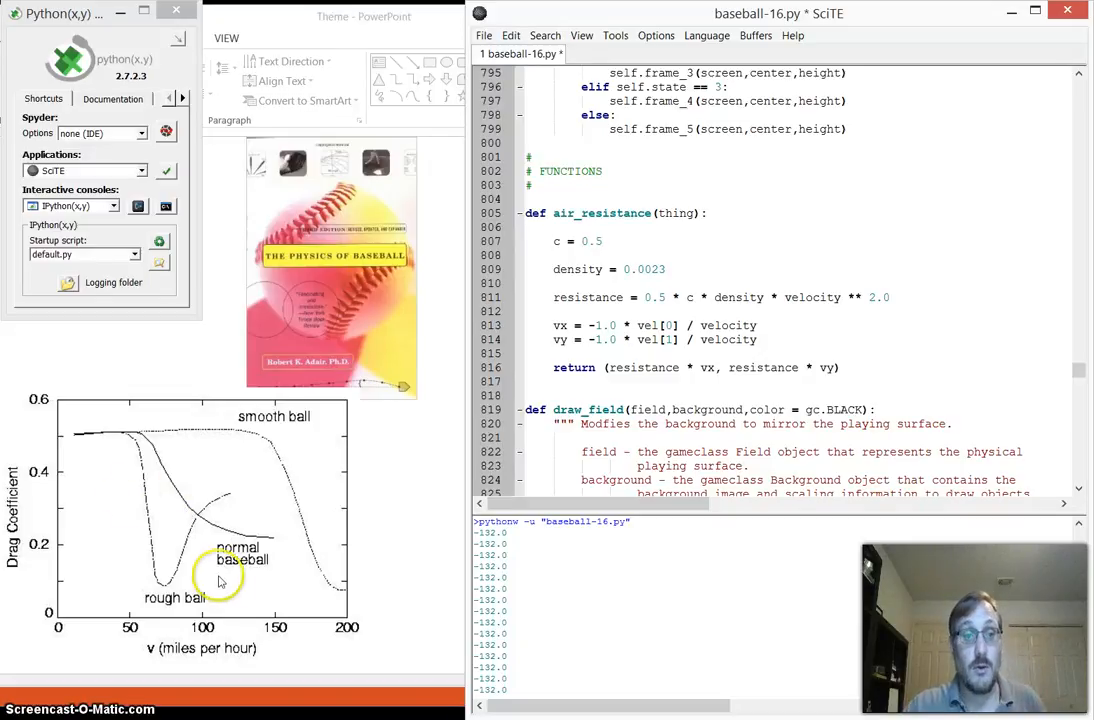
{"action": "mouse_move", "coordinate": [270, 525]}
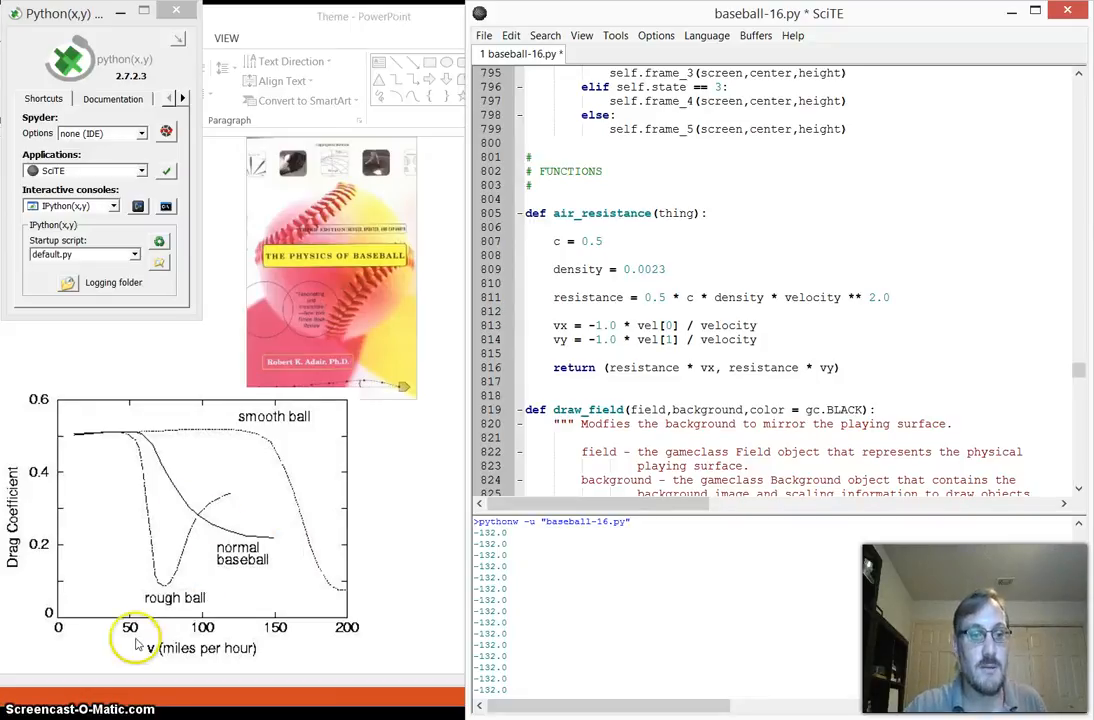
{"action": "mouse_move", "coordinate": [145, 648]}
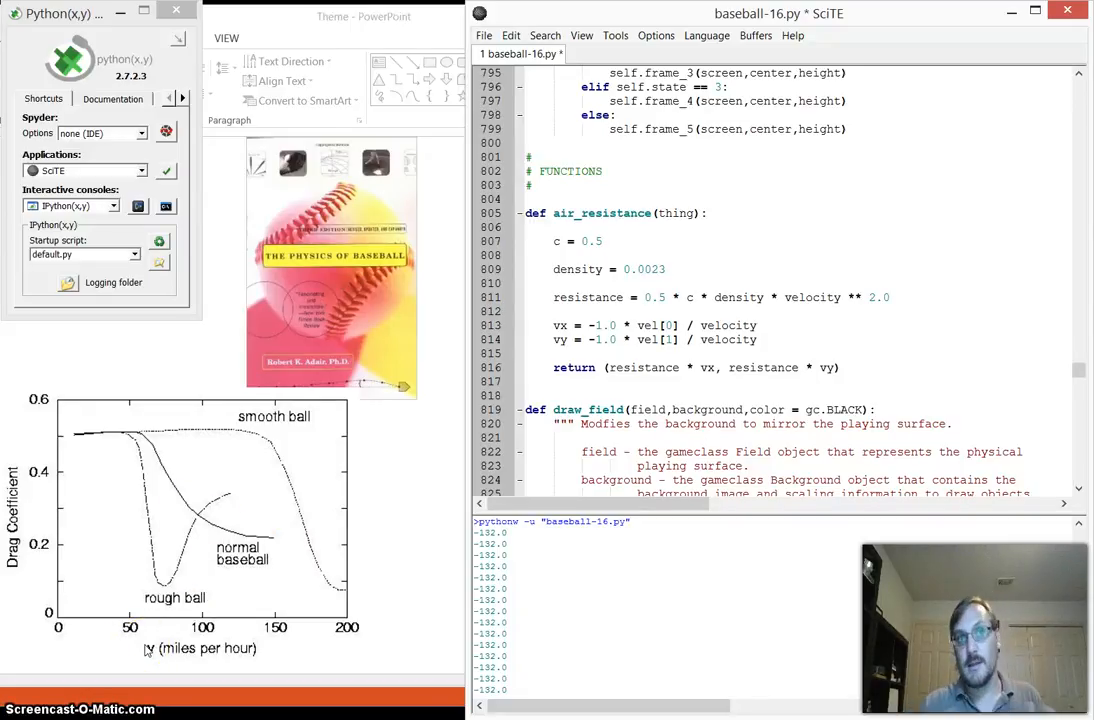
{"action": "left_click", "coordinate": [603, 241]}
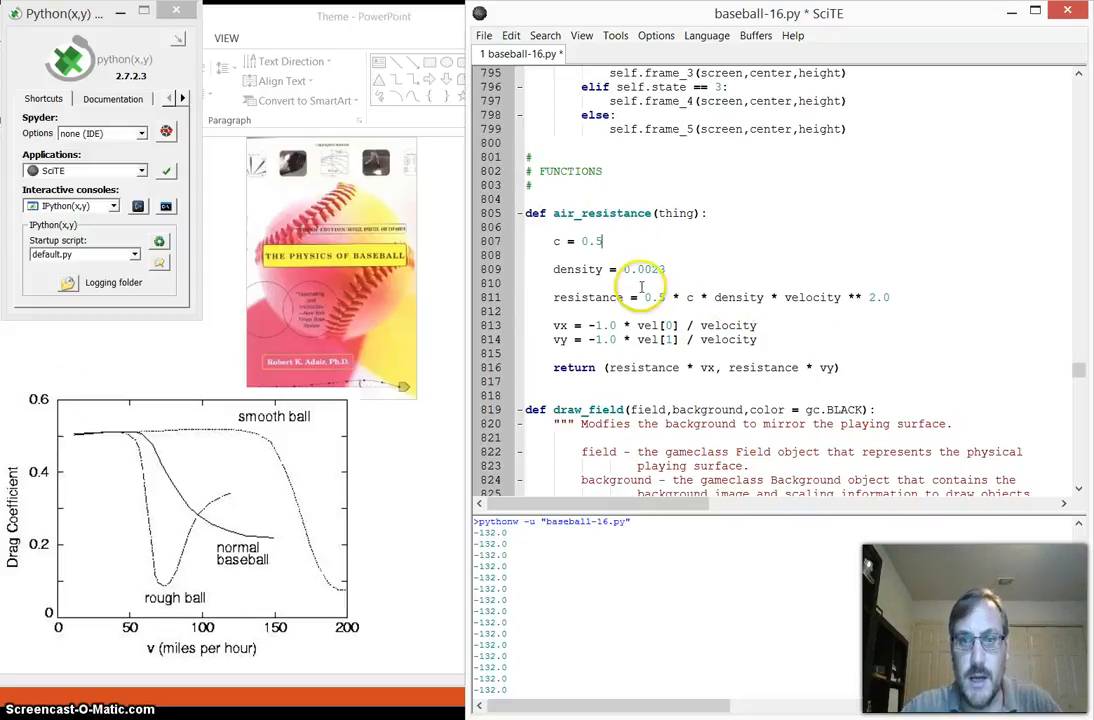
{"action": "mouse_move", "coordinate": [822, 297]}
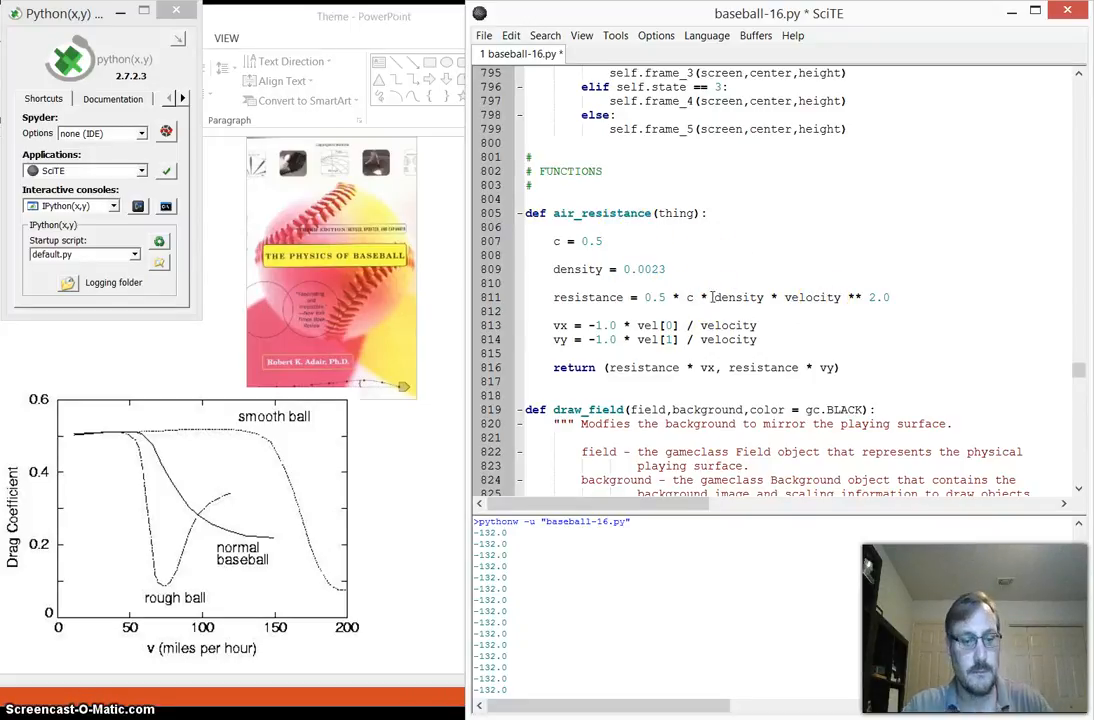
{"action": "type", "text": "area *"}
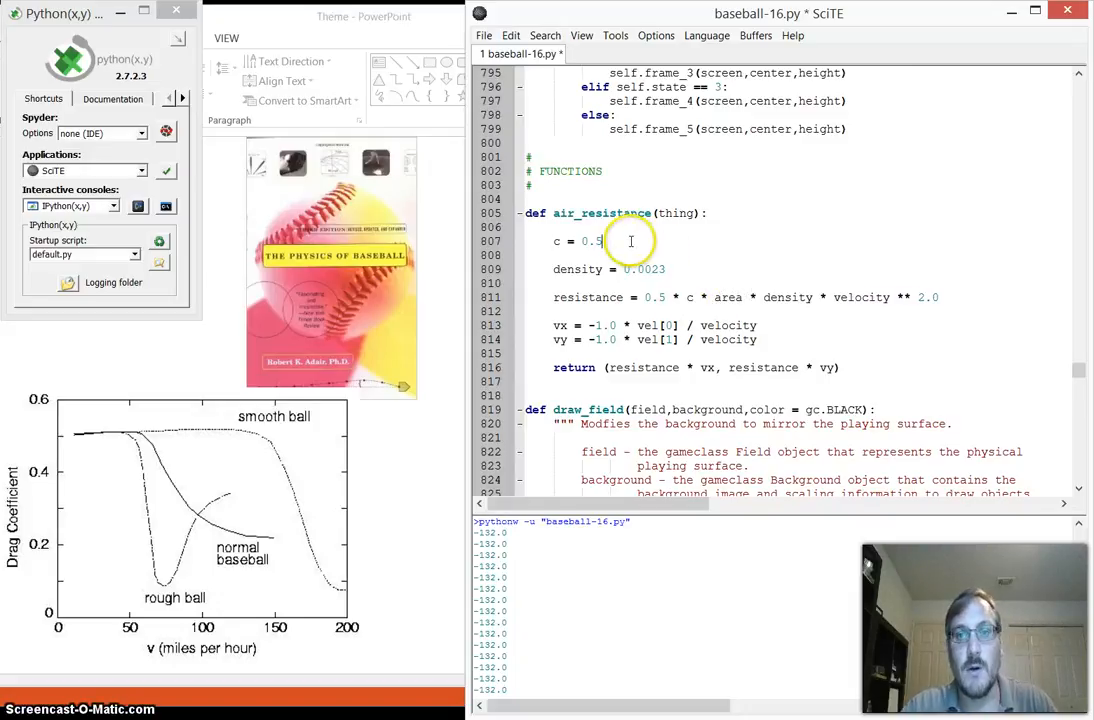
{"action": "mouse_move", "coordinate": [867, 285]}
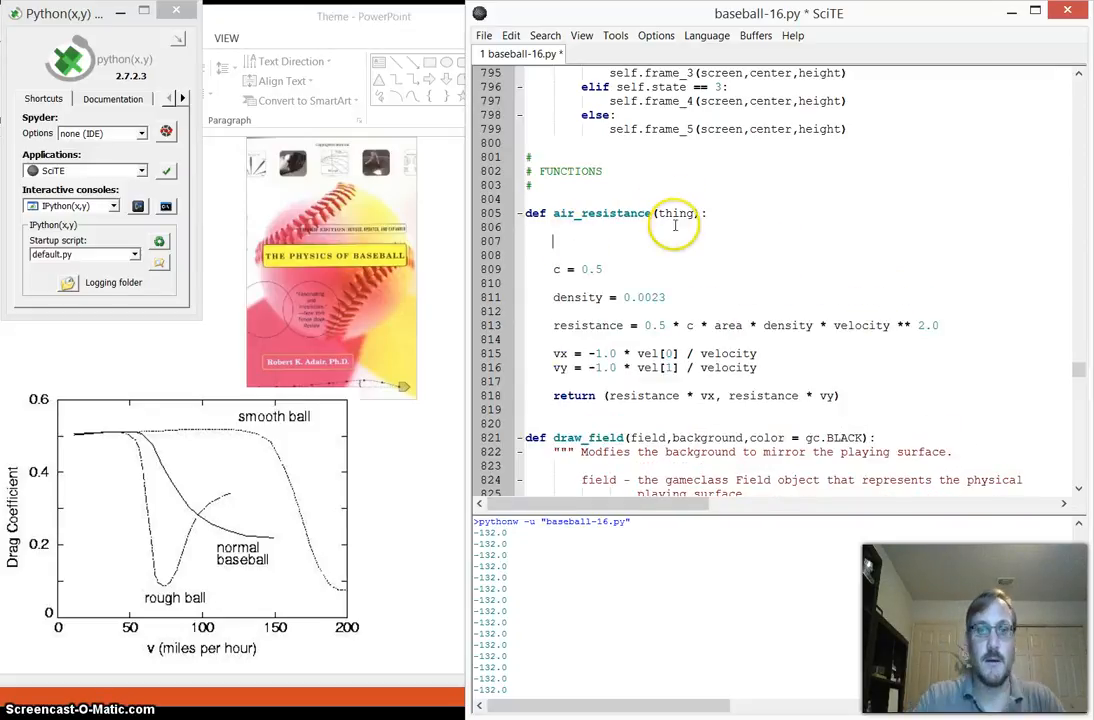
Add area = thing.get_area() and vel = thing.get_velocity() lines to air_resistance
{"action": "type", "text": "area ="}
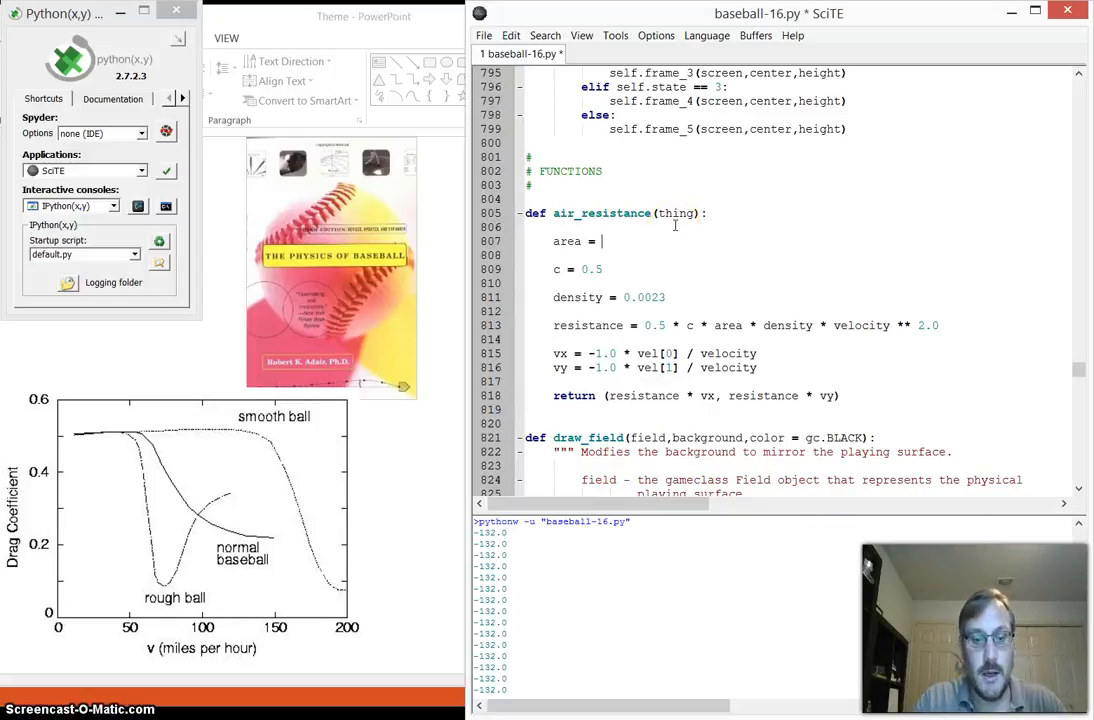
{"action": "type", "text": "thing."}
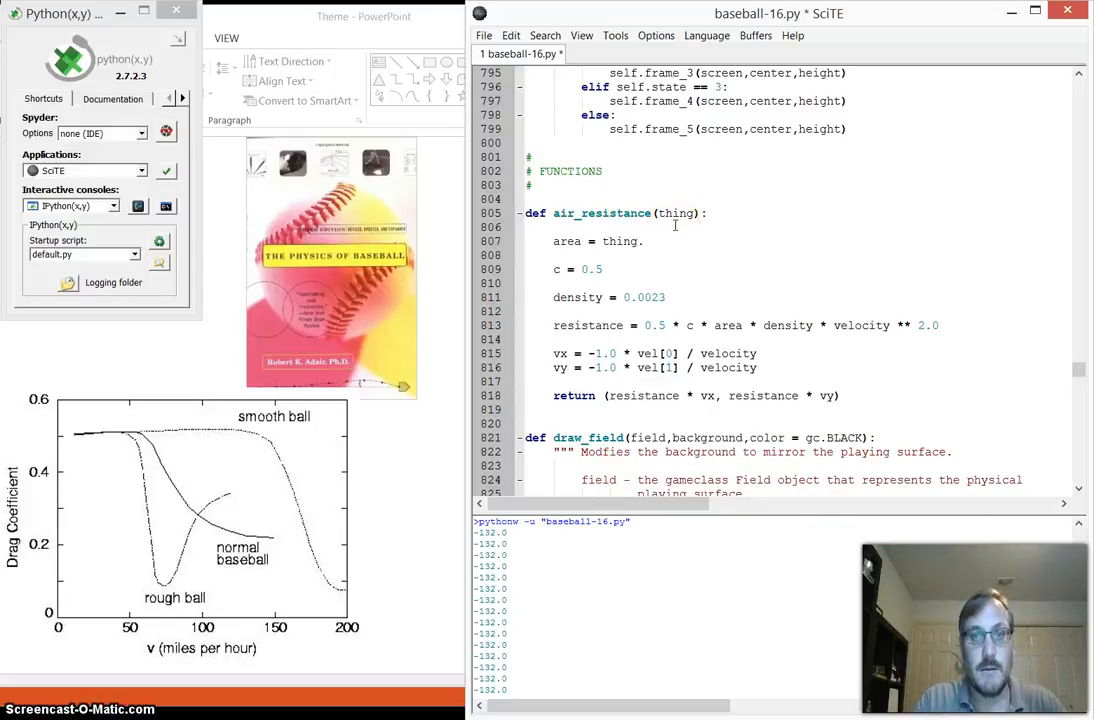
{"action": "type", "text": ".get_are"}
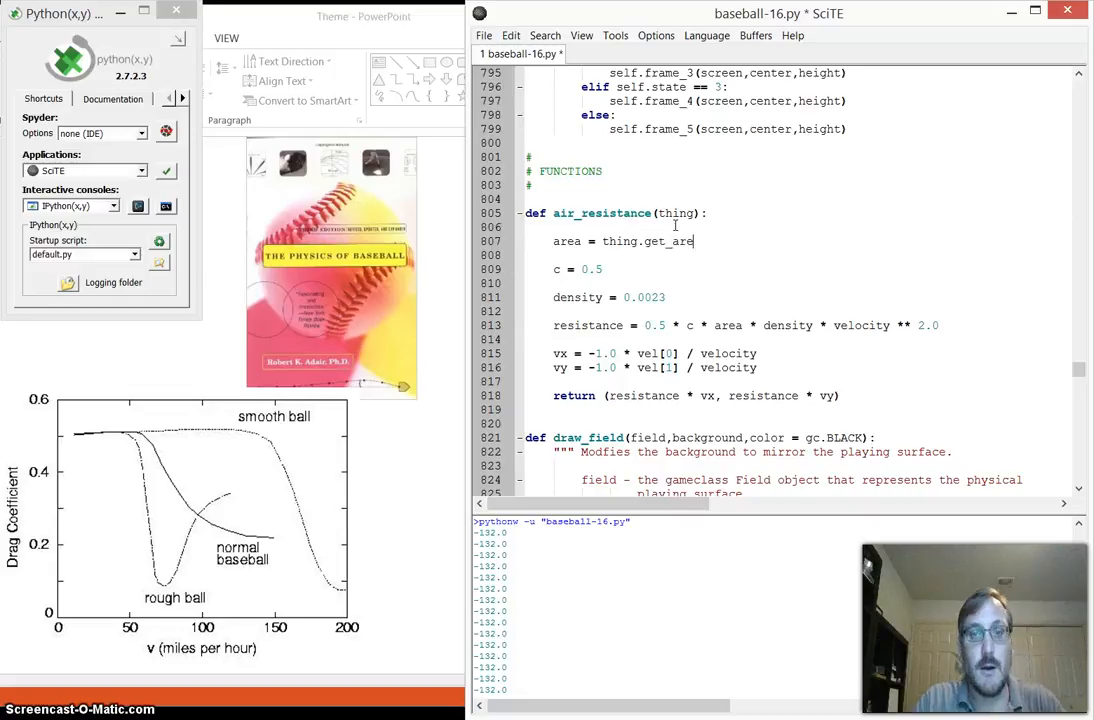
{"action": "type", "text": "a()"}
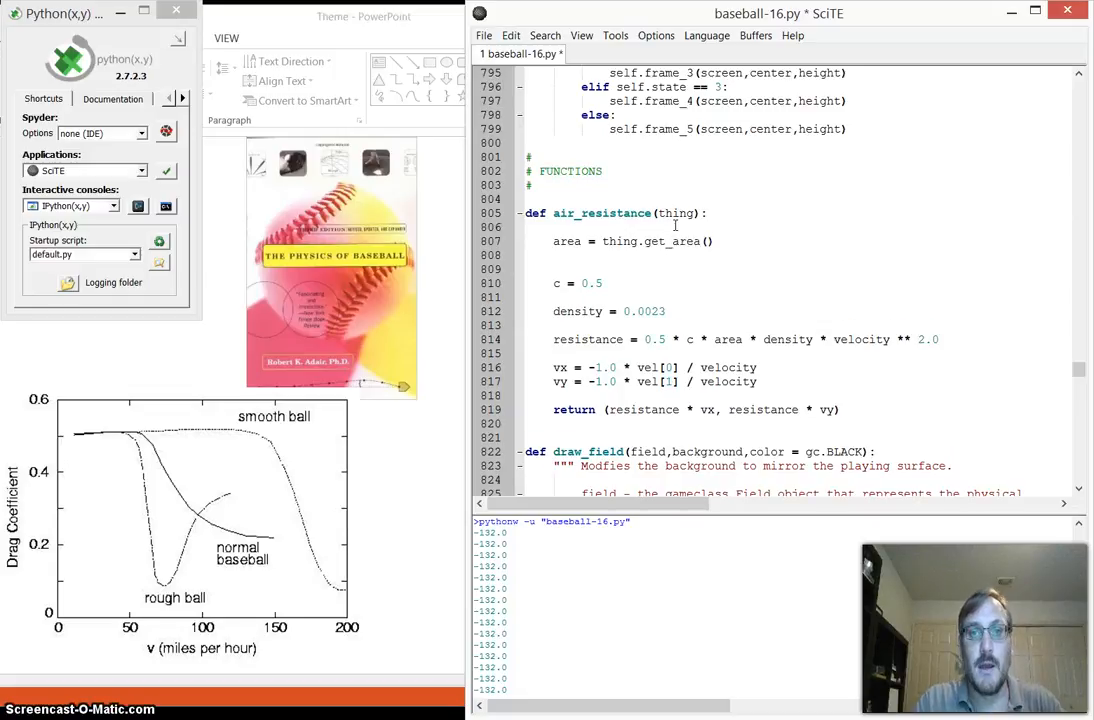
{"action": "type", "text": "vel ="}
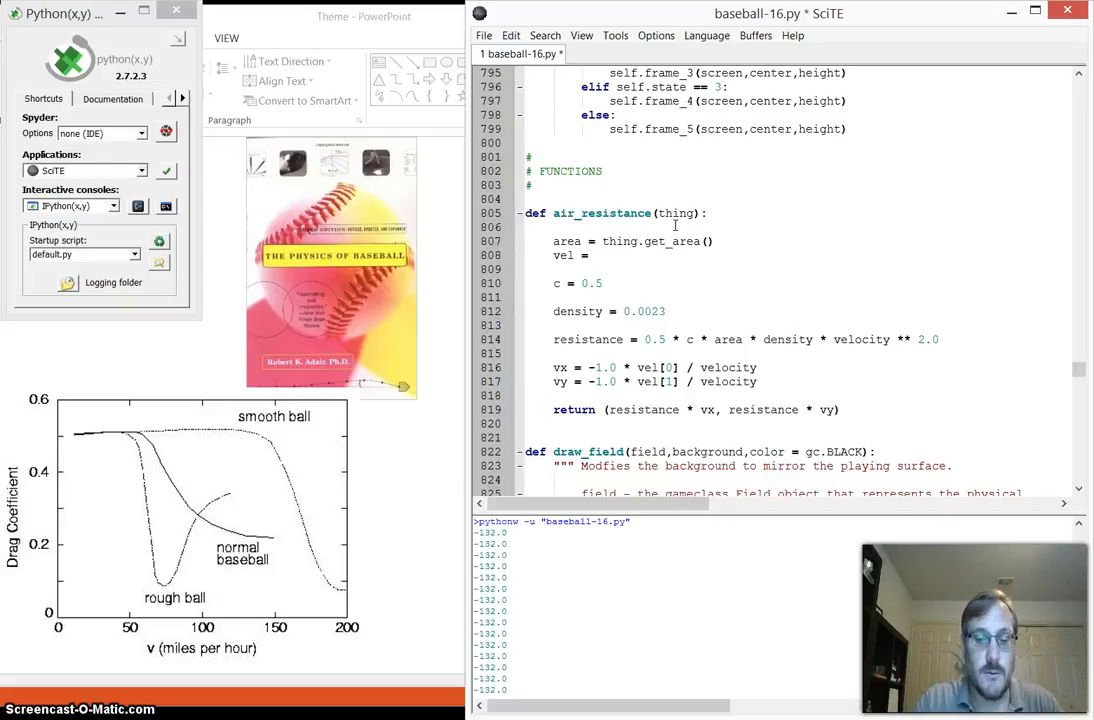
{"action": "type", "text": "thing.get"}
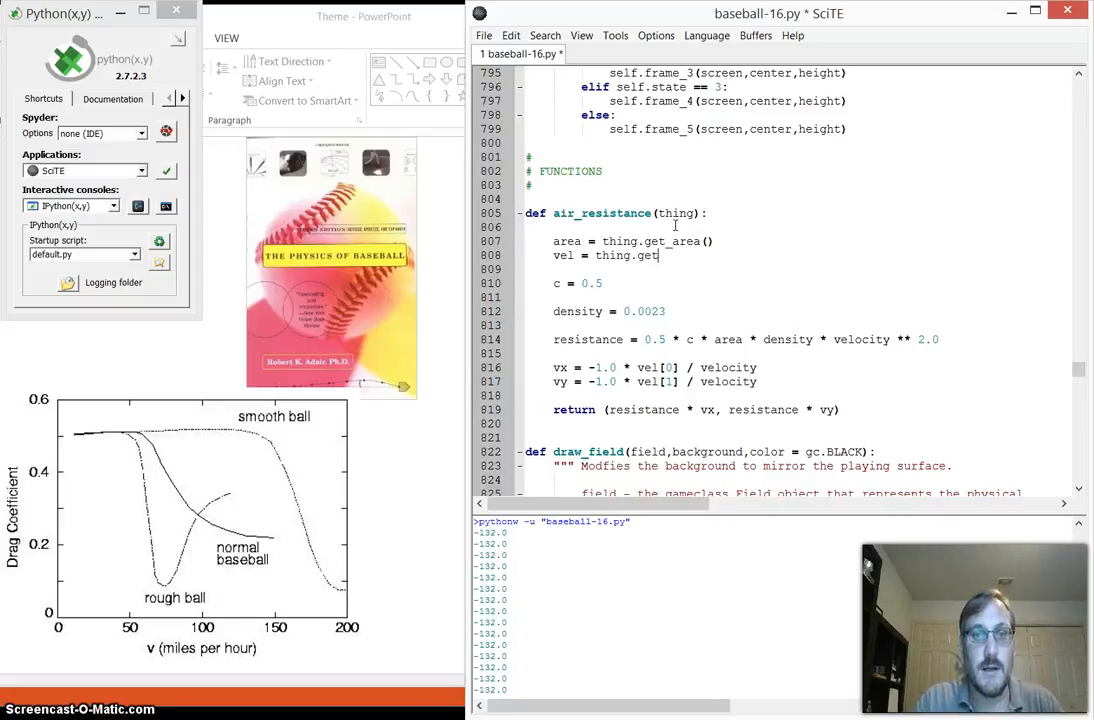
{"action": "type", "text": "_velocity"}
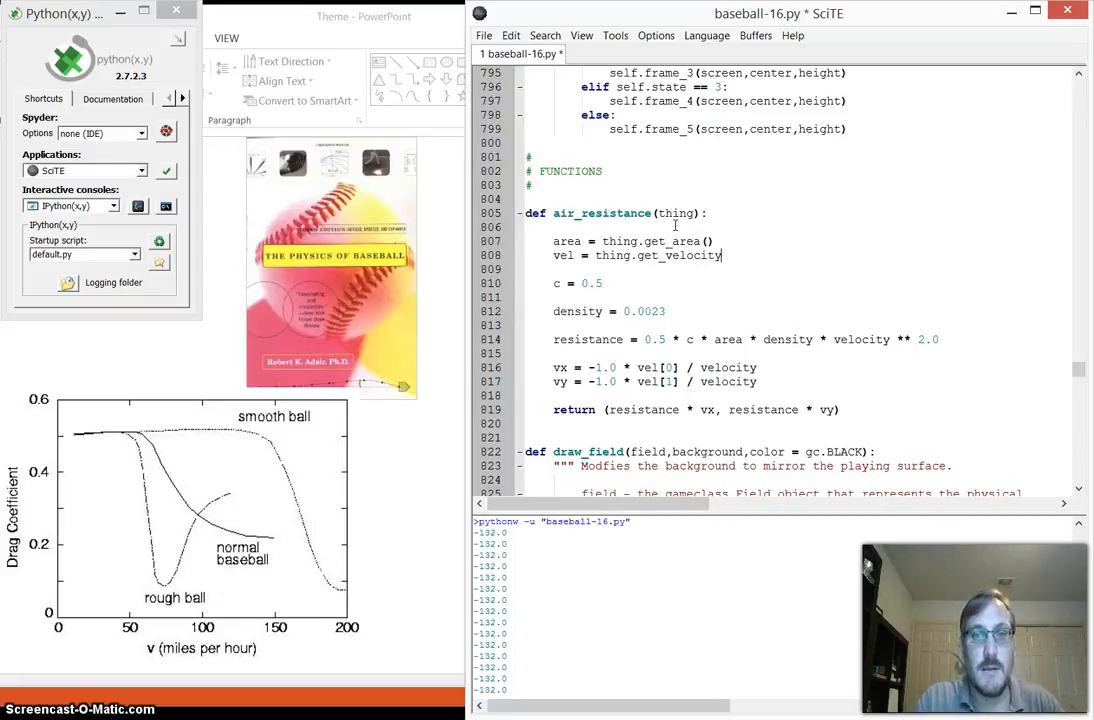
{"action": "type", "text": "()"}
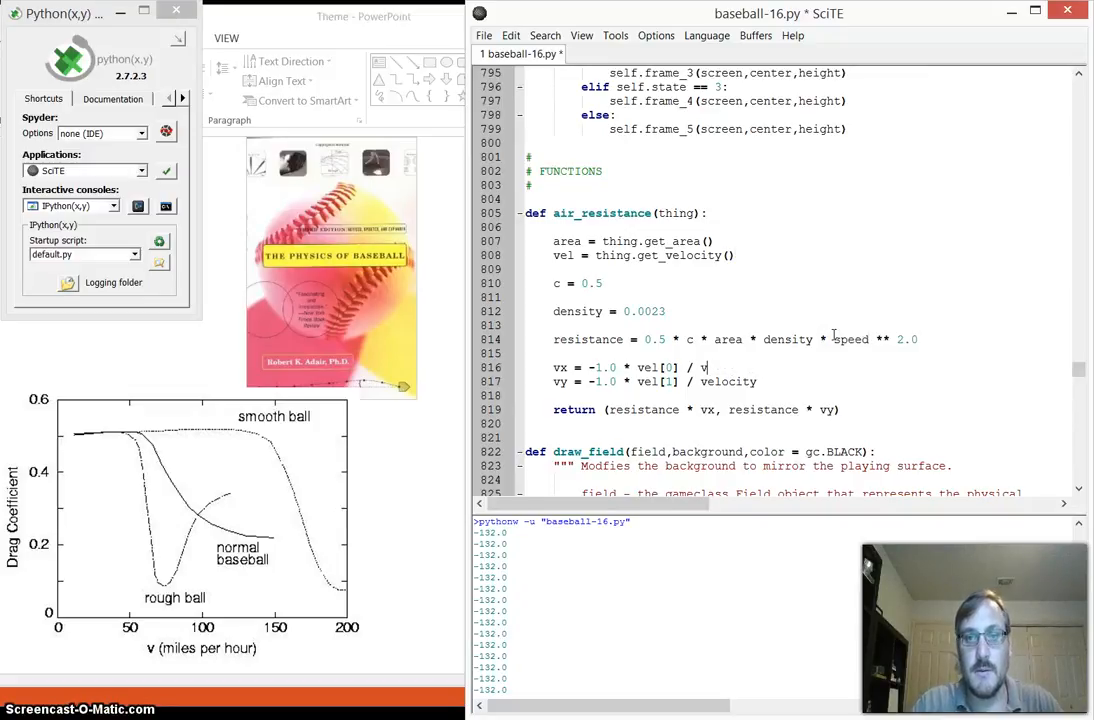
Replace velocity with speed in the resistance, vx and vy formulas
{"action": "type", "text": "speed"}
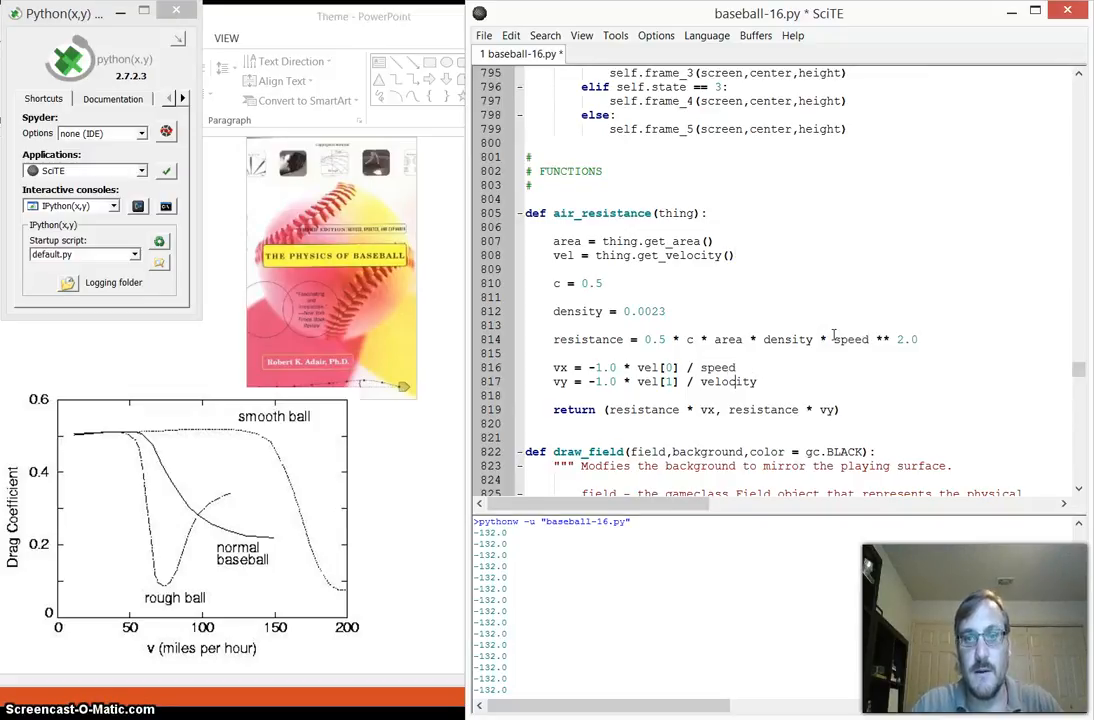
{"action": "key", "text": "BackSpace"}
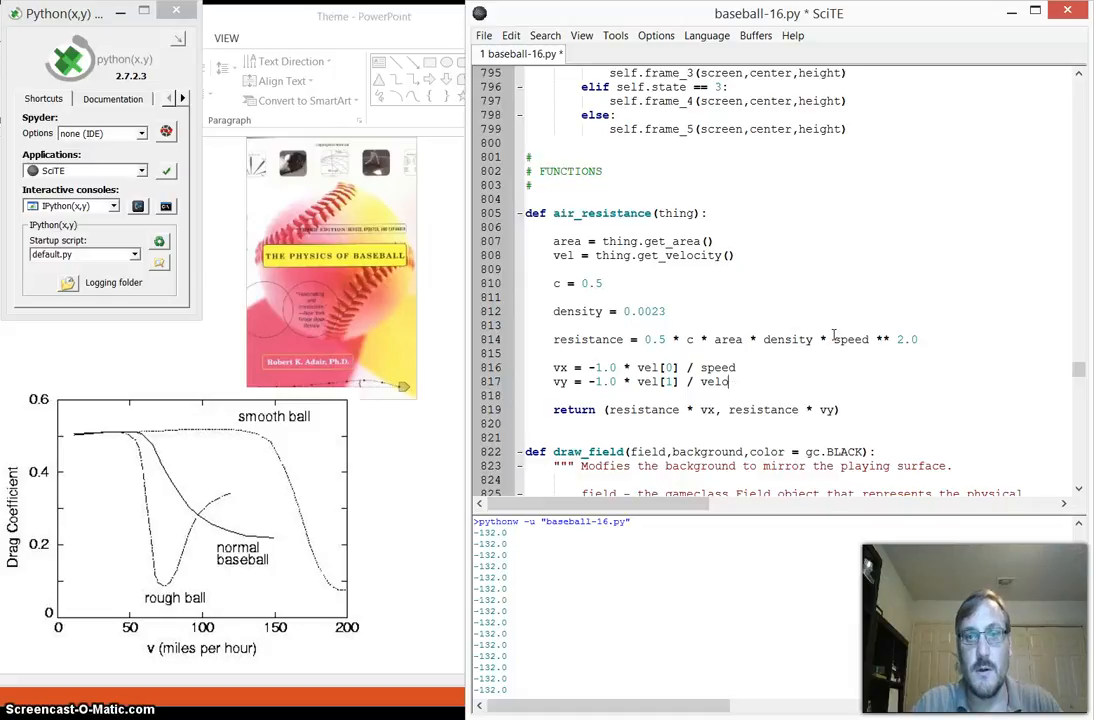
{"action": "type", "text": "speed"}
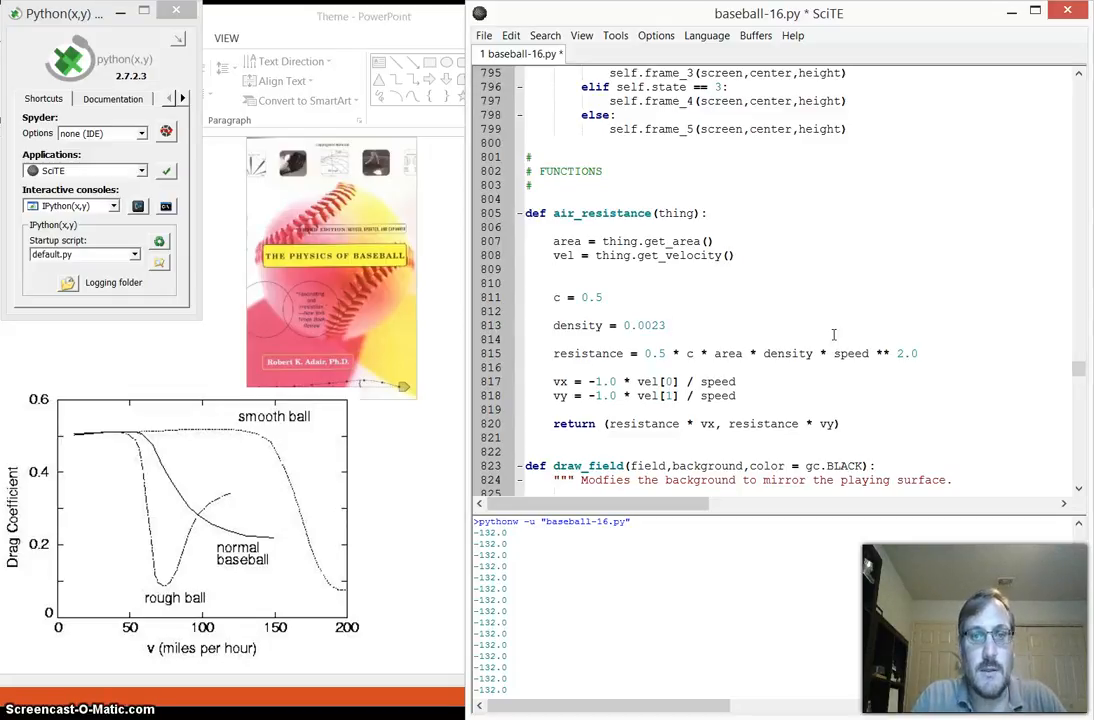
Add speed = (vel[0] ** 2.0 + vel[1] ** 2.0) ** 0.5, save, and close the game
{"action": "type", "text": "spp"}
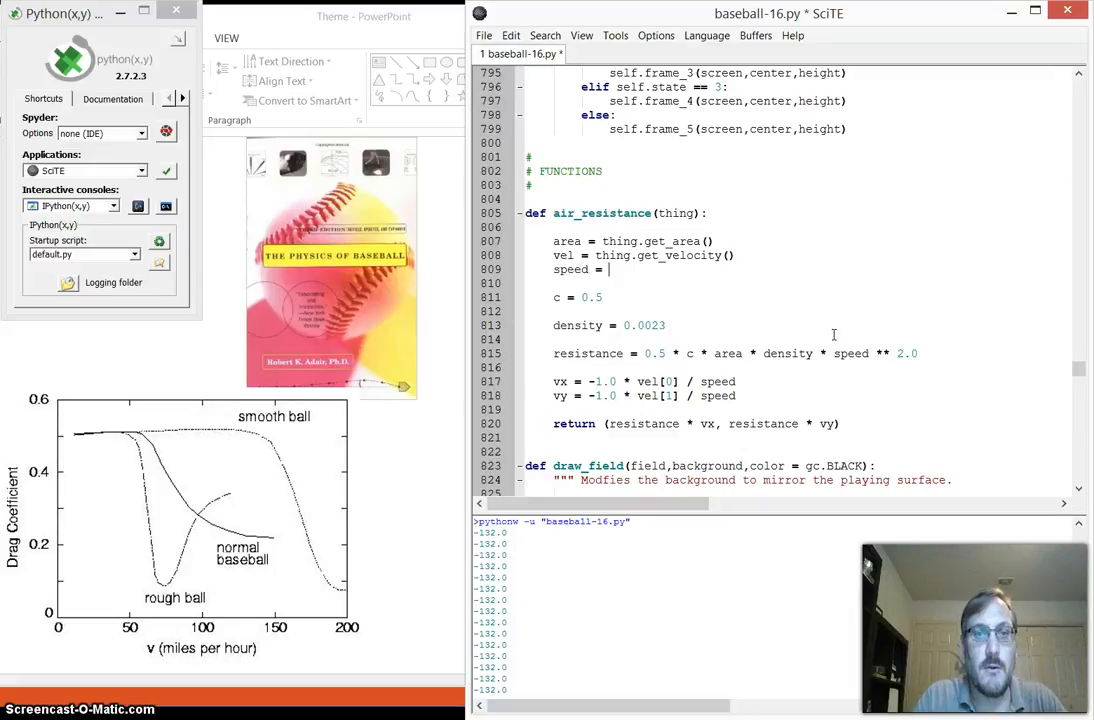
{"action": "type", "text": "()**"}
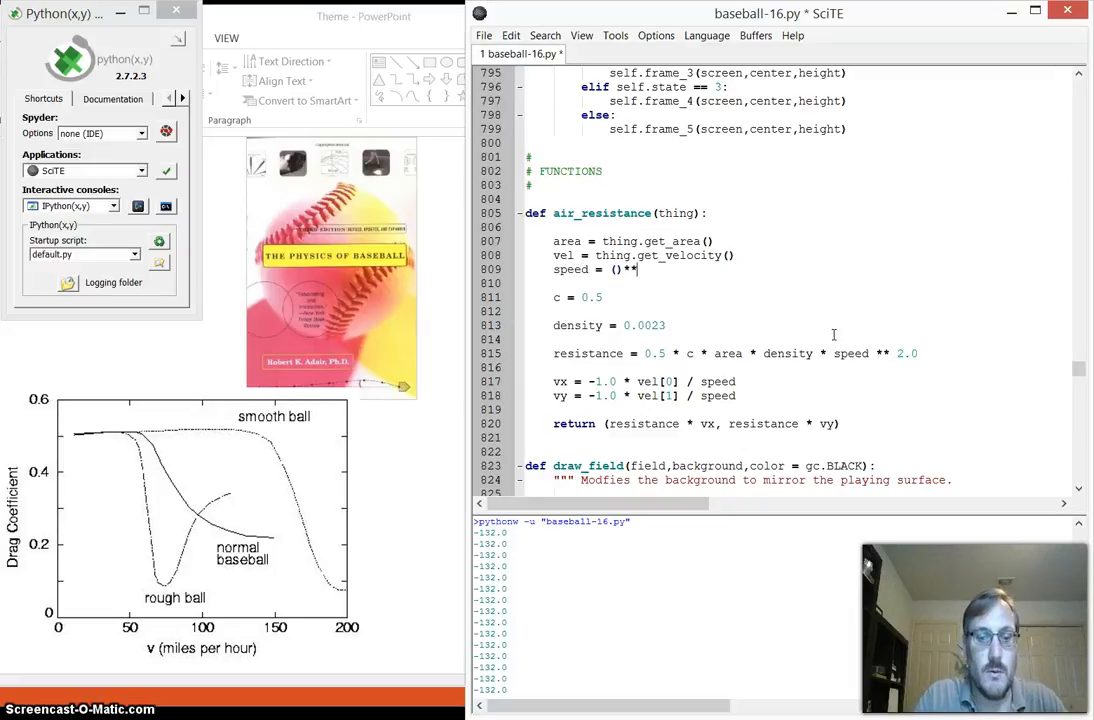
{"action": "type", "text": "0.5"}
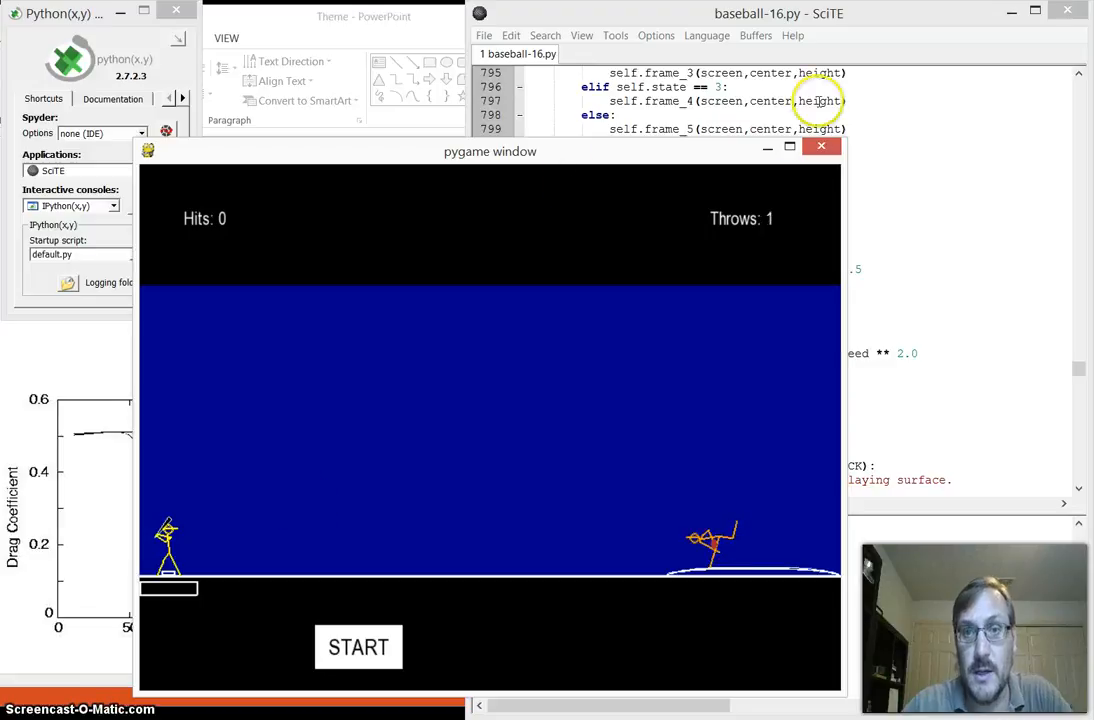
{"action": "left_click", "coordinate": [821, 147]}
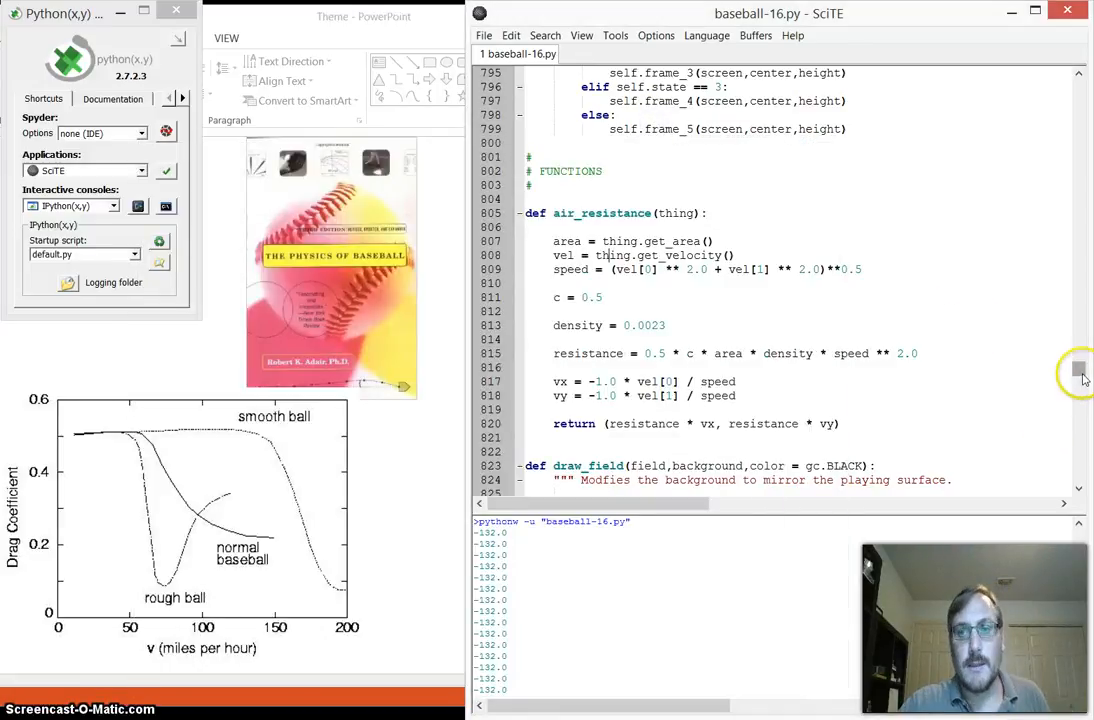
Add ball.add_force(air_resistance(ball)) inside the engine's for ball in balls loop
{"action": "scroll", "scroll_direction": "down", "scroll_amount": 3}
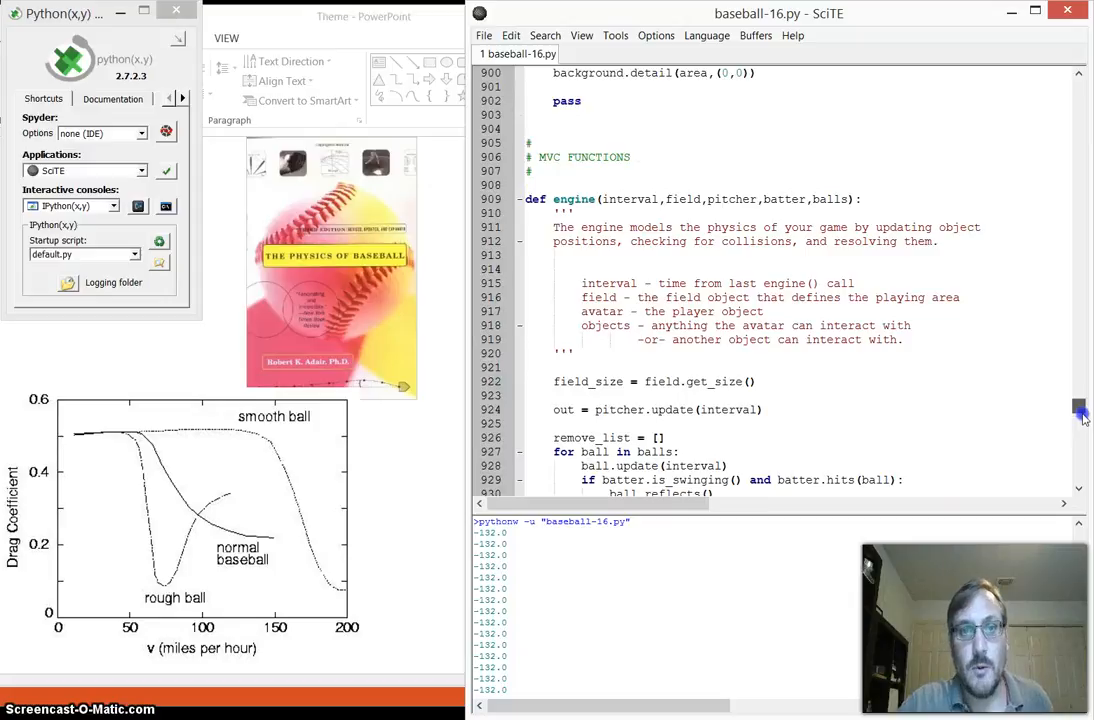
{"action": "scroll", "scroll_direction": "down", "scroll_amount": 3}
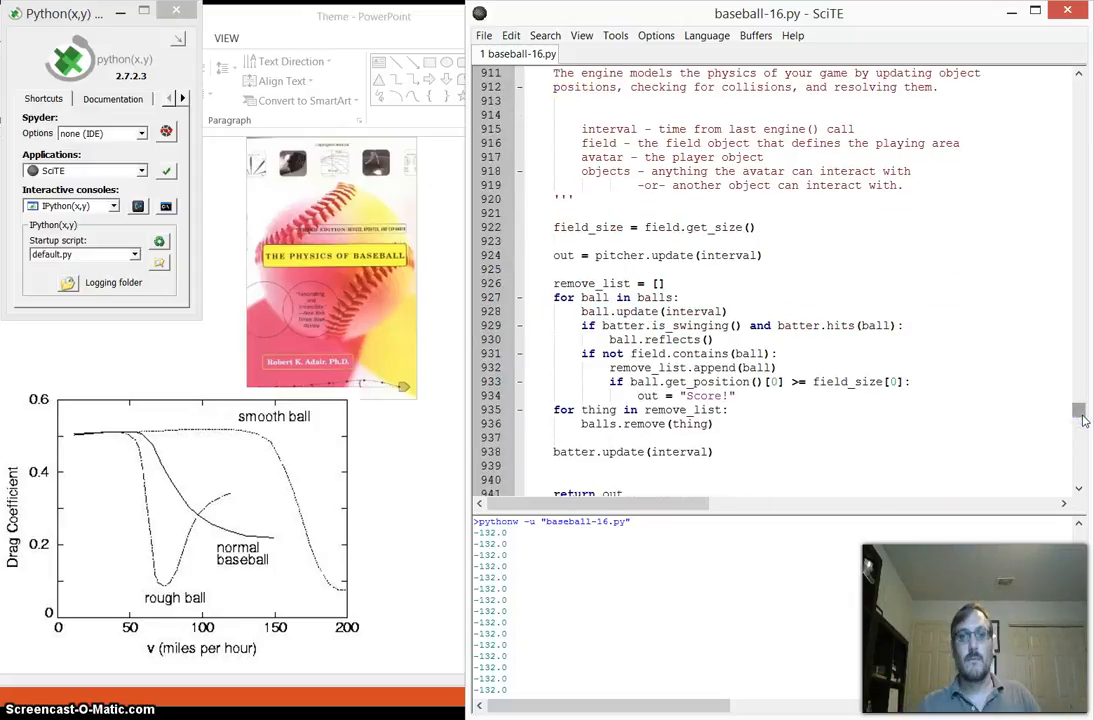
{"action": "left_click", "coordinate": [680, 297]}
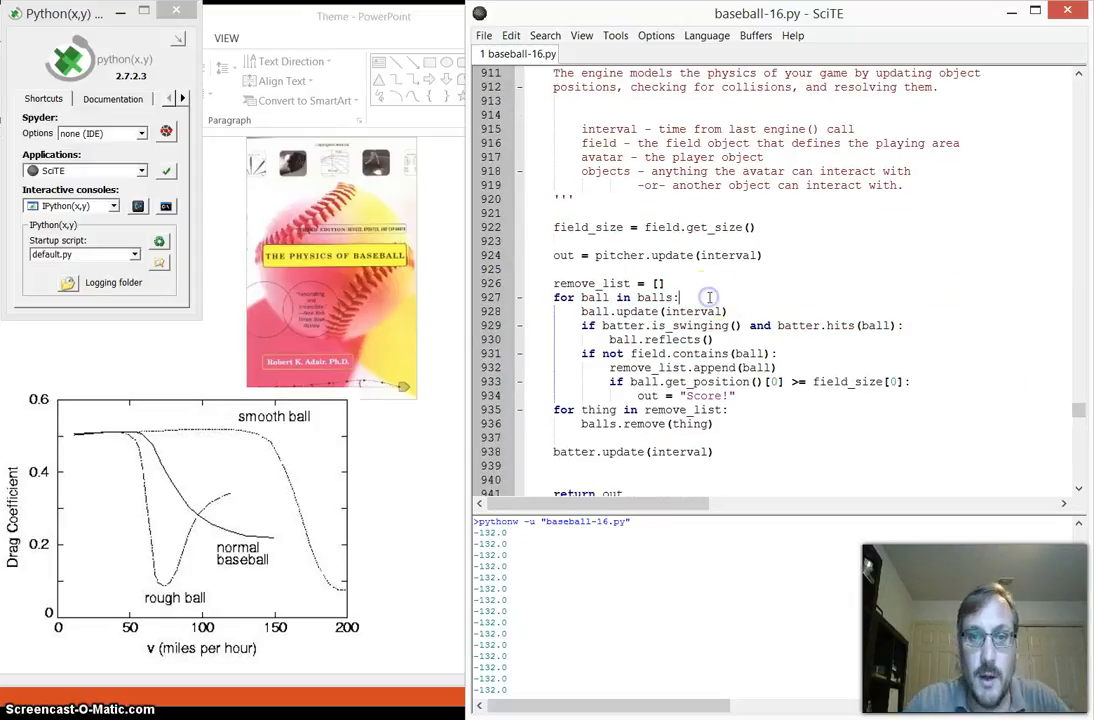
{"action": "type", "text": "baa"}
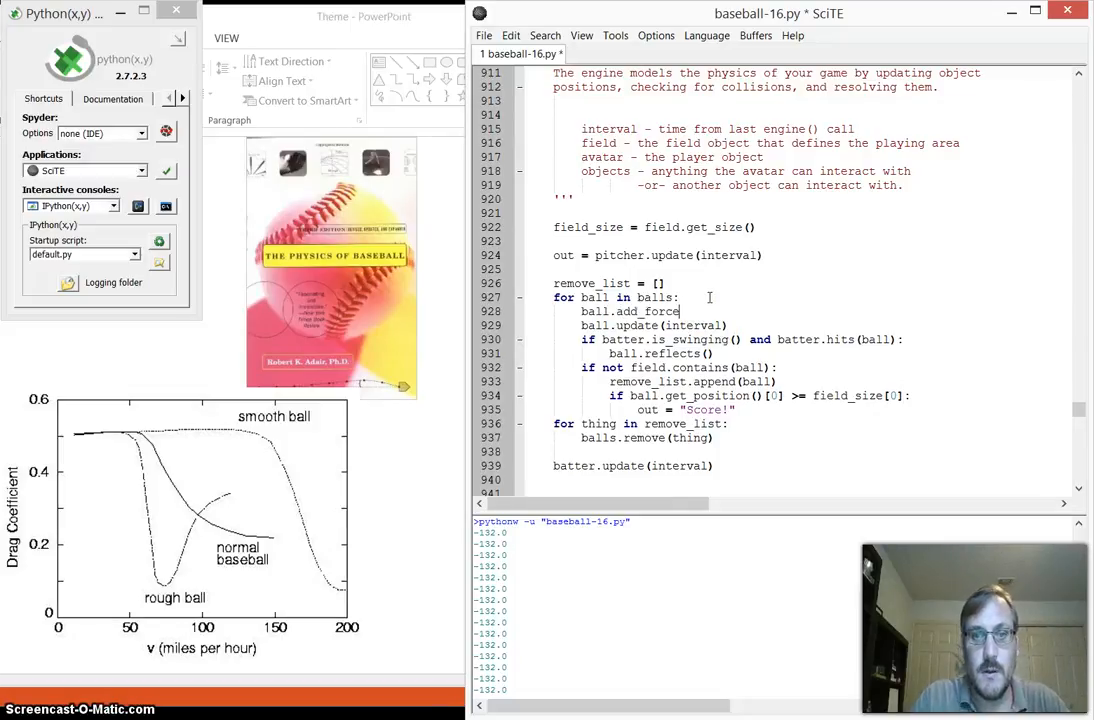
{"action": "type", "text": "(a"}
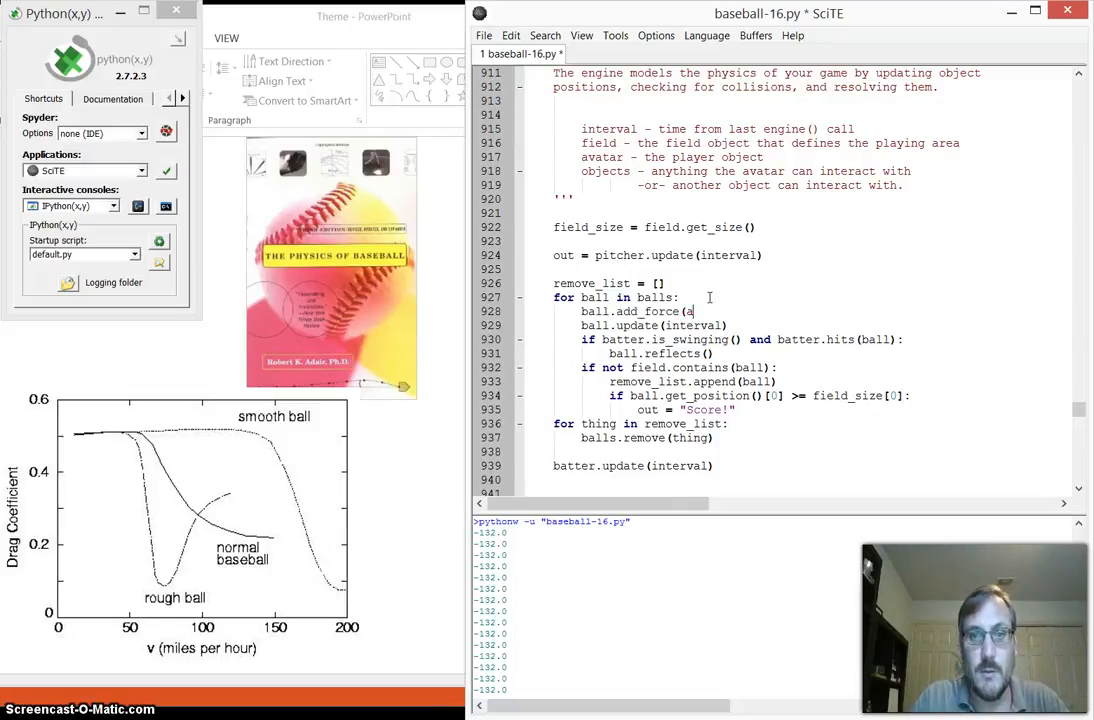
{"action": "type", "text": "ir_resist"}
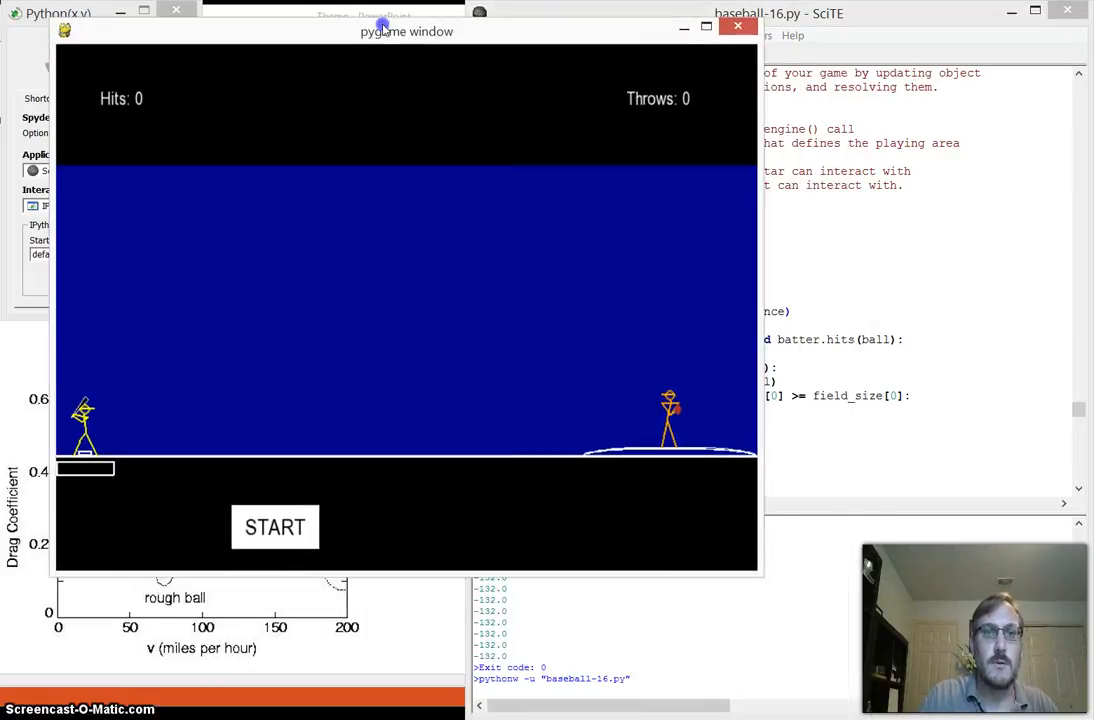
{"action": "mouse_move", "coordinate": [215, 422]}
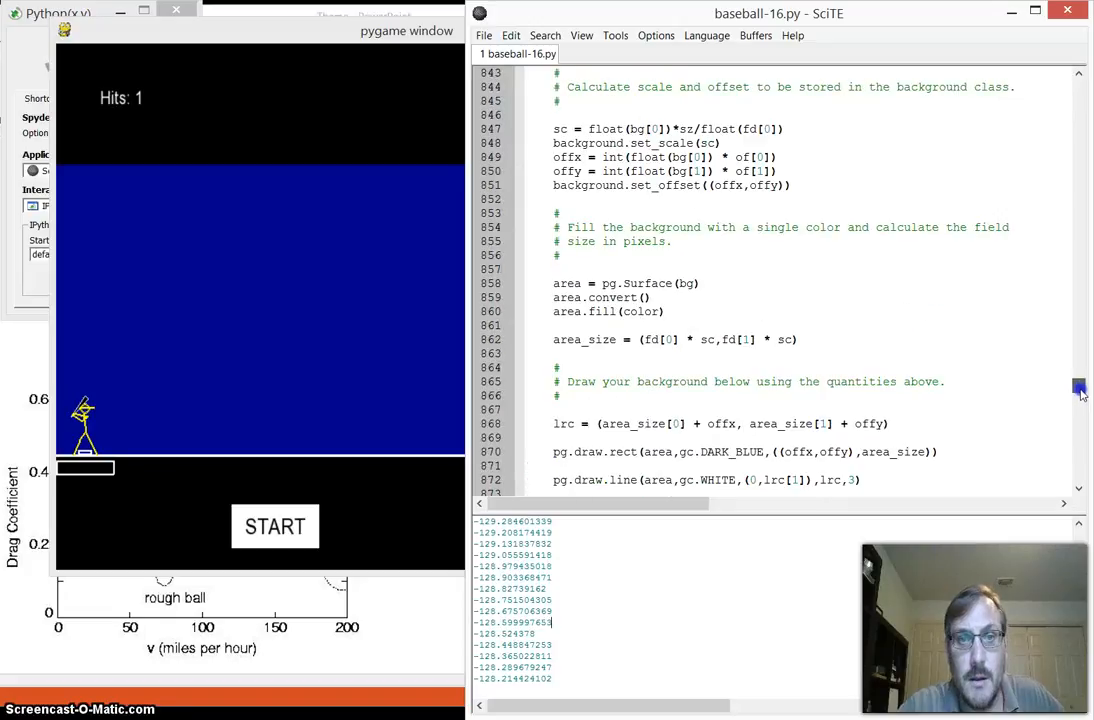
Play the air-resistance version of the game, scoring 1 hit in 2 throws
{"action": "scroll", "scroll_direction": "down", "scroll_amount": 3}
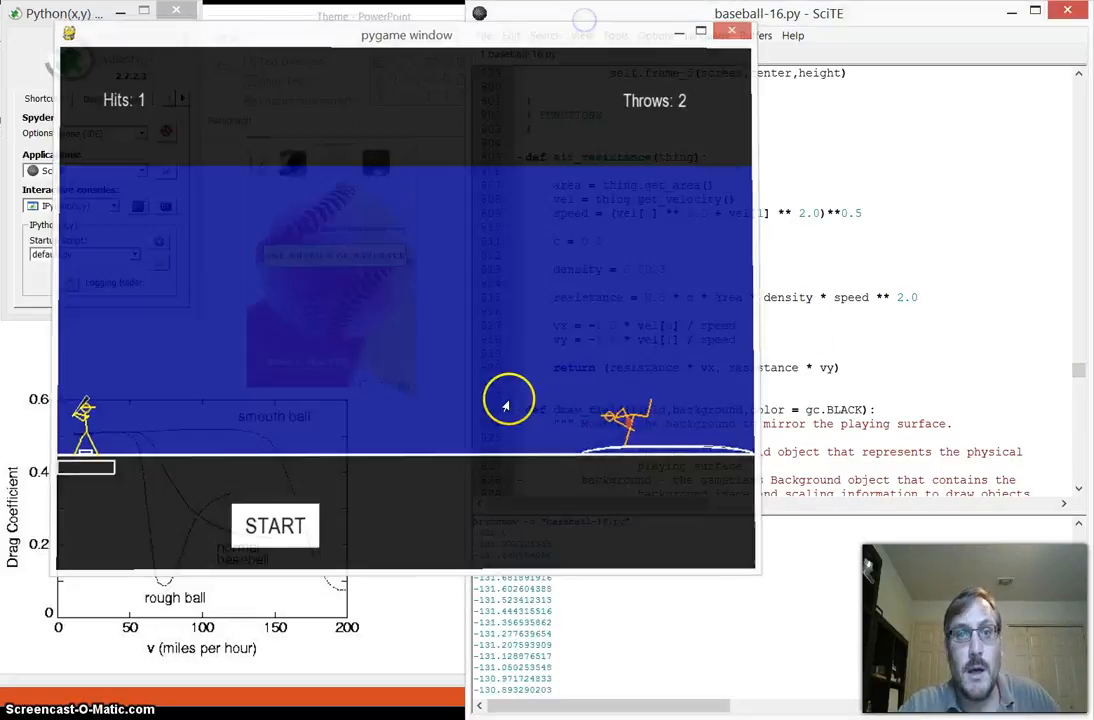
Relaunch the game and pitch balls to watch air resistance slow them
{"action": "left_click", "coordinate": [730, 30]}
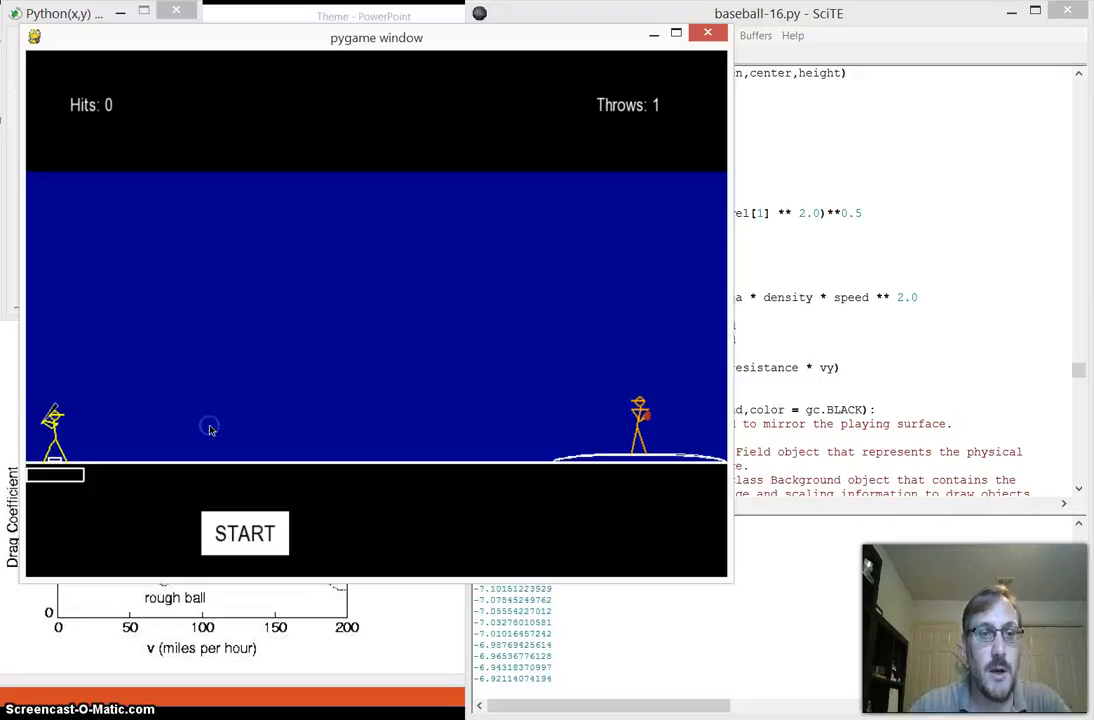
{"action": "left_click", "coordinate": [244, 533]}
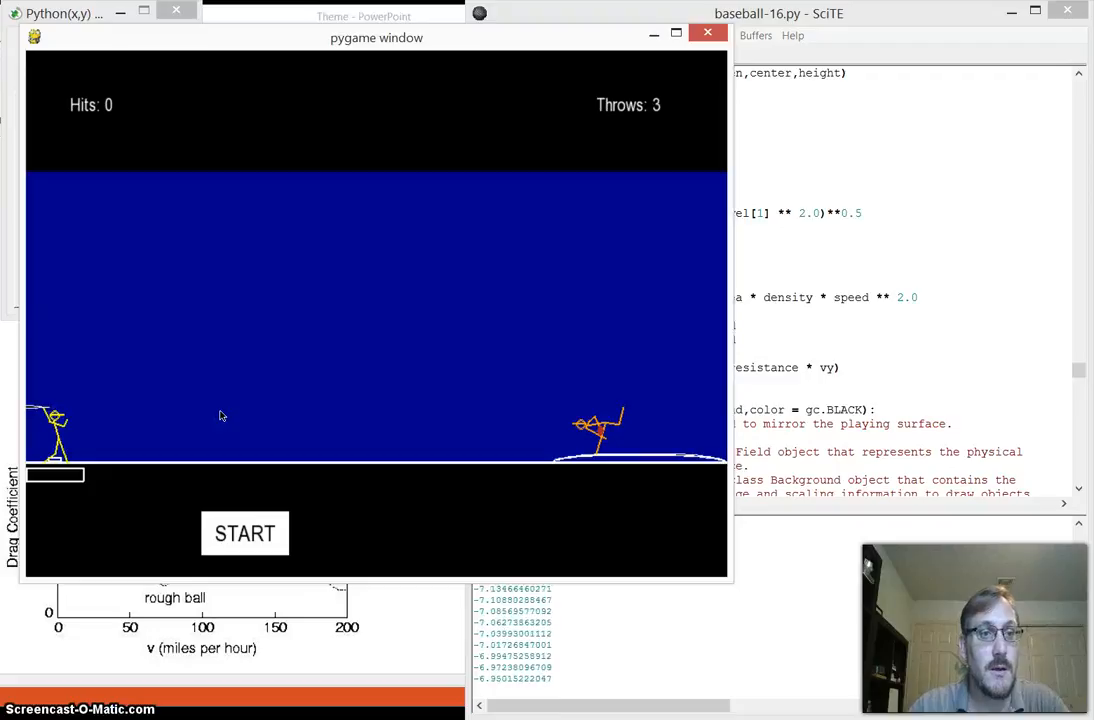
{"action": "left_click", "coordinate": [244, 533]}
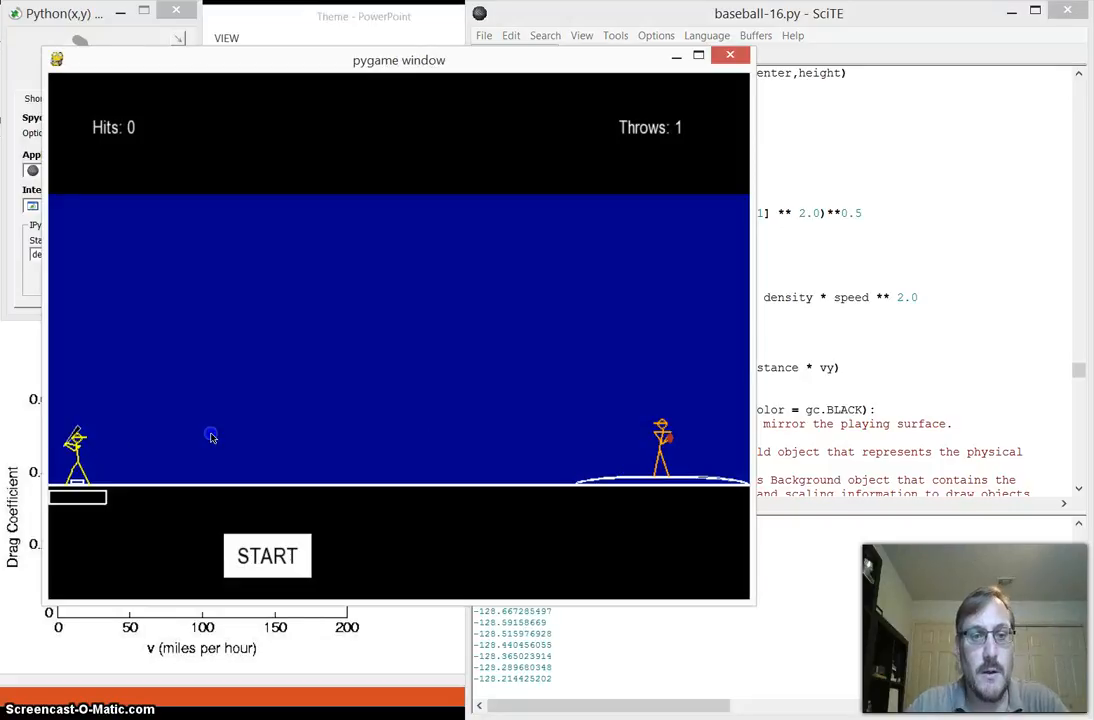
Throw two more pitches and watch a ball travel toward the batter
{"action": "left_click", "coordinate": [267, 556]}
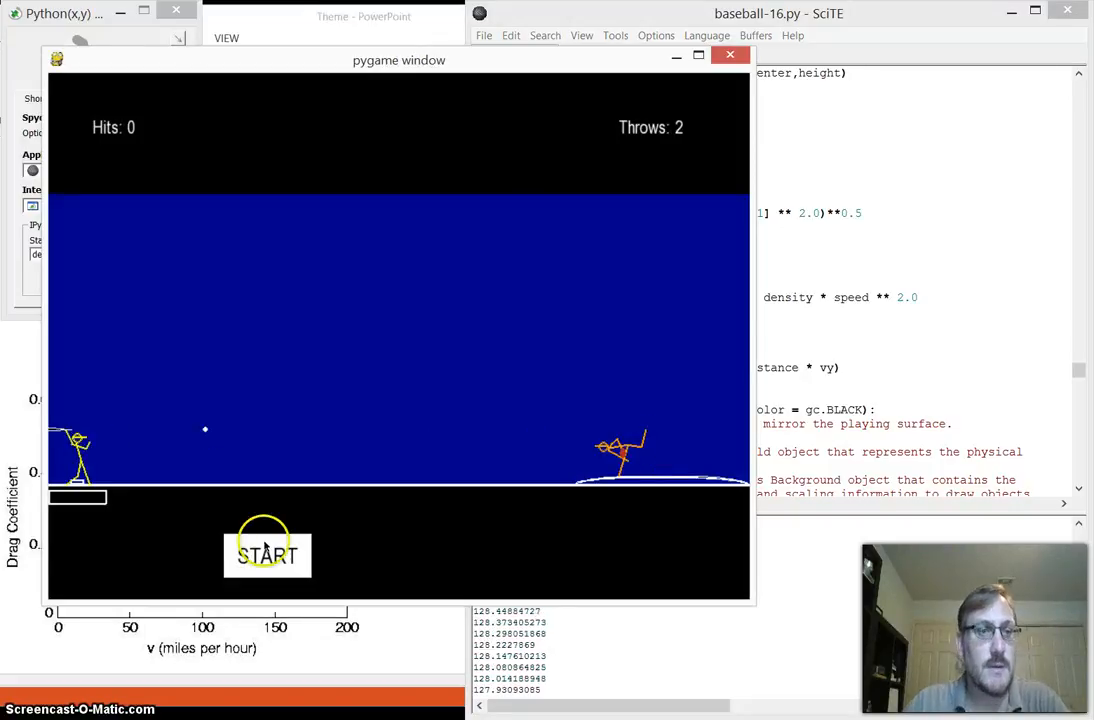
{"action": "left_click", "coordinate": [267, 555]}
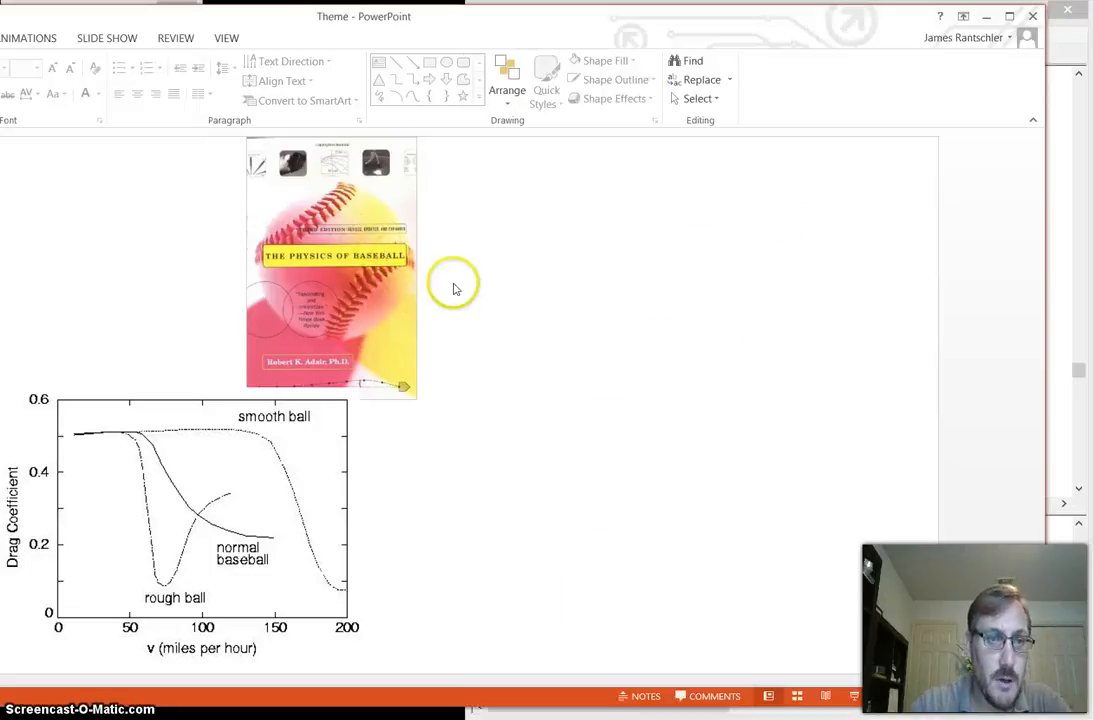
{"action": "mouse_move", "coordinate": [630, 384]}
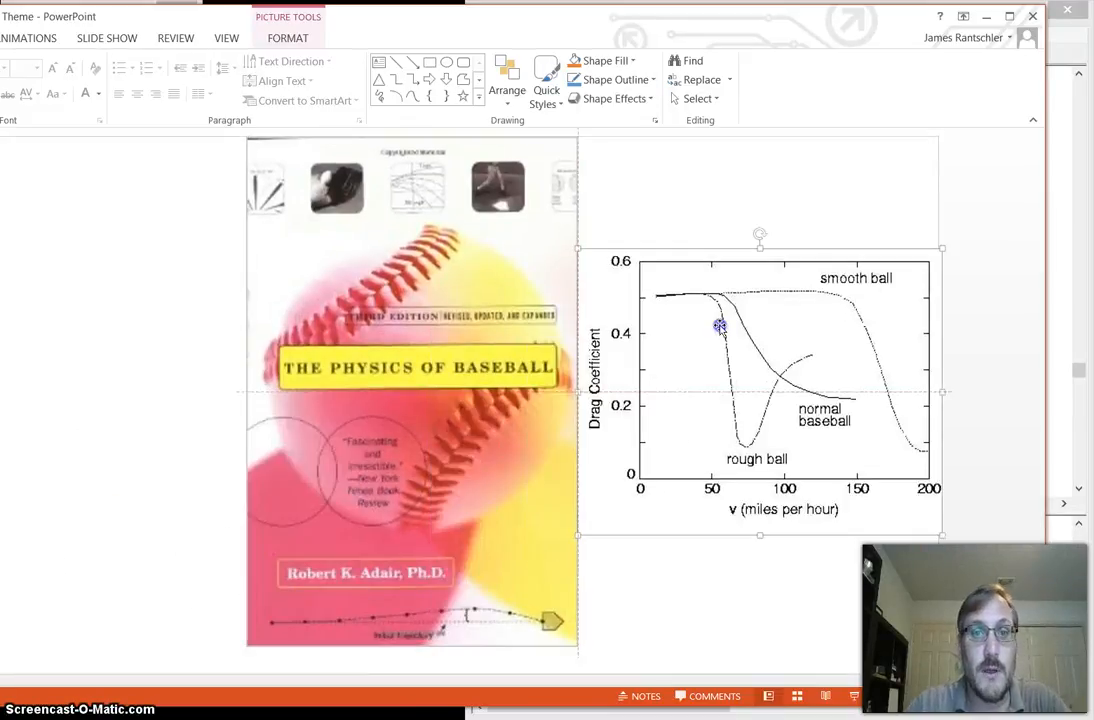
{"action": "mouse_move", "coordinate": [565, 487]}
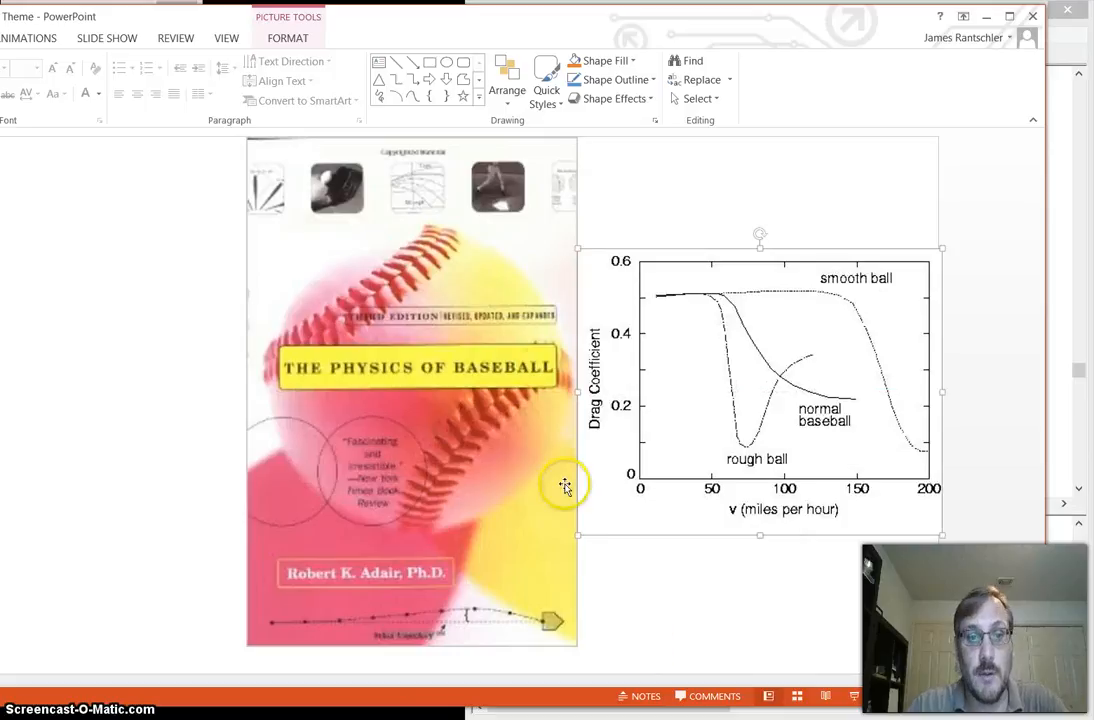
{"action": "mouse_move", "coordinate": [690, 650]}
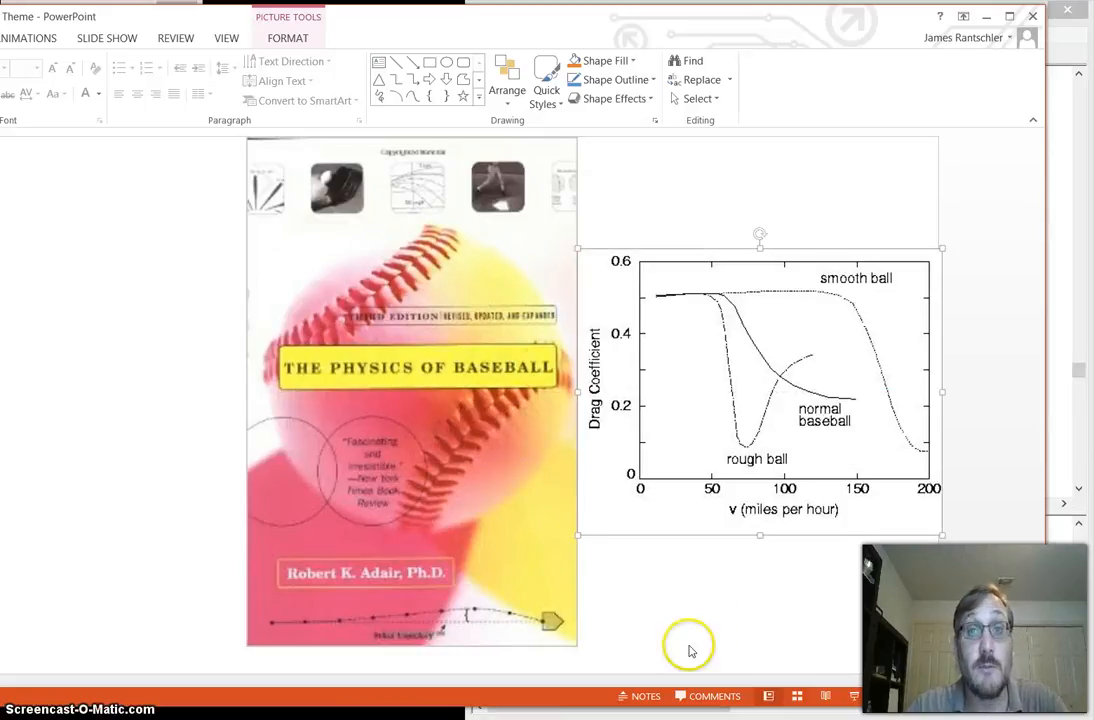
{"action": "mouse_move", "coordinate": [684, 659]}
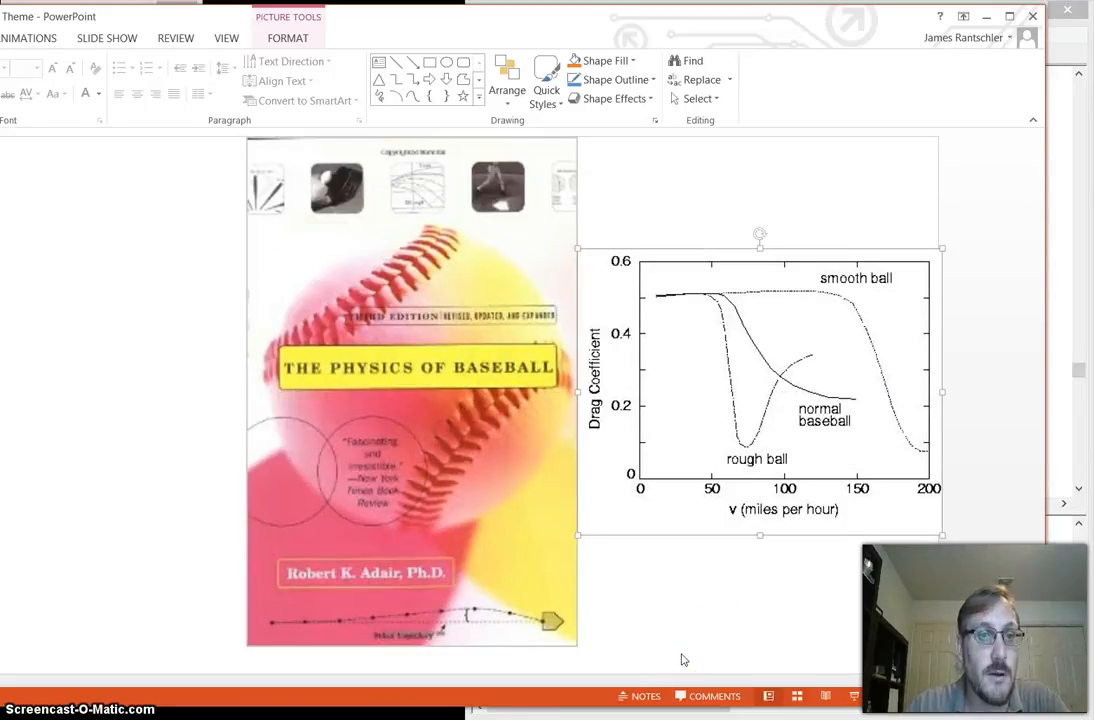